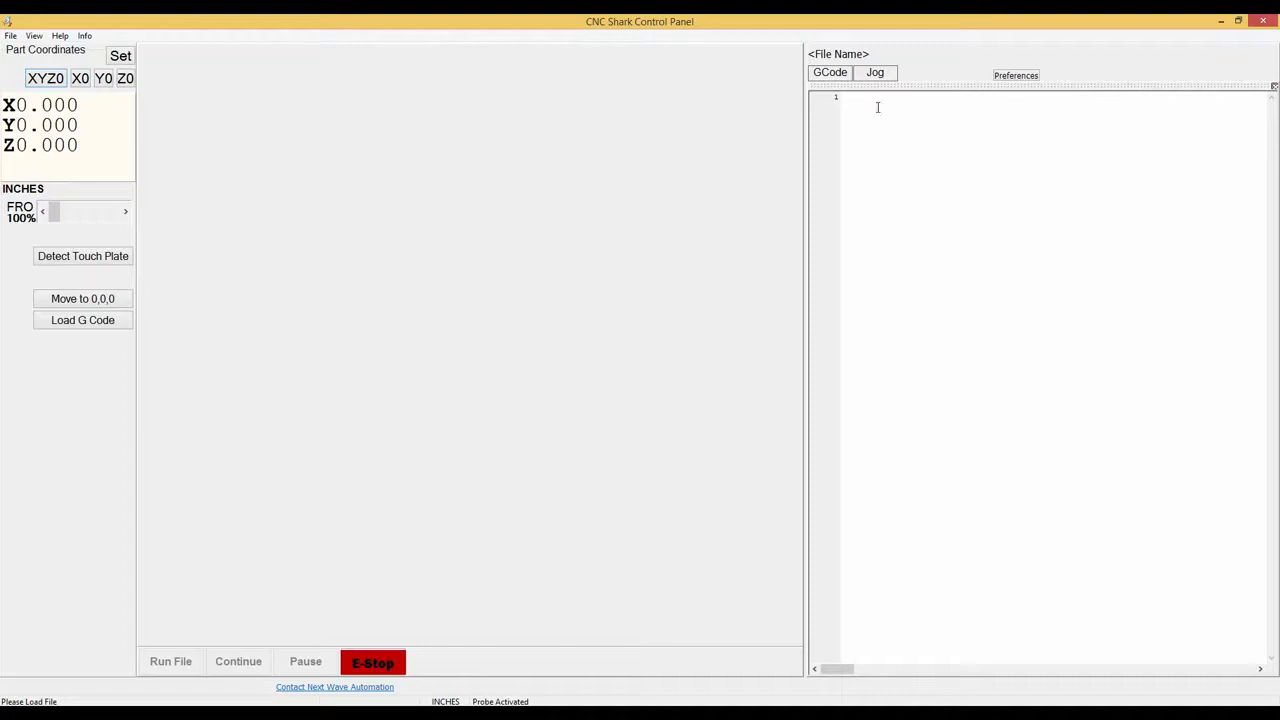
mouse_move(372, 252)
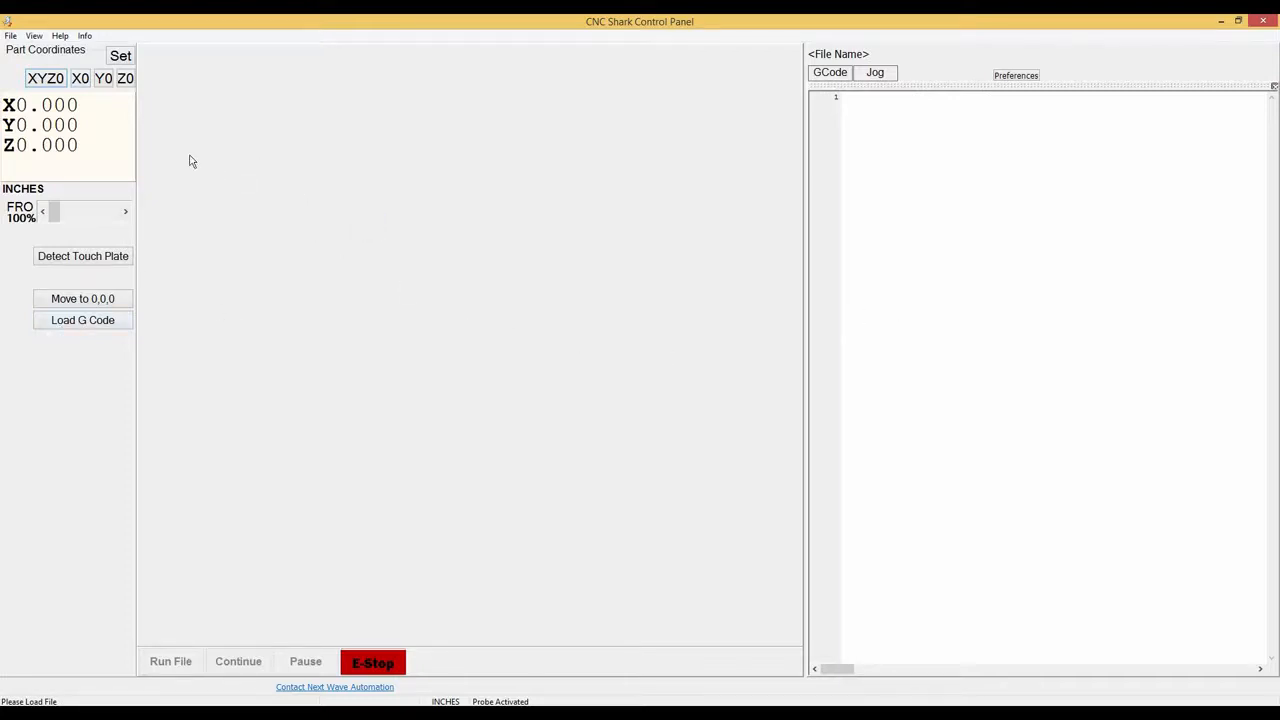
mouse_move(182, 156)
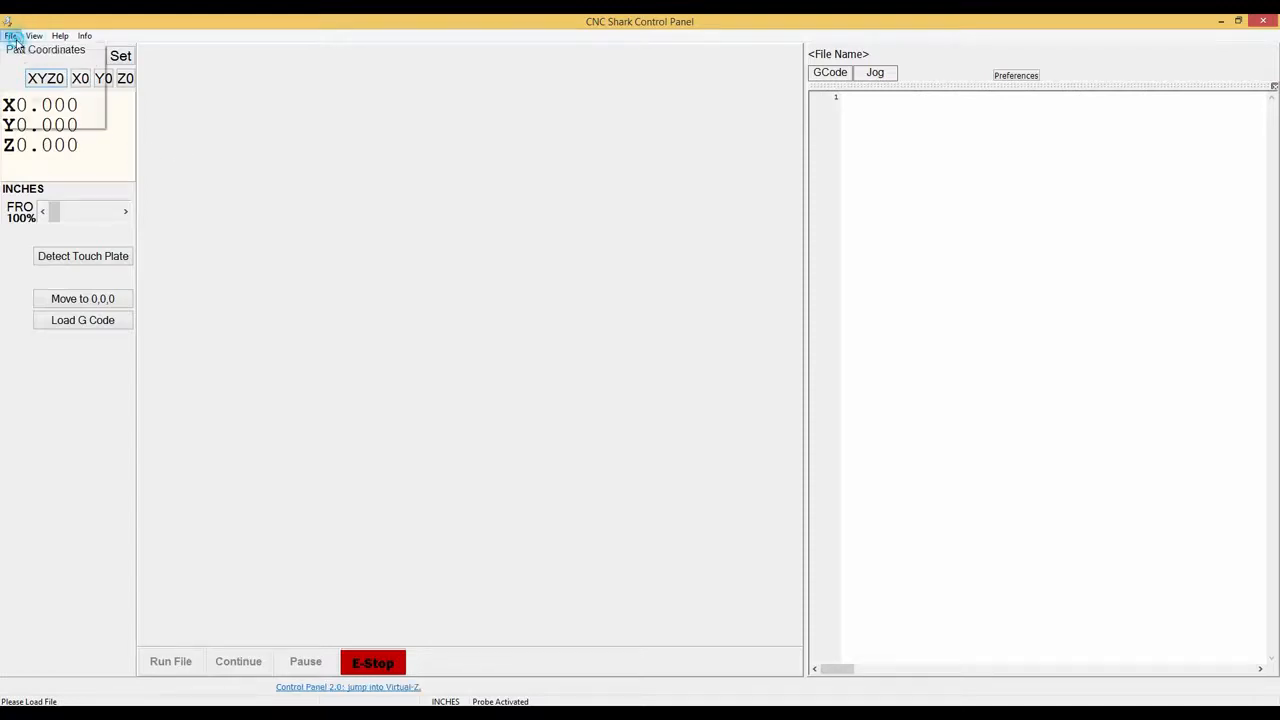
- Show the Jog panel with Fast/Medium/Slow, Step and X/Y/Z axis buttons
left_click(60, 36)
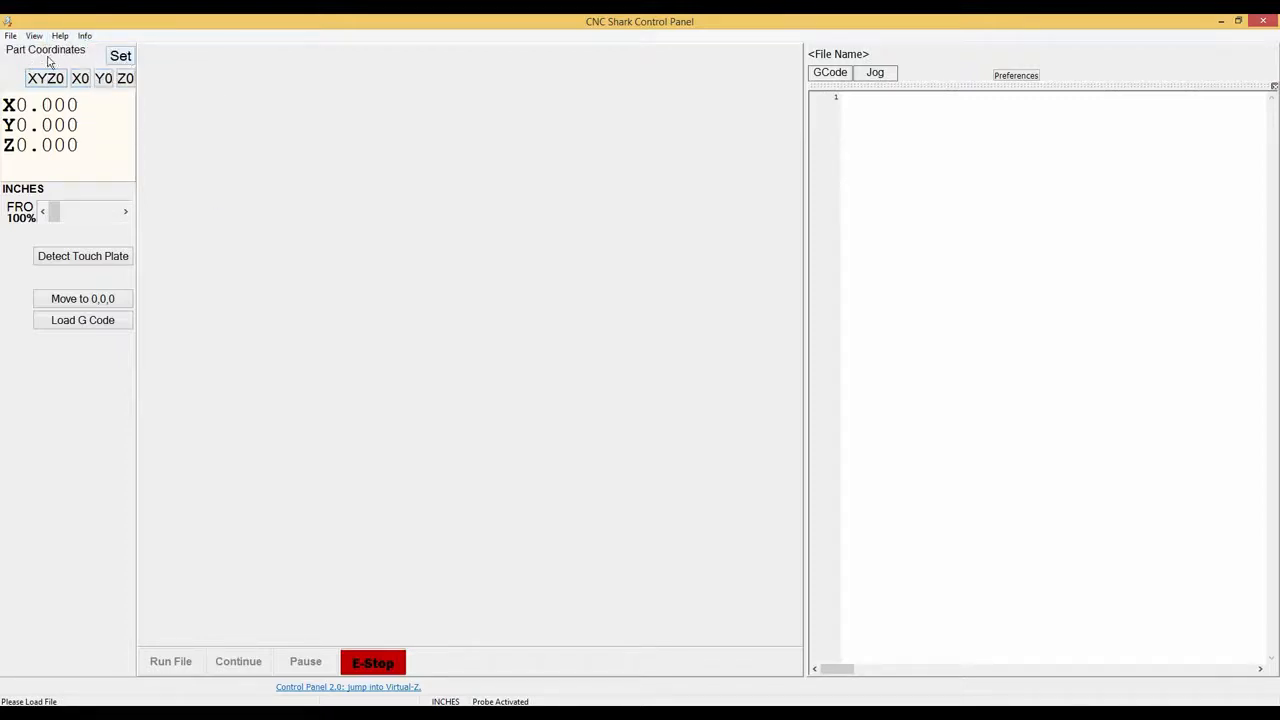
mouse_move(44, 78)
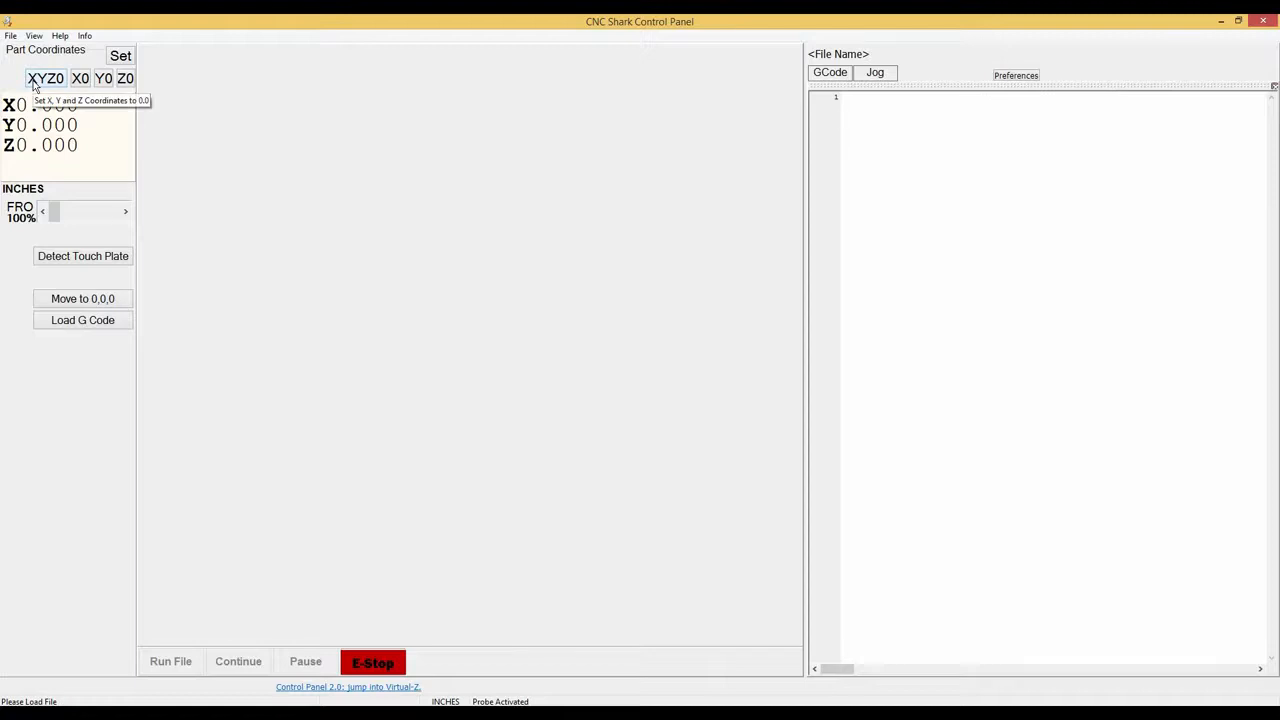
mouse_move(126, 78)
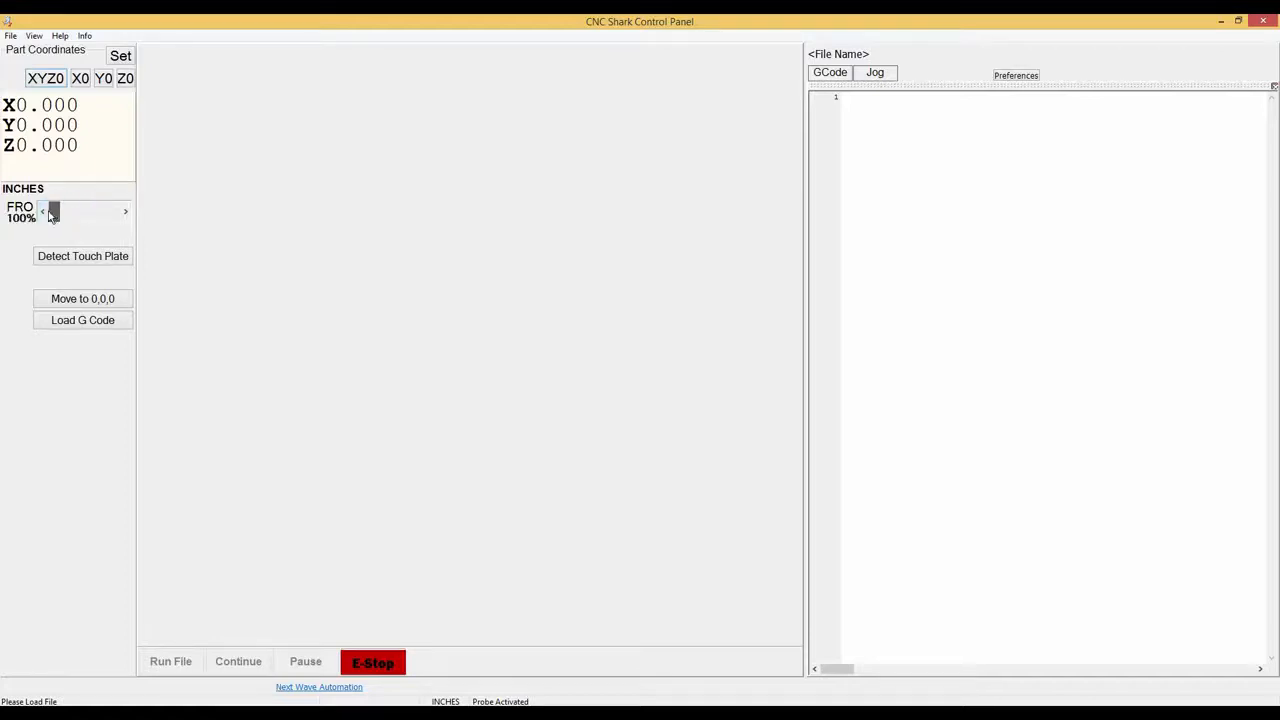
mouse_move(82, 256)
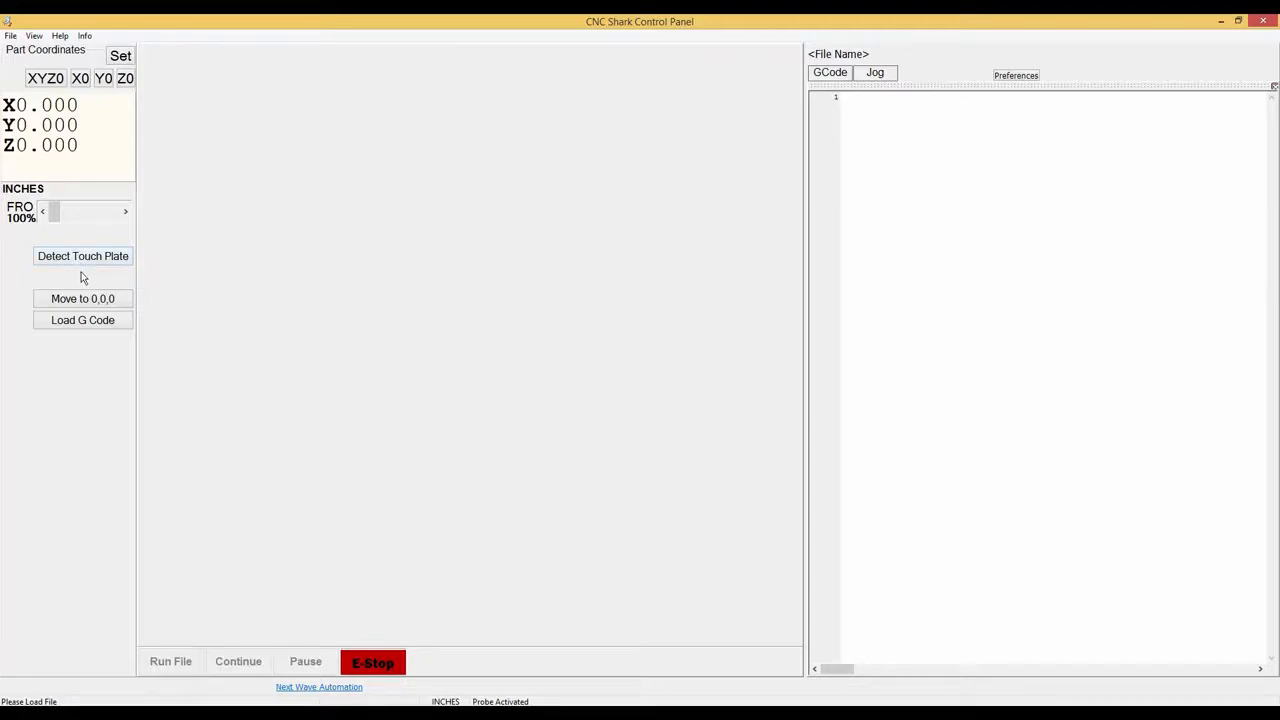
mouse_move(76, 304)
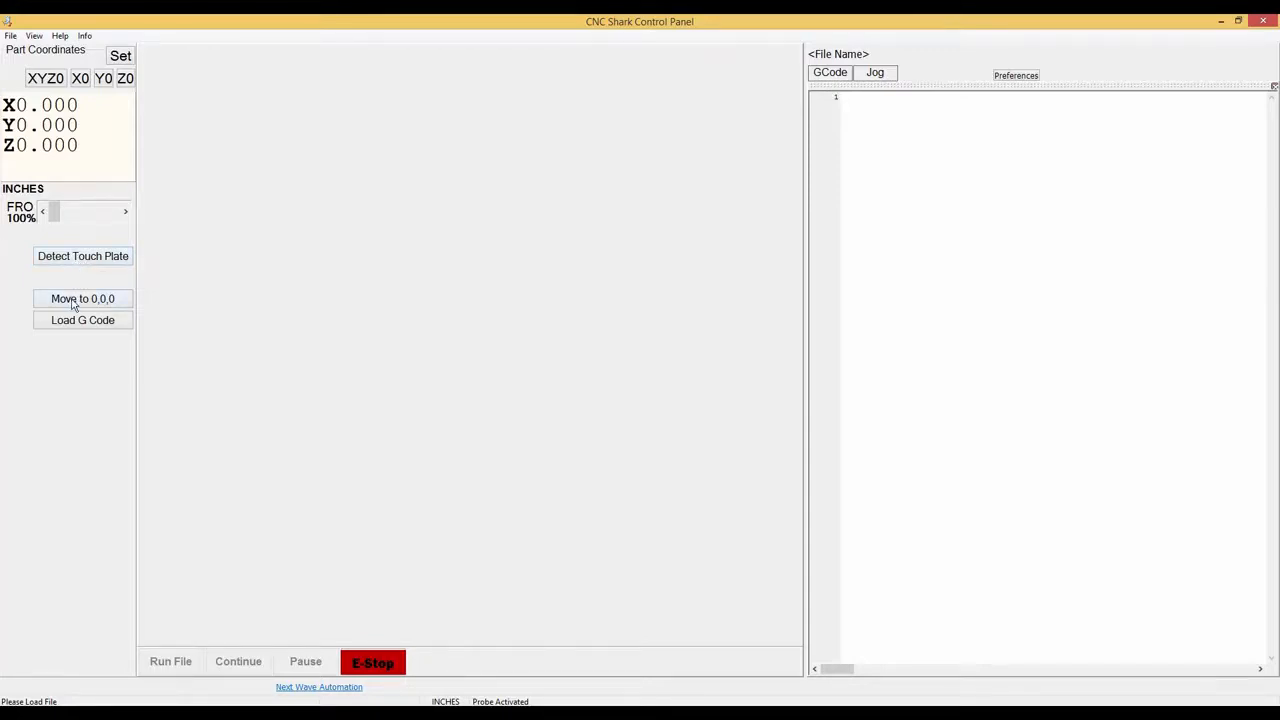
mouse_move(82, 298)
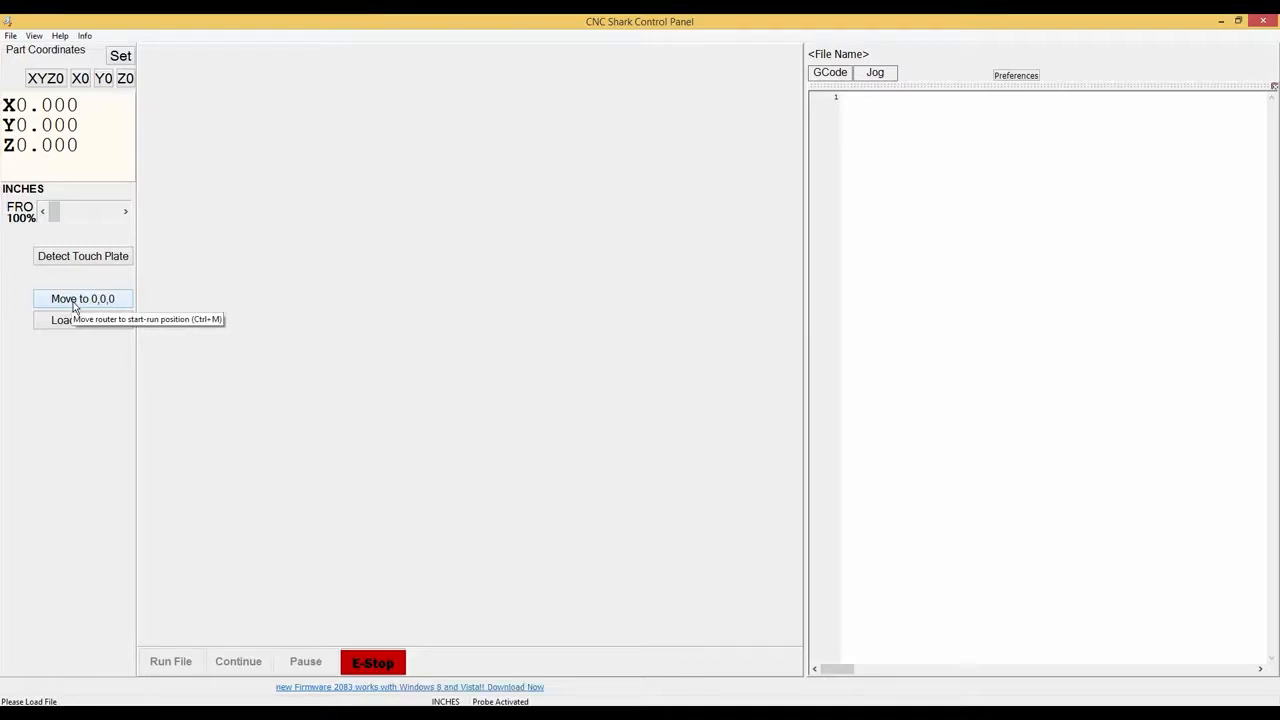
mouse_move(84, 320)
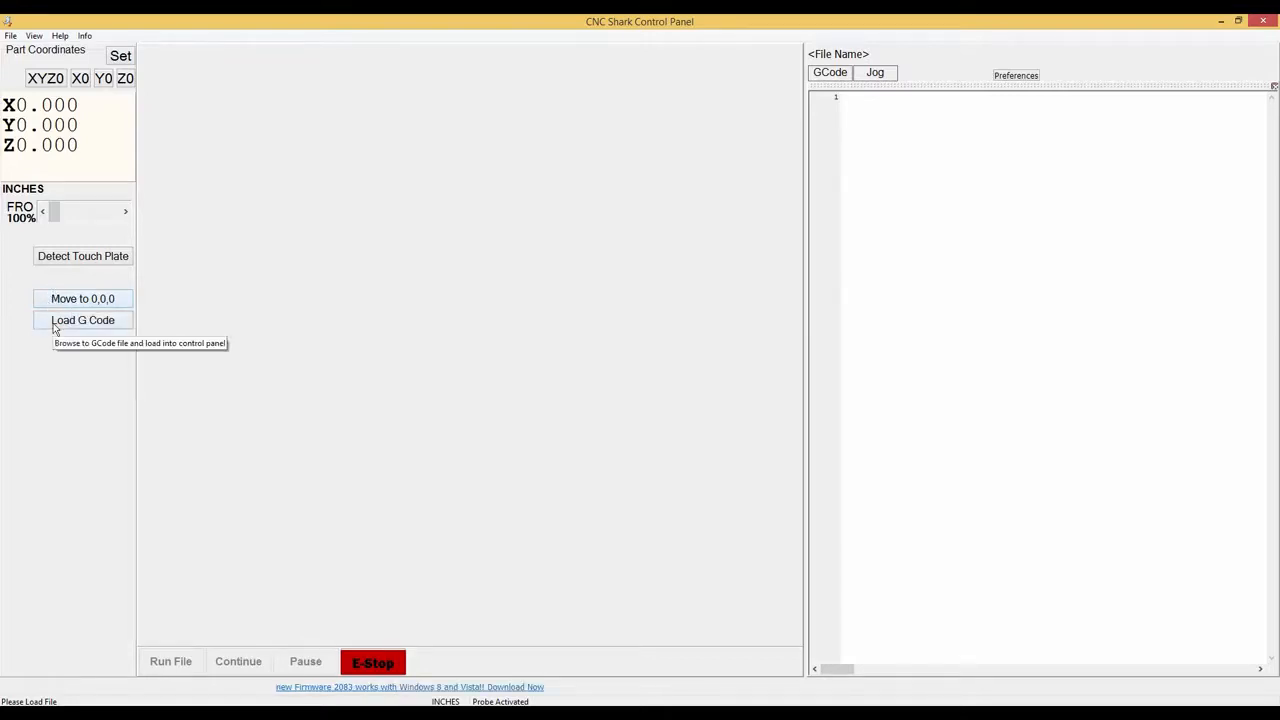
mouse_move(716, 182)
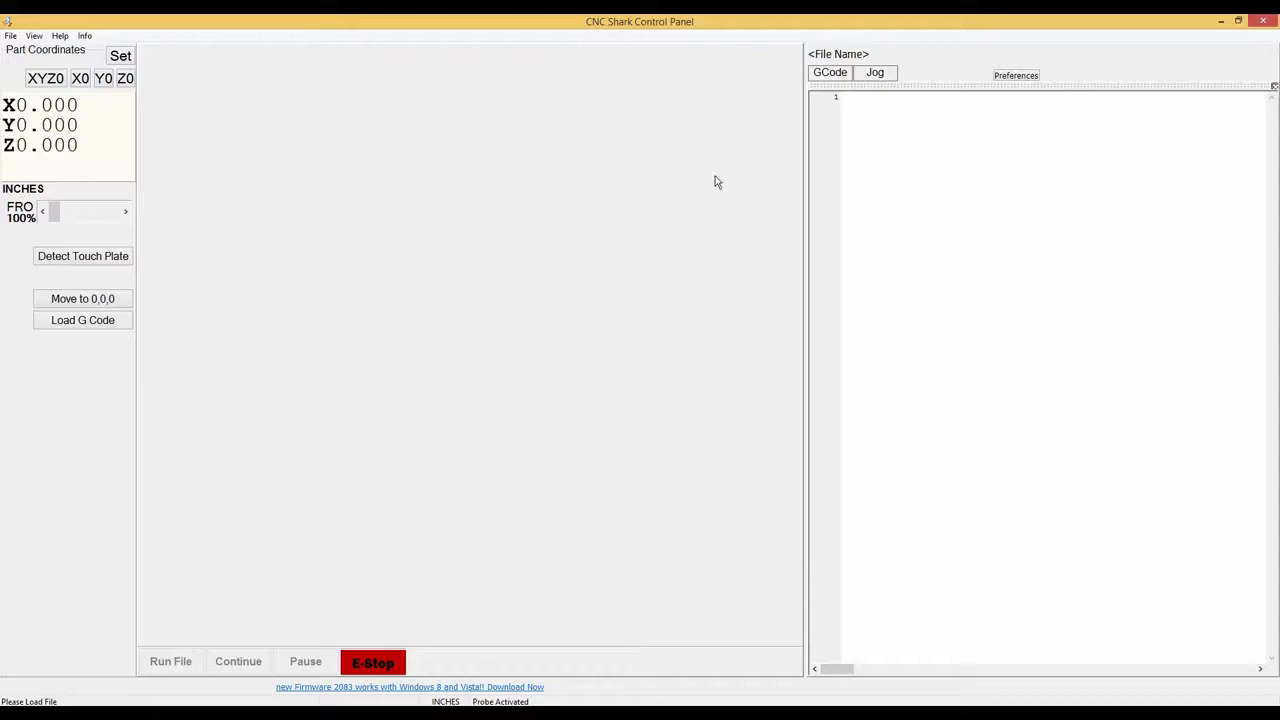
mouse_move(546, 152)
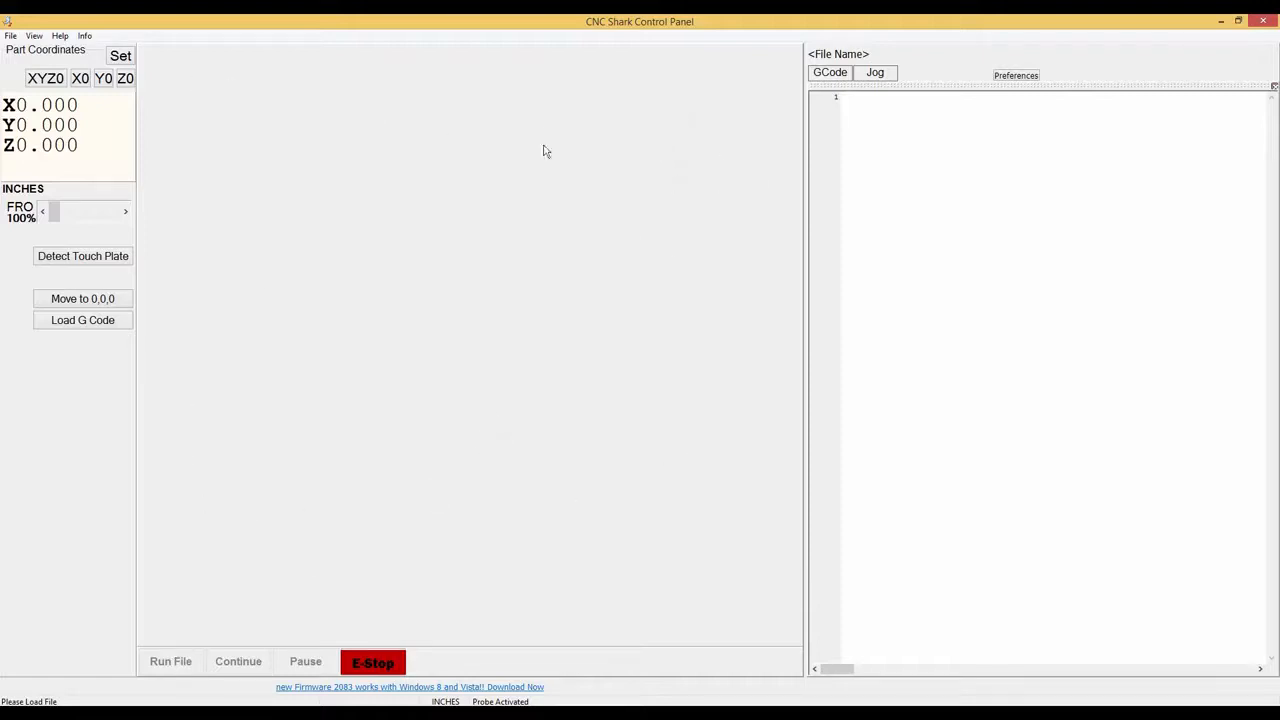
mouse_move(328, 174)
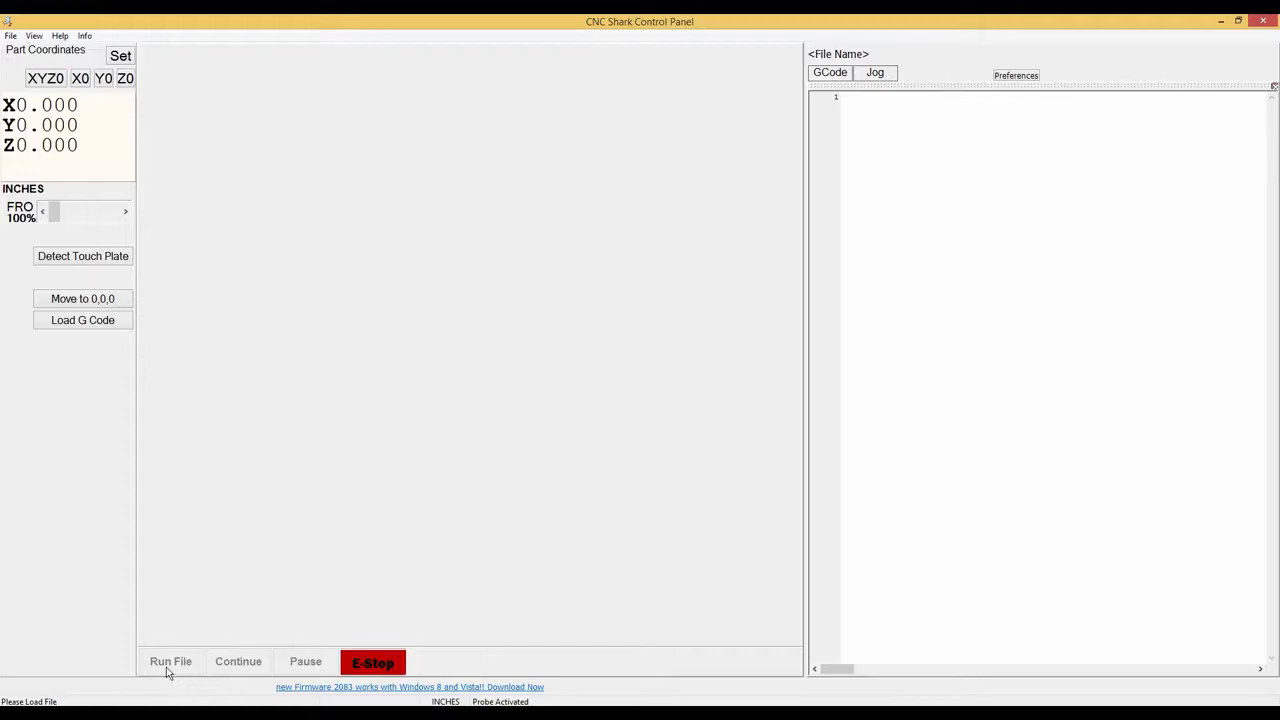
mouse_move(328, 654)
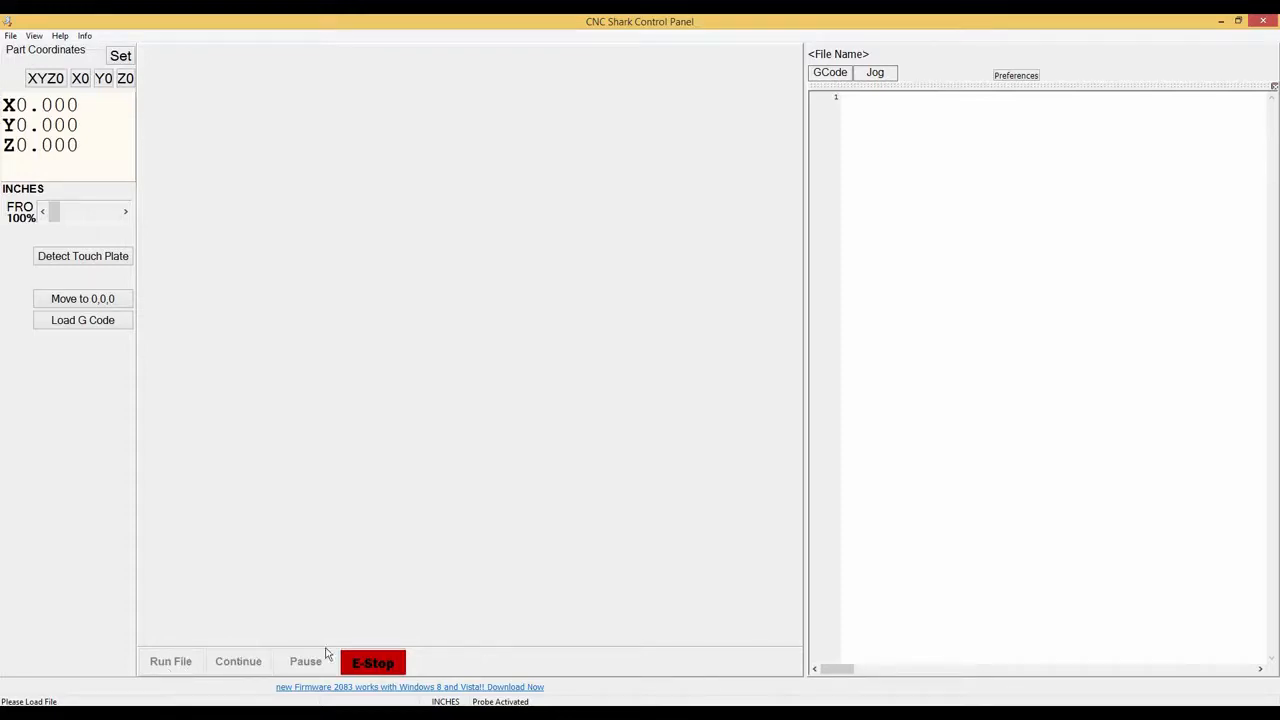
mouse_move(384, 662)
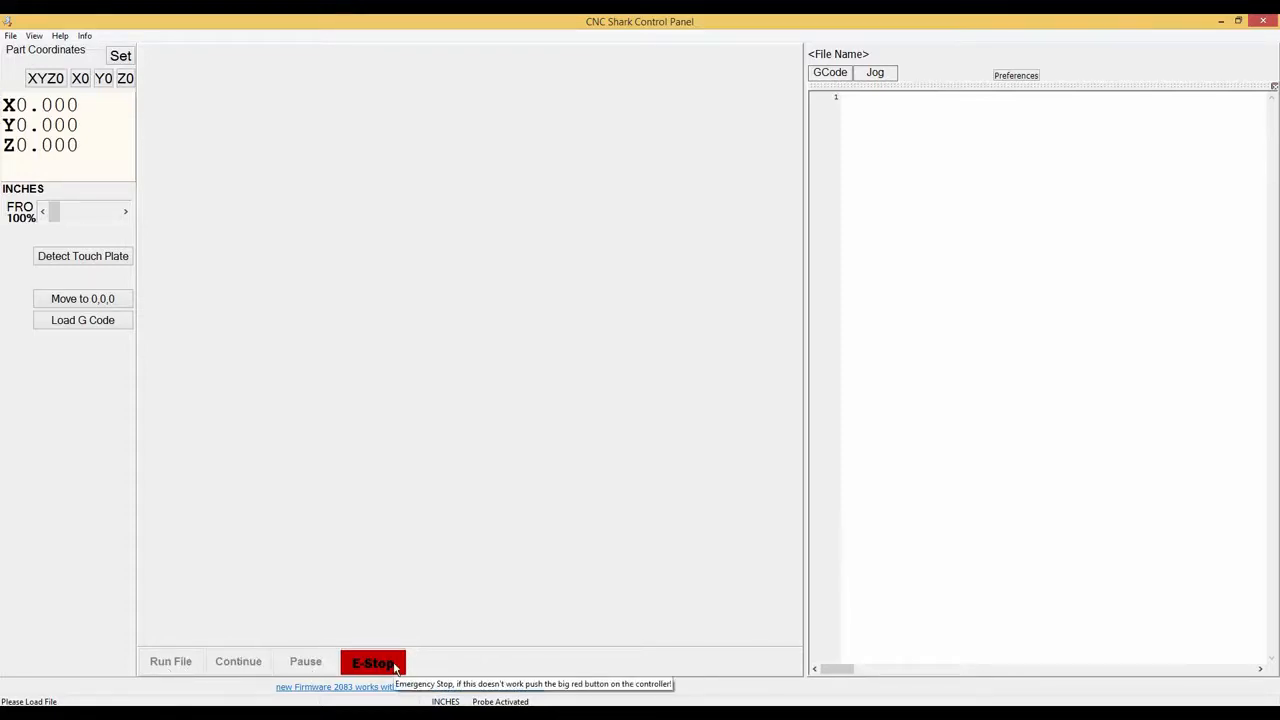
mouse_move(546, 292)
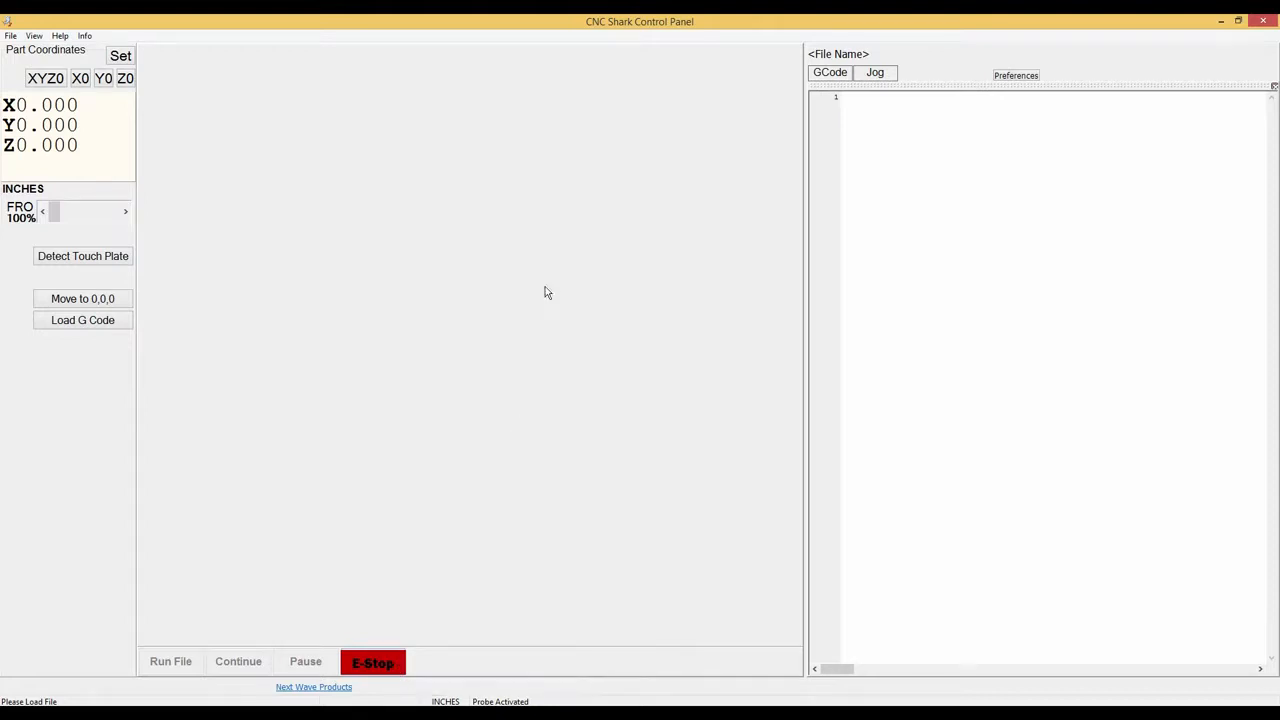
mouse_move(856, 66)
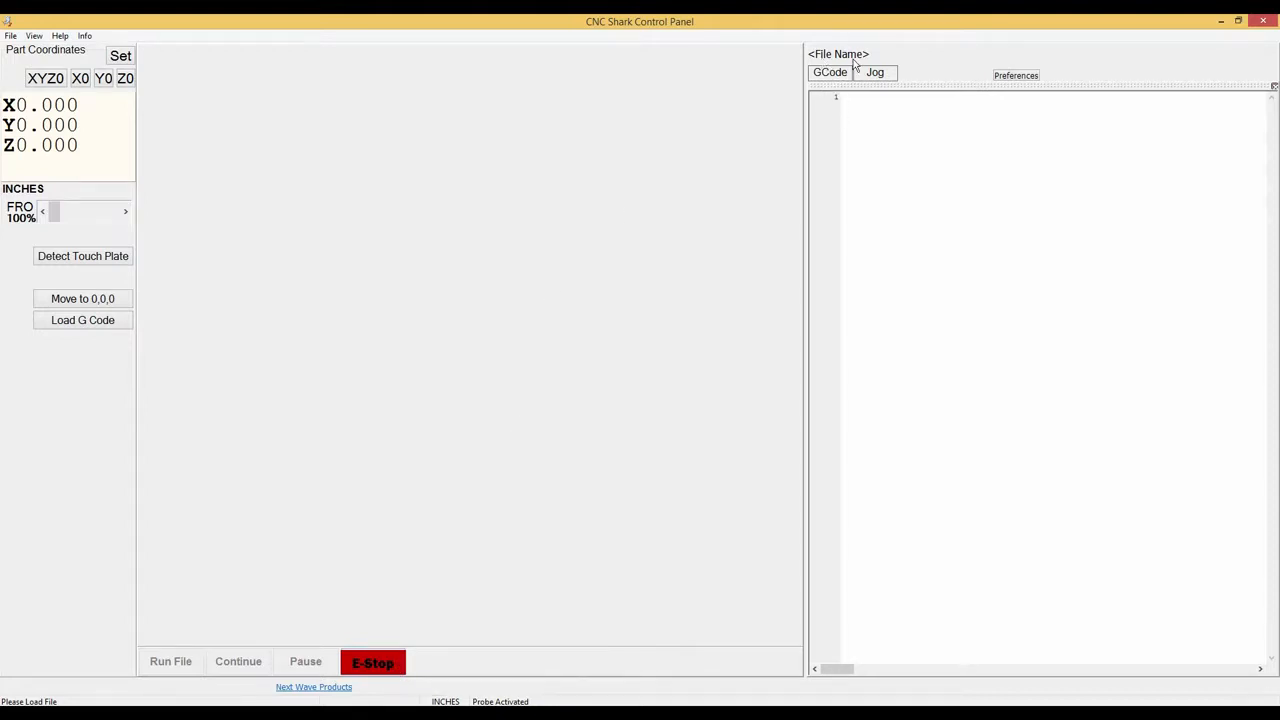
left_click(828, 72)
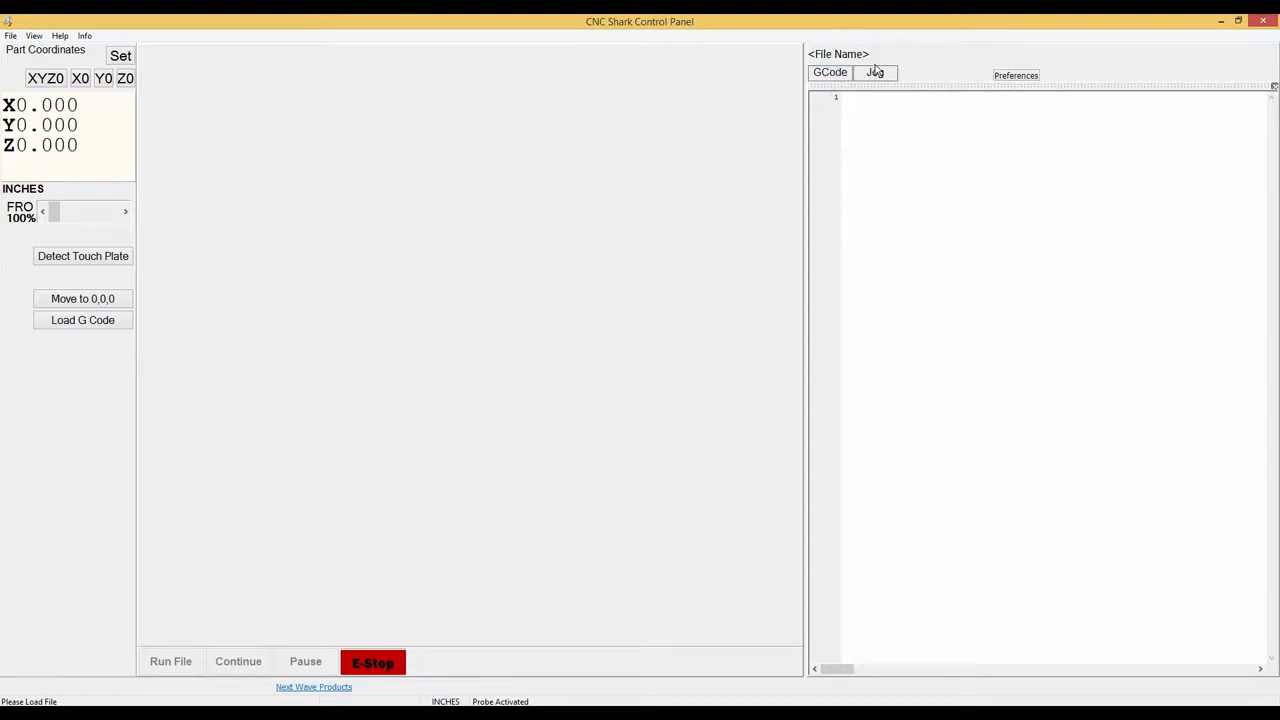
left_click(874, 72)
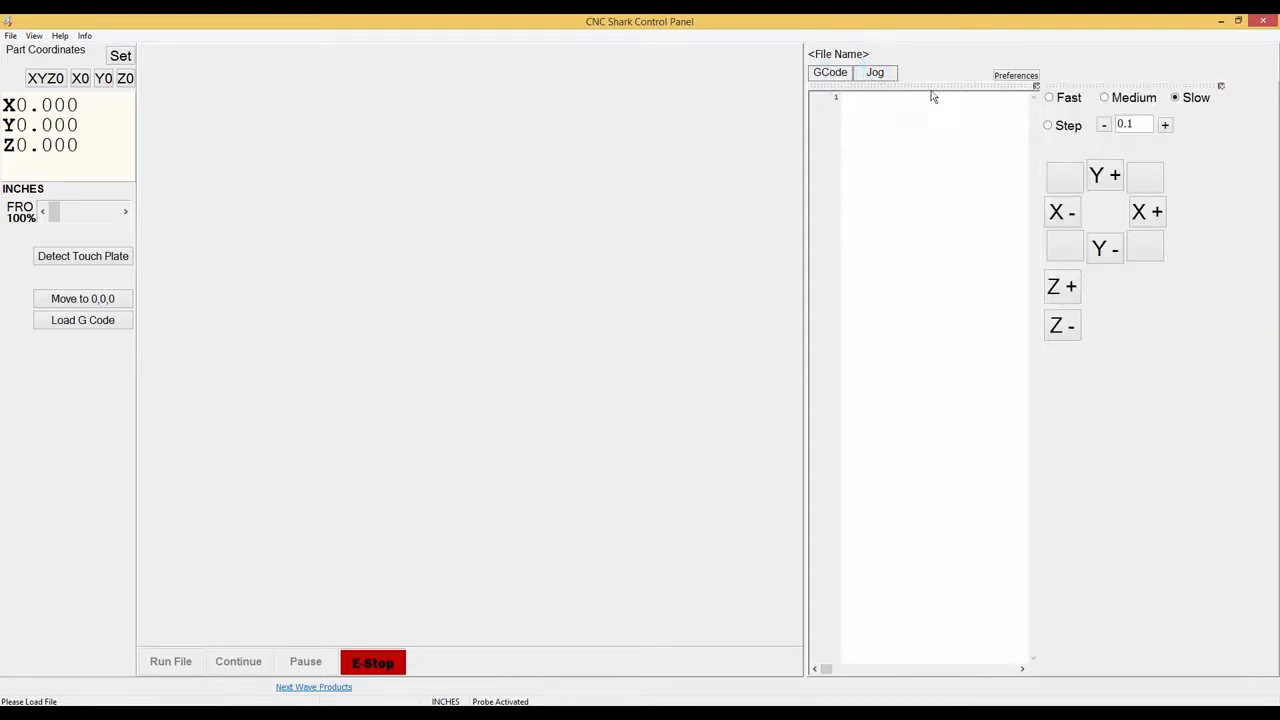
mouse_move(1016, 76)
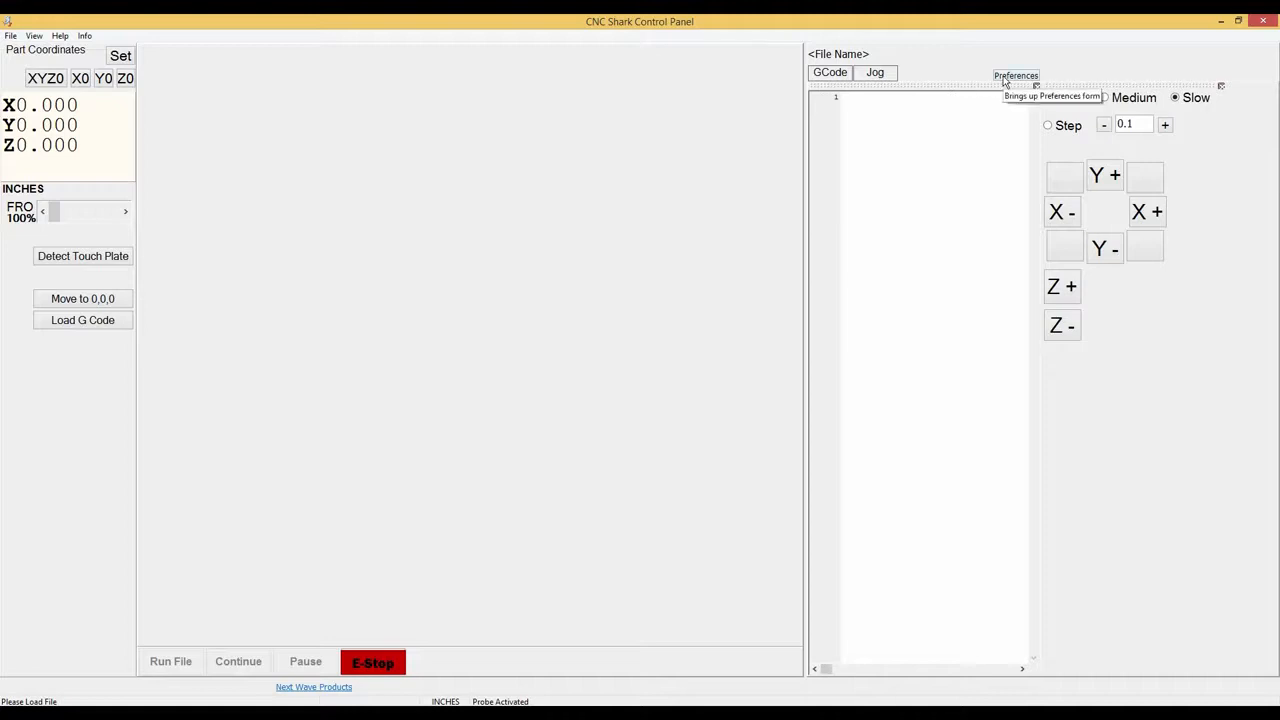
mouse_move(1068, 100)
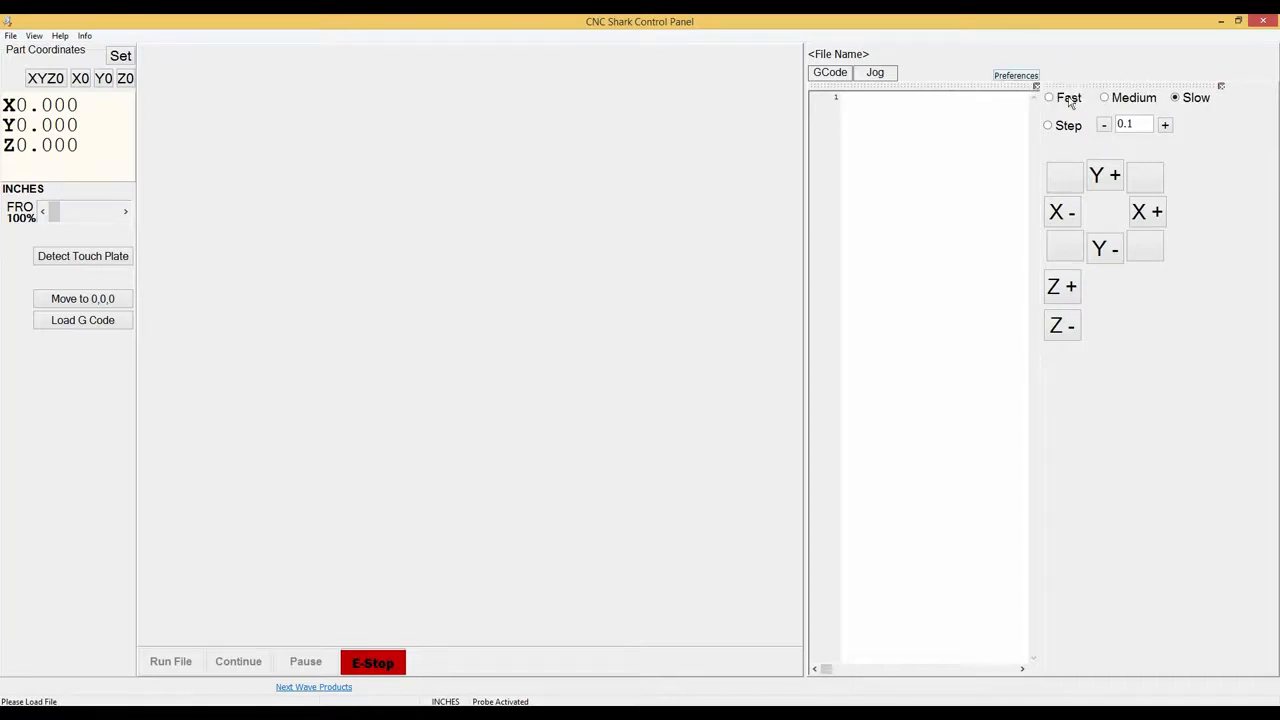
mouse_move(1184, 96)
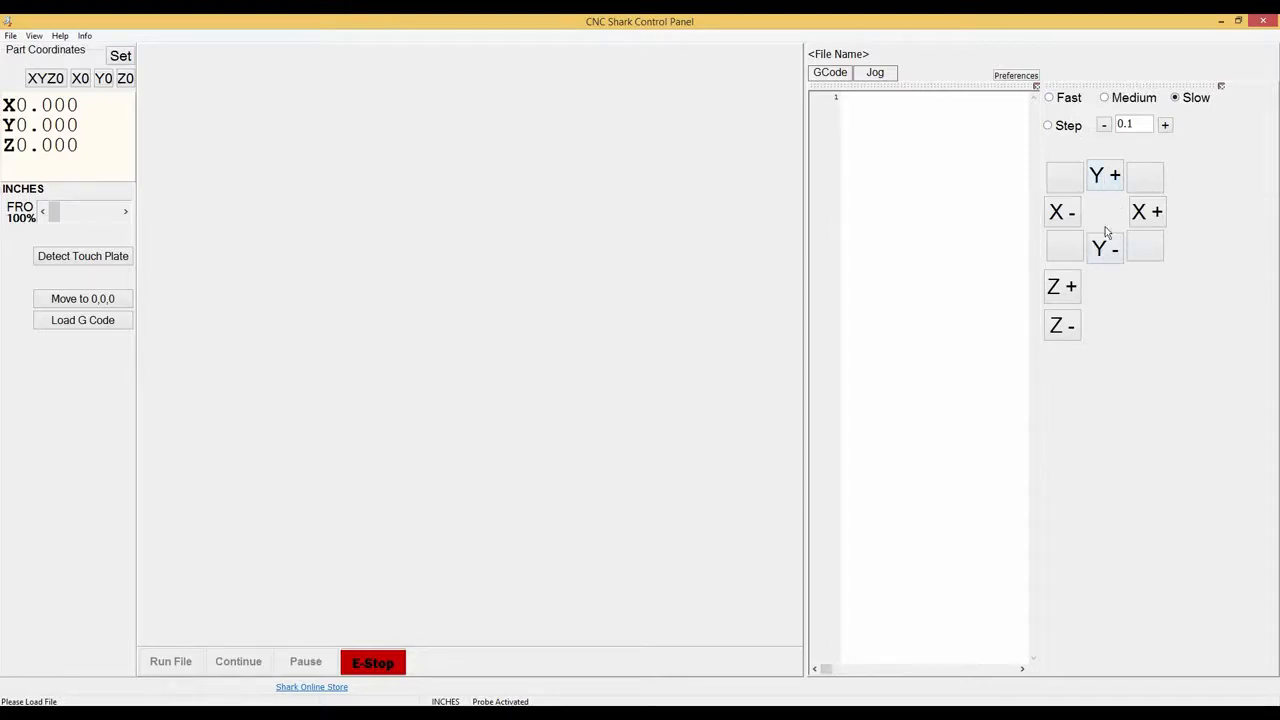
mouse_move(1070, 376)
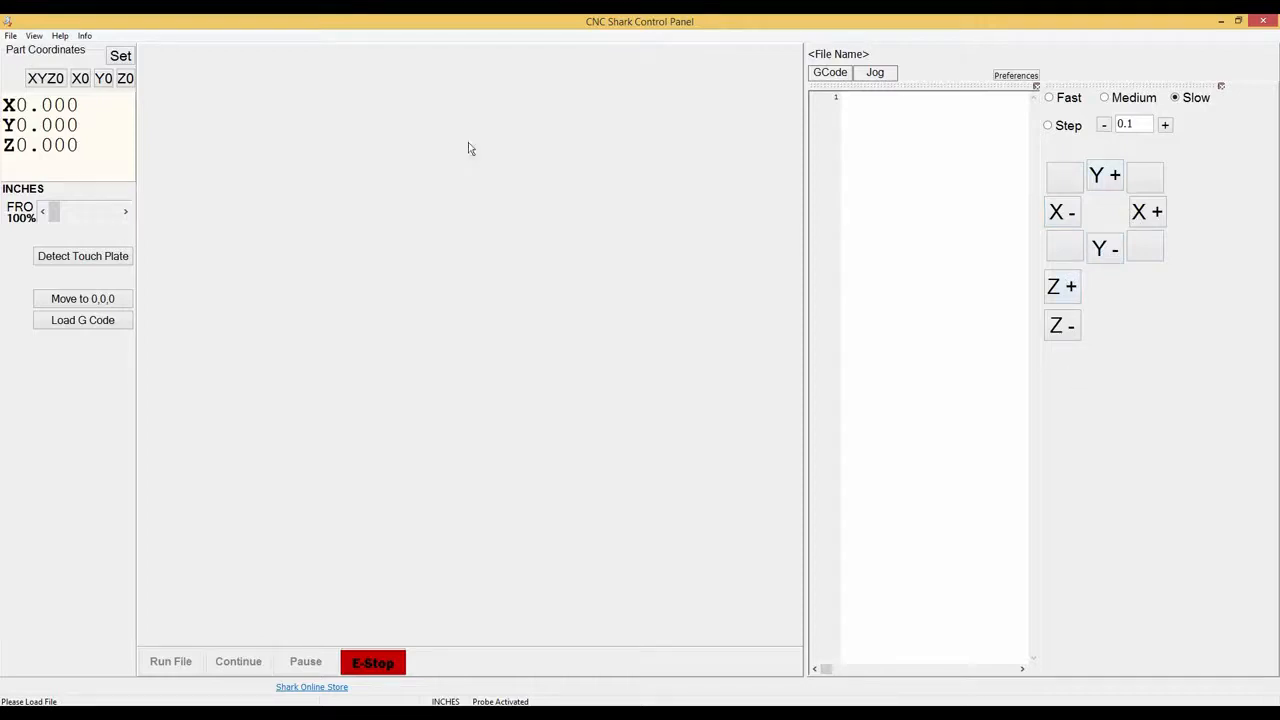
left_click(10, 36)
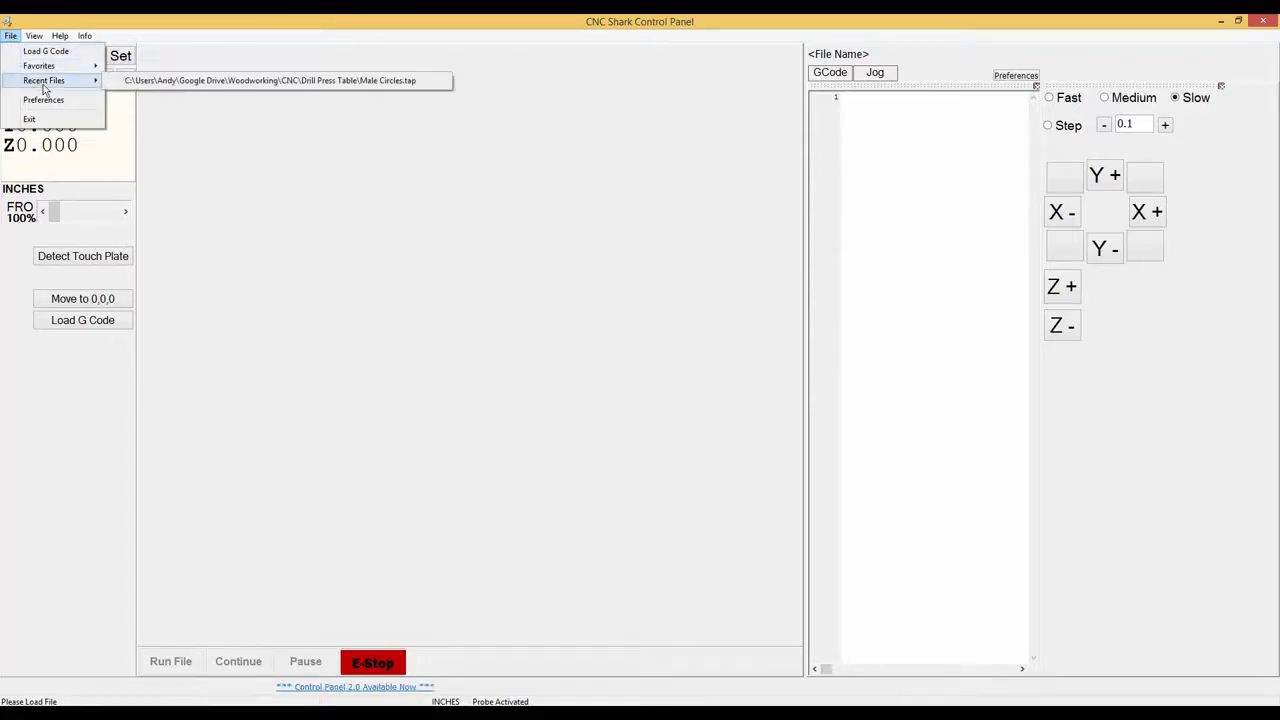
mouse_move(44, 100)
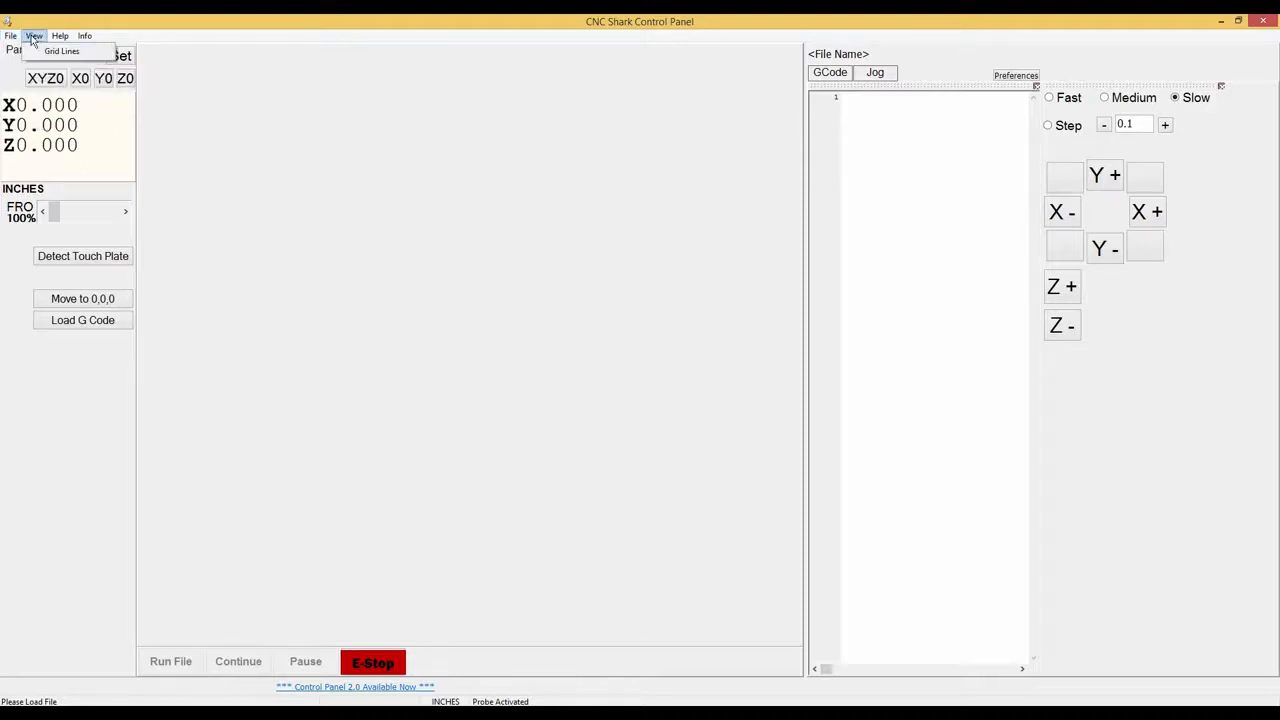
mouse_move(62, 52)
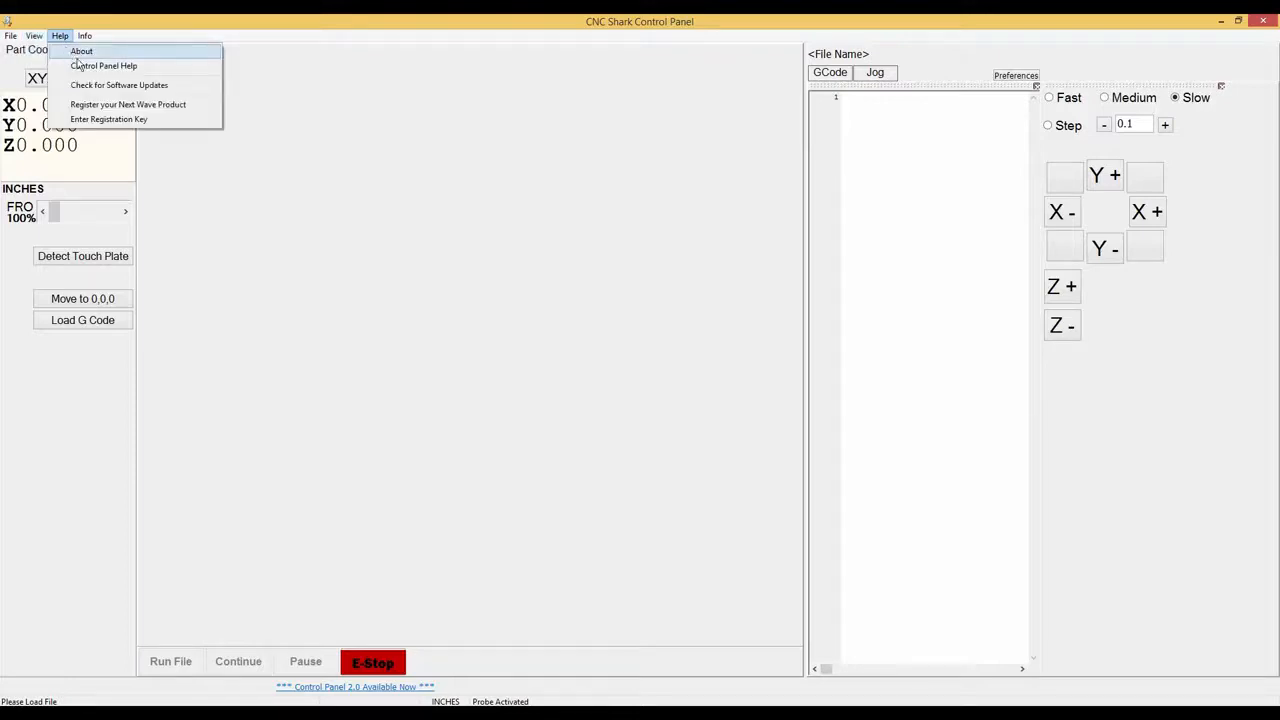
mouse_move(120, 84)
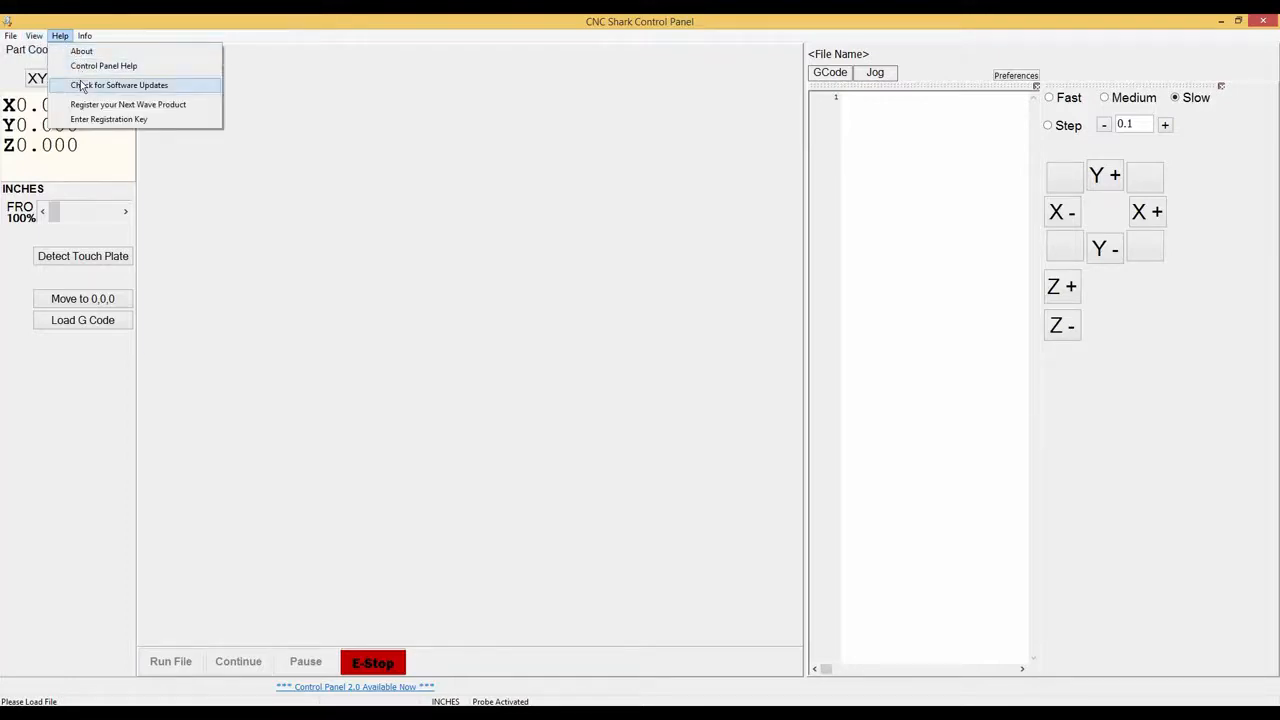
mouse_move(128, 104)
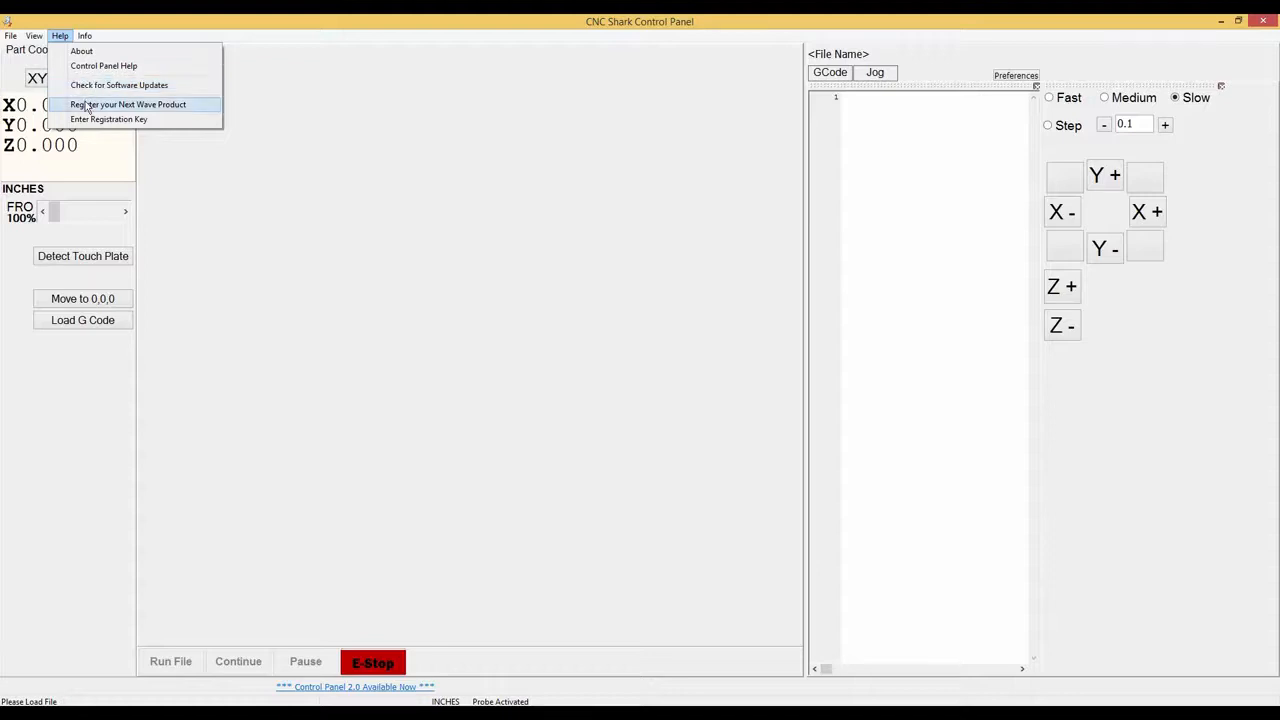
mouse_move(128, 104)
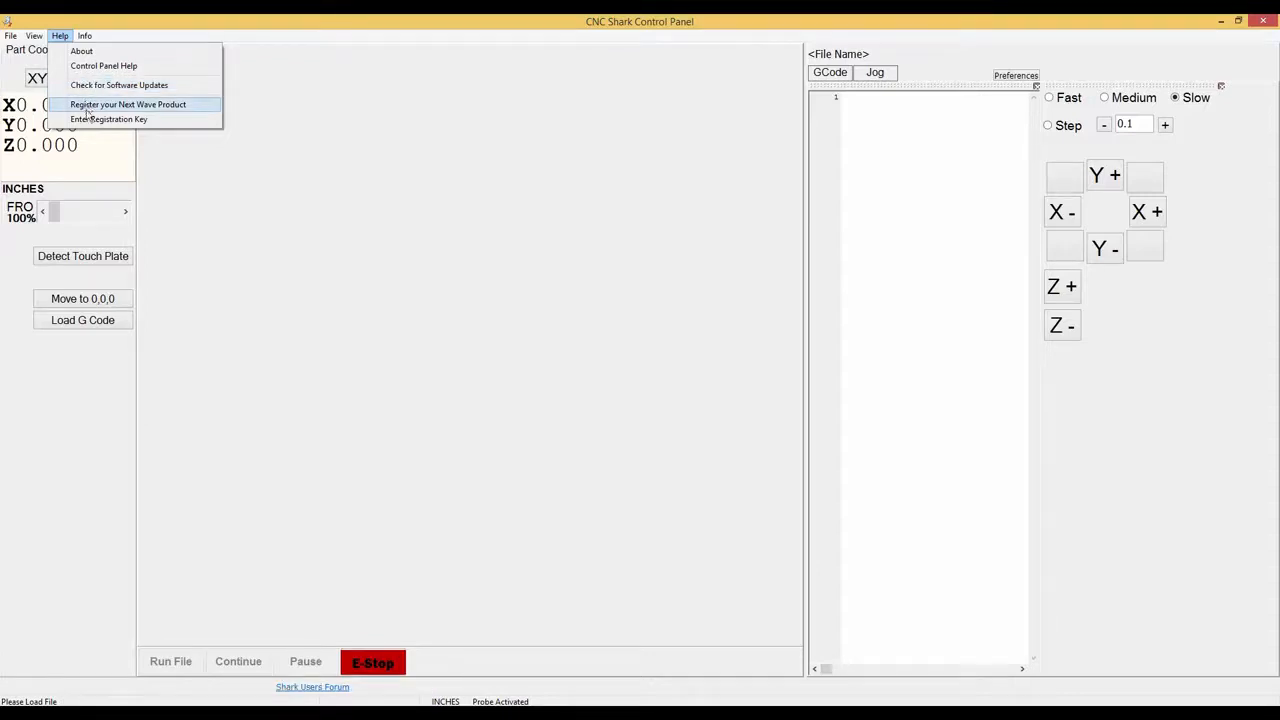
mouse_move(108, 120)
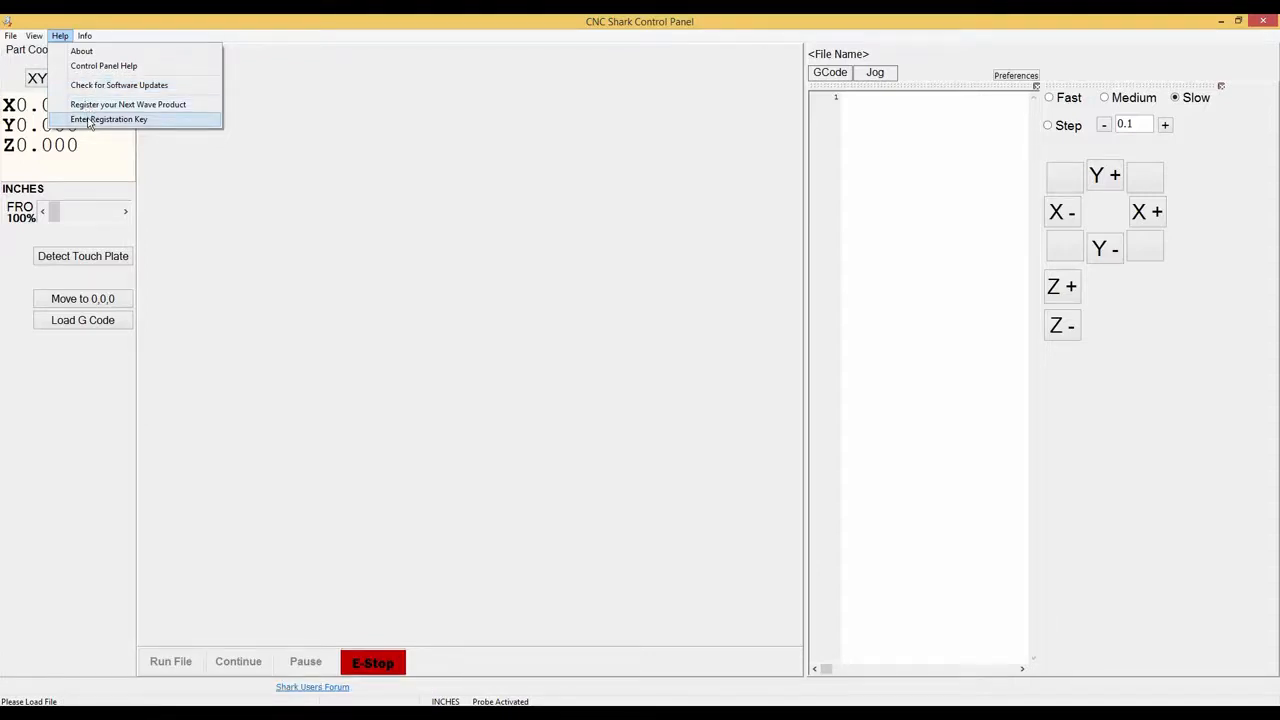
left_click(84, 36)
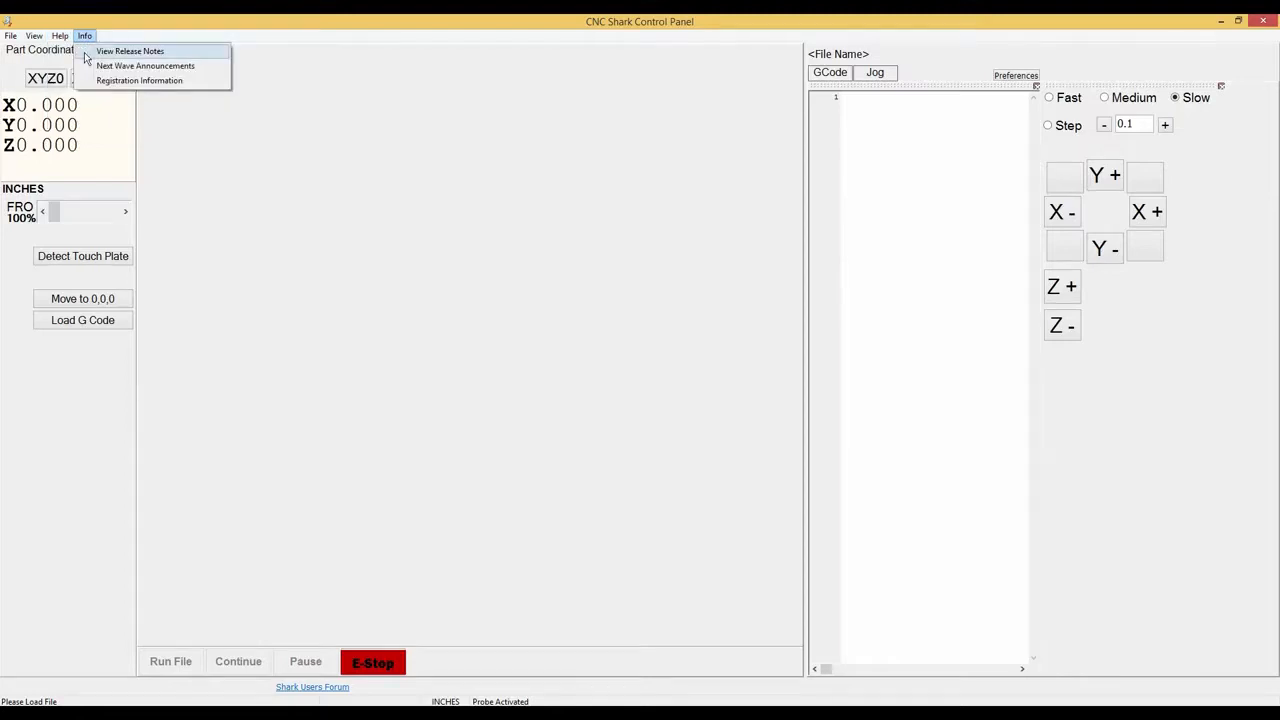
mouse_move(144, 66)
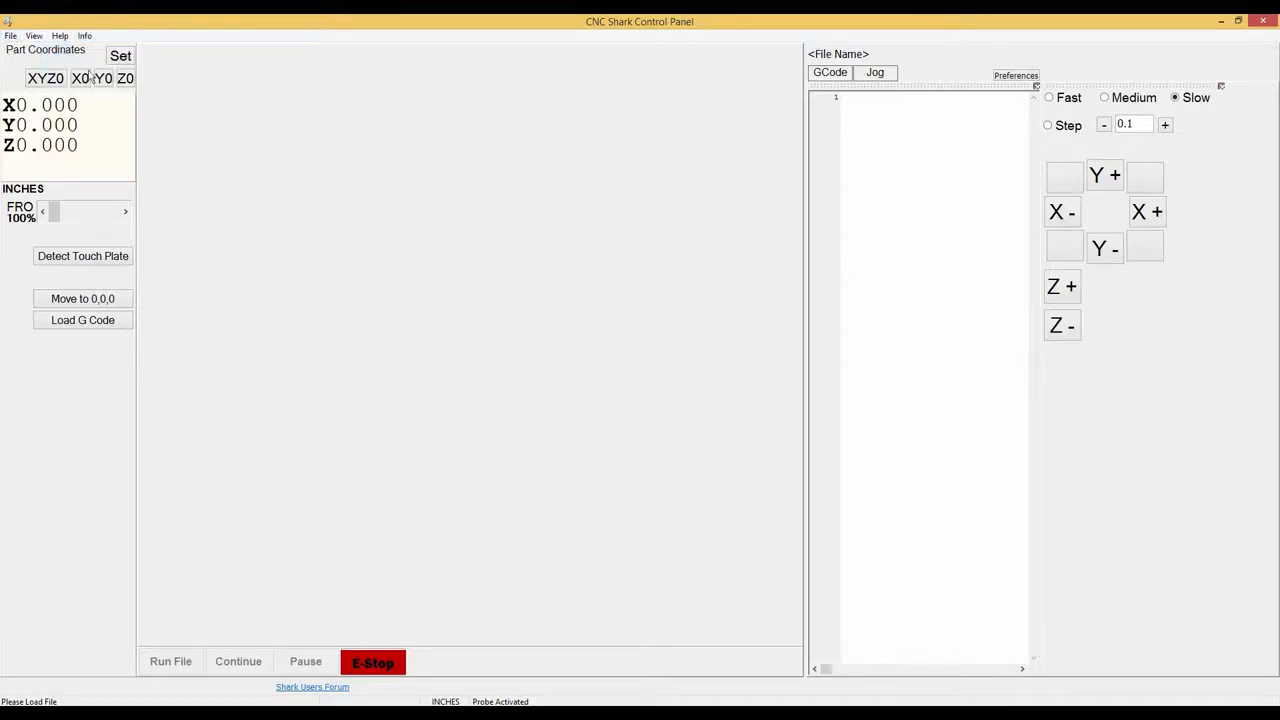
mouse_move(120, 56)
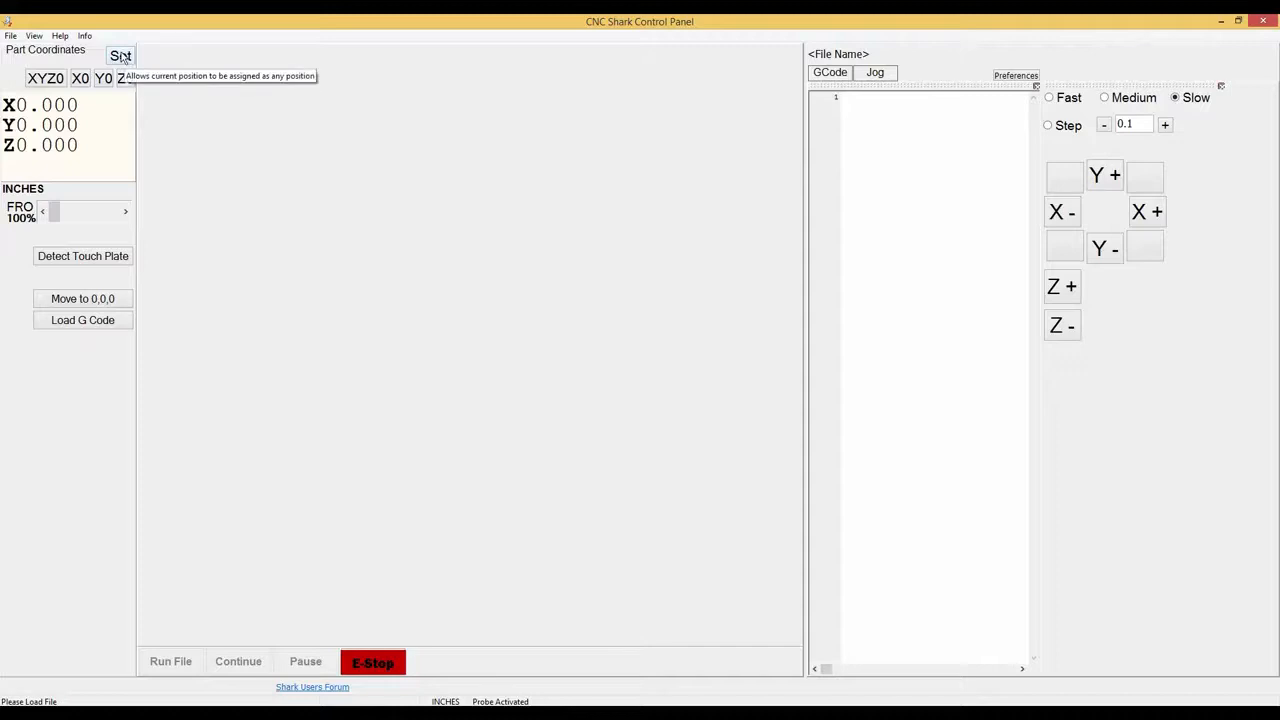
left_click(120, 56)
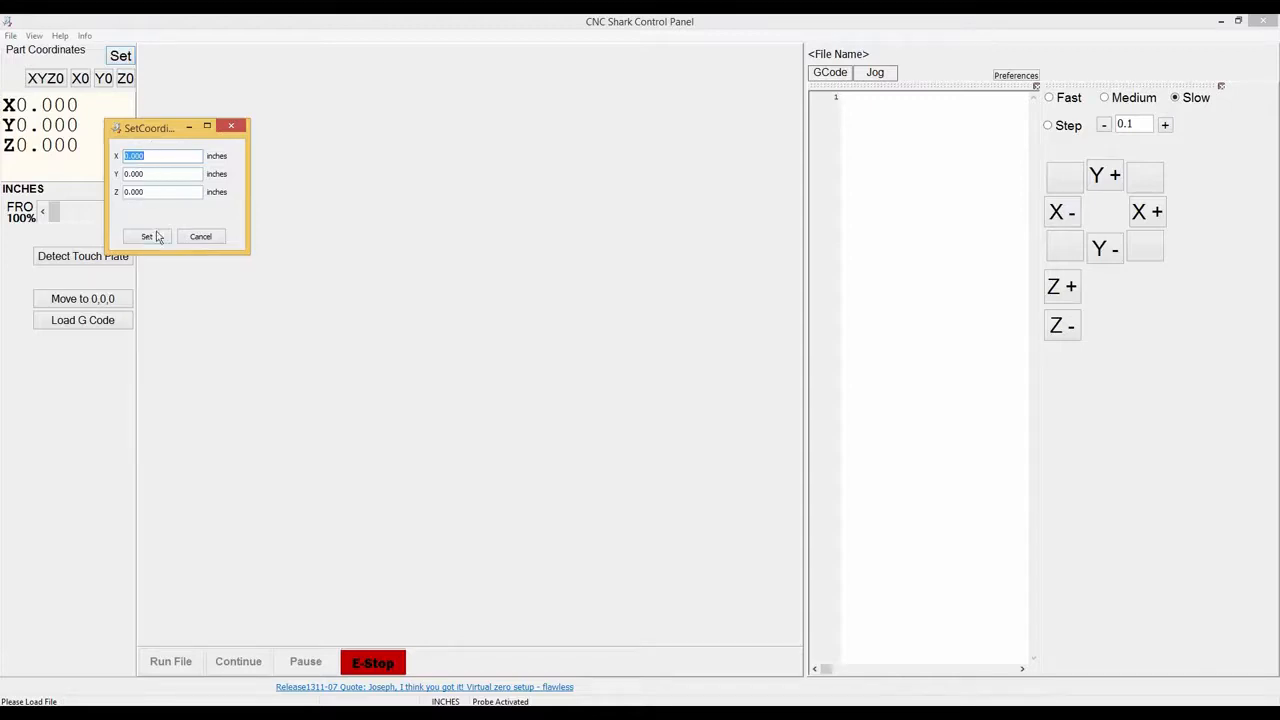
mouse_move(148, 172)
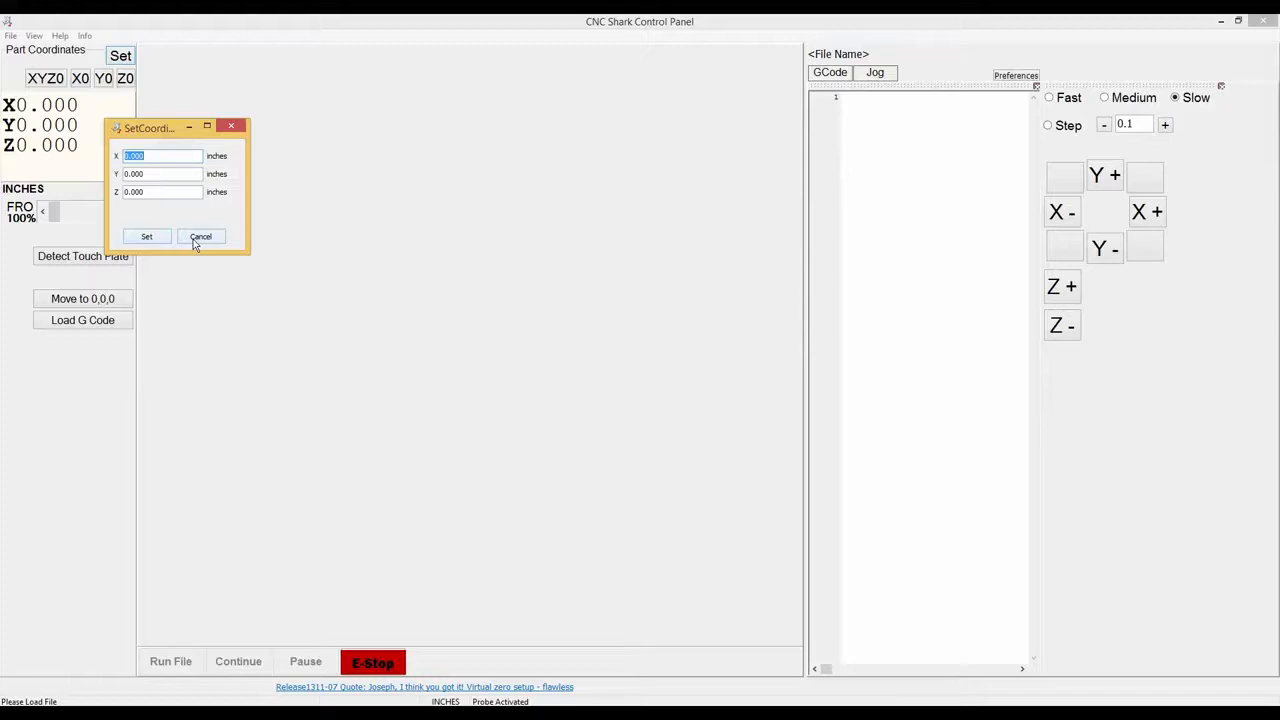
left_click(200, 236)
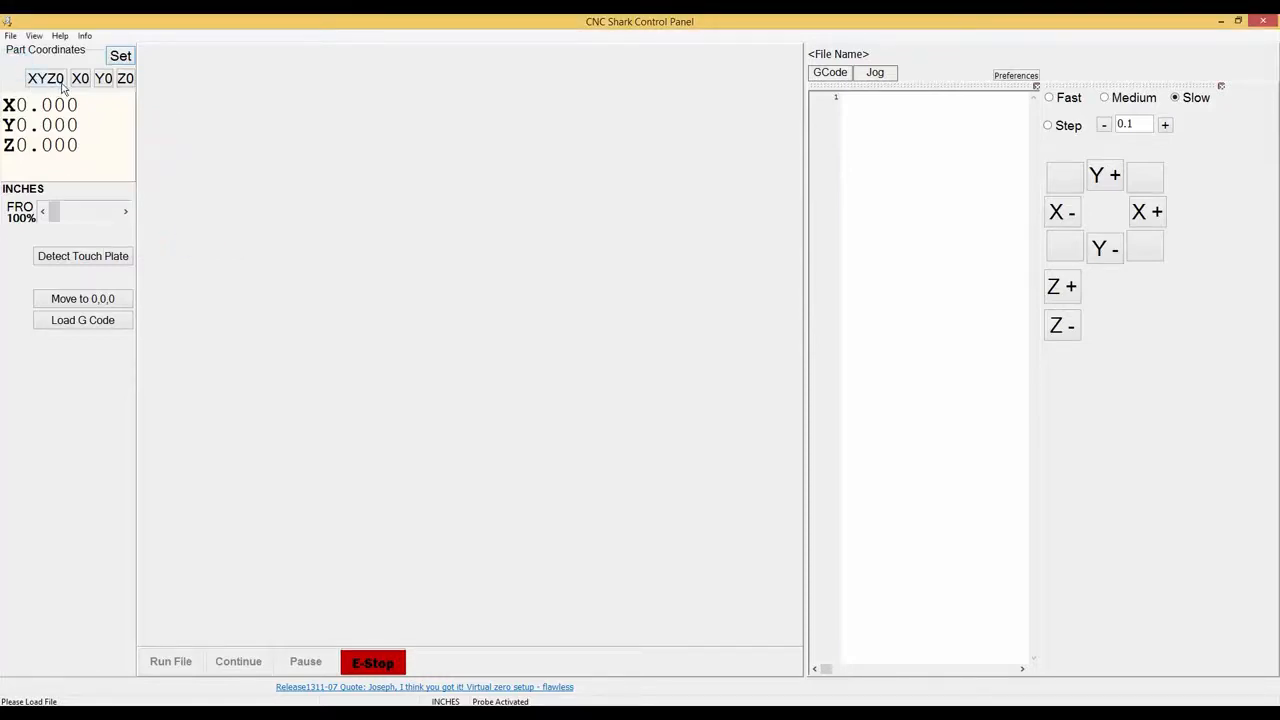
mouse_move(44, 78)
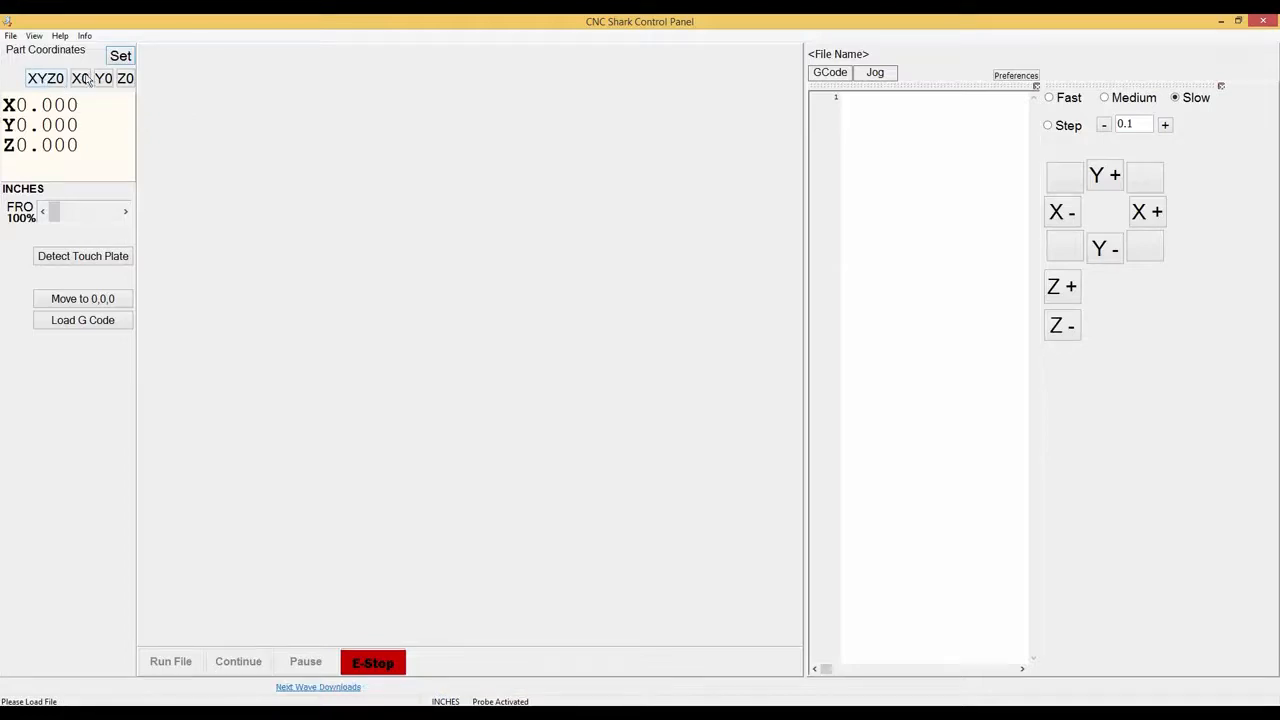
mouse_move(80, 78)
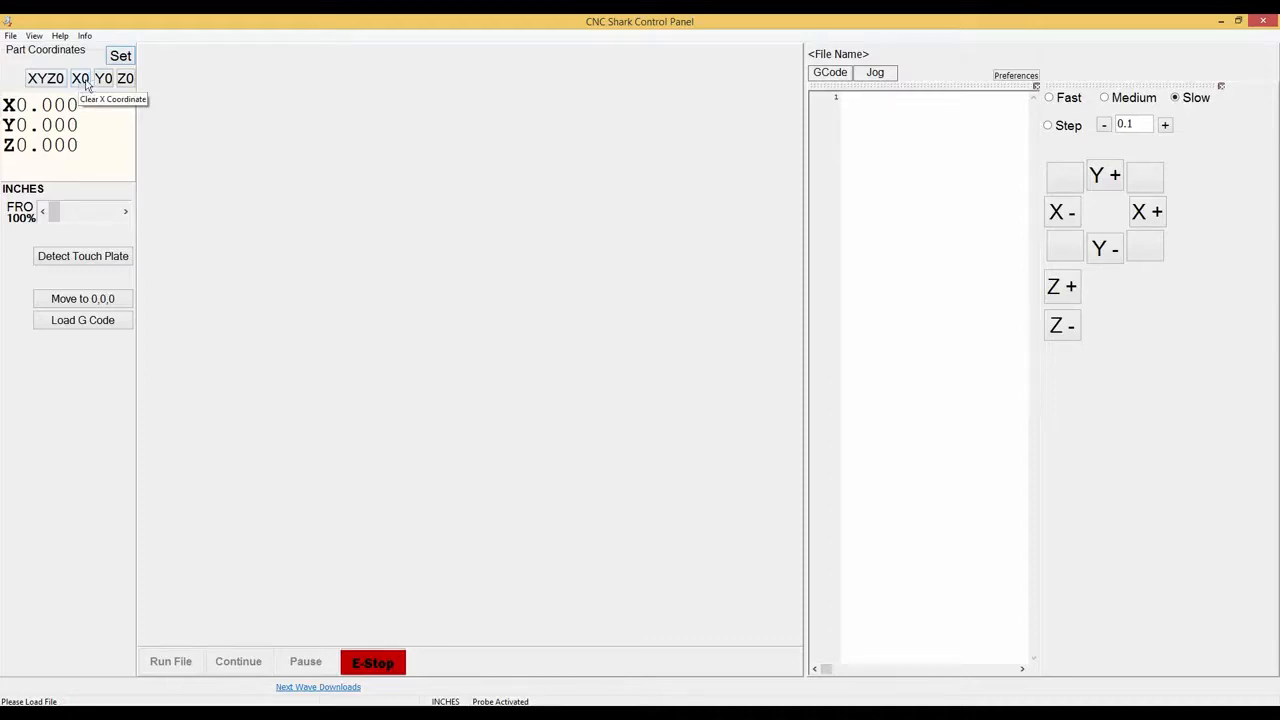
mouse_move(104, 78)
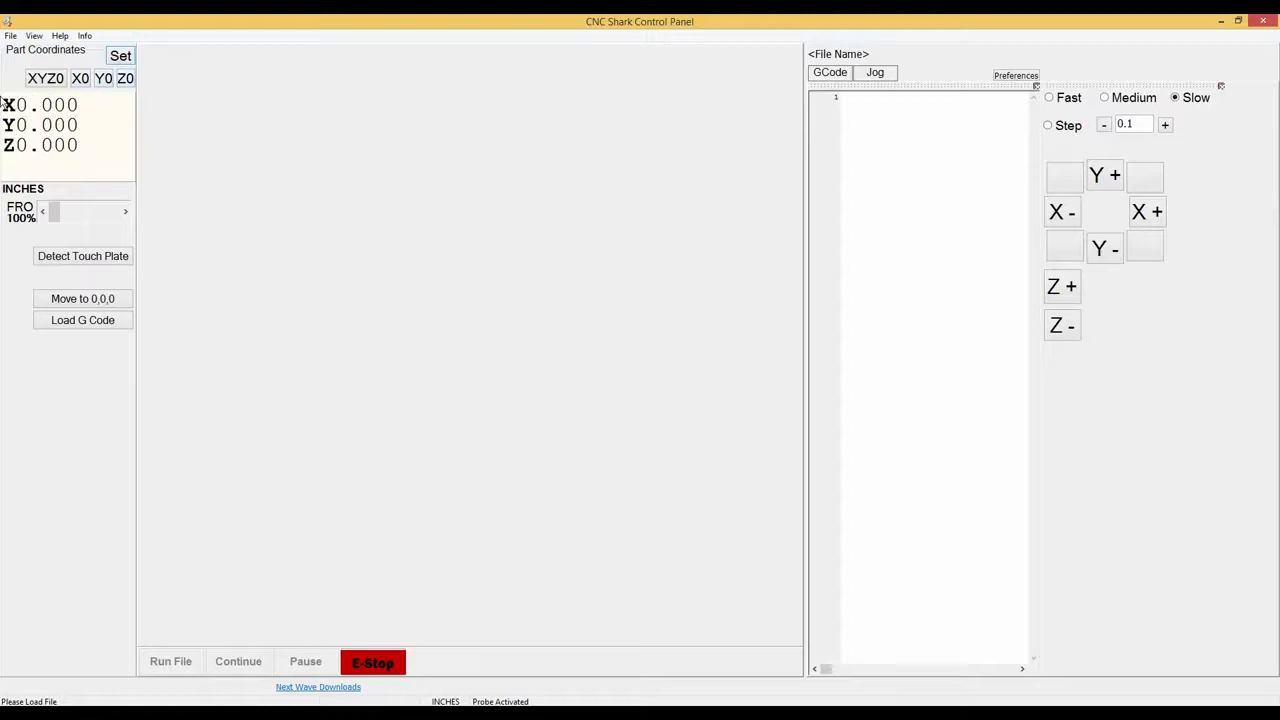
mouse_move(32, 108)
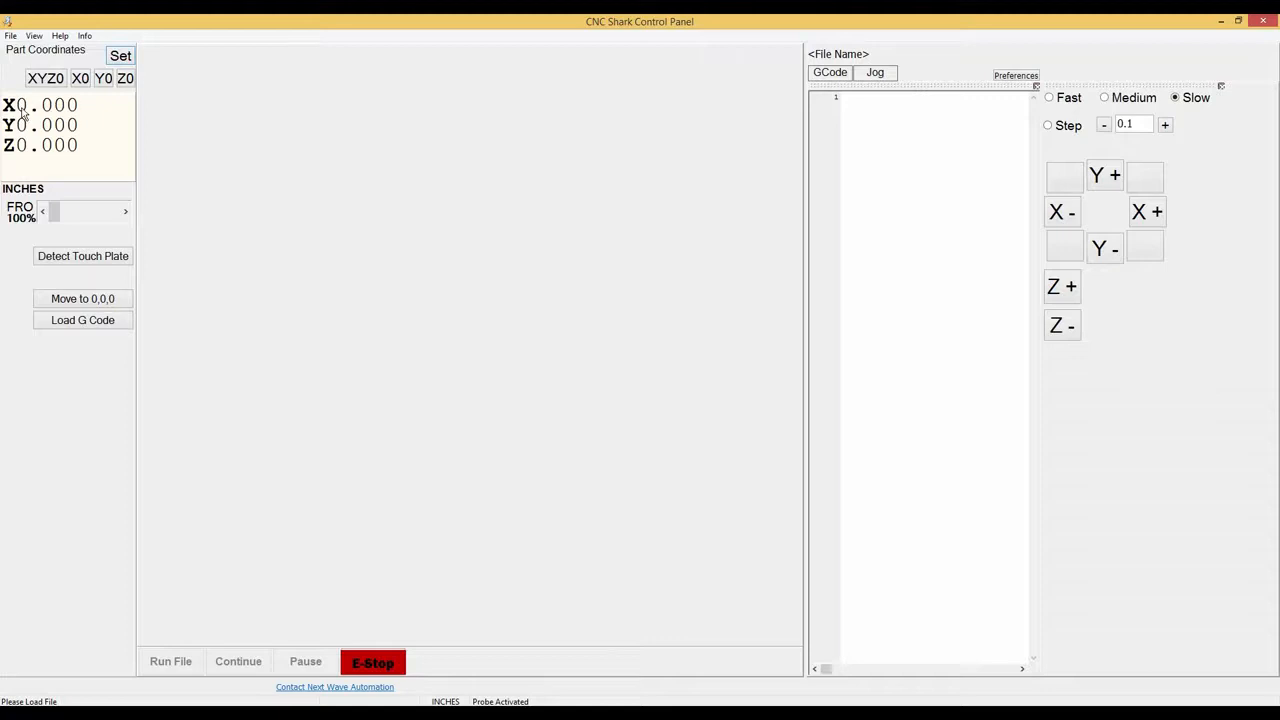
mouse_move(84, 152)
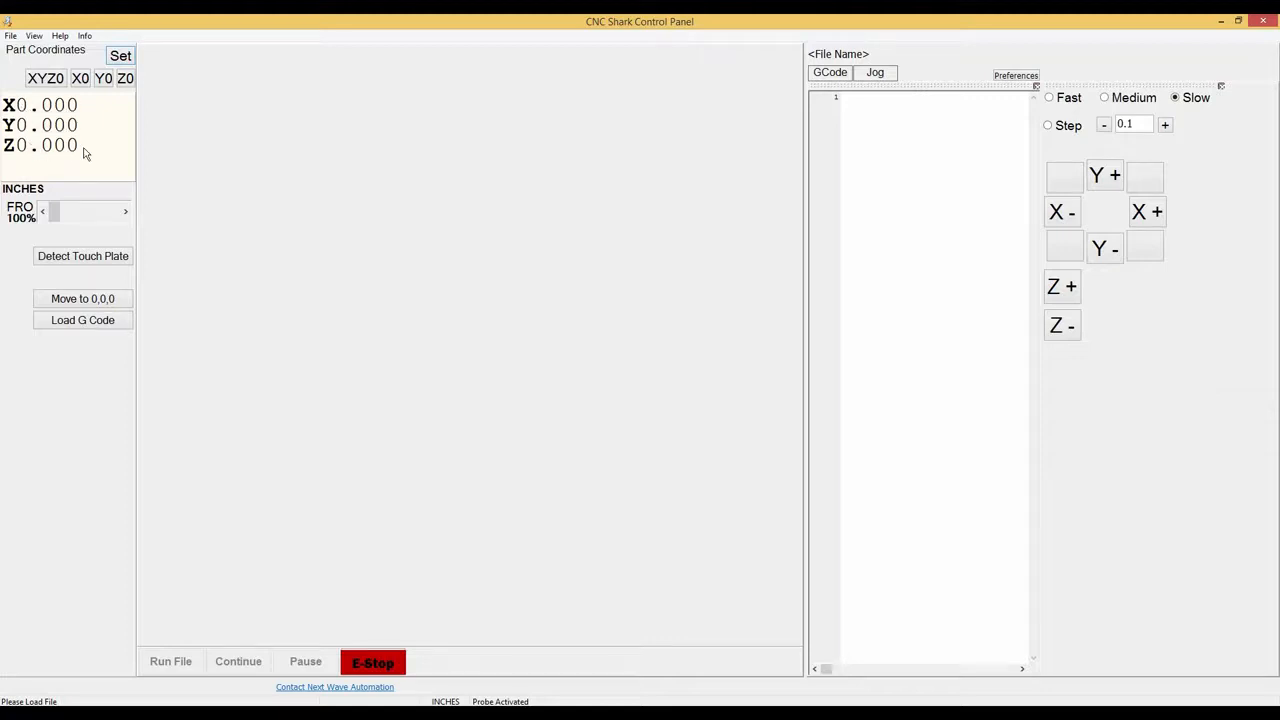
mouse_move(76, 162)
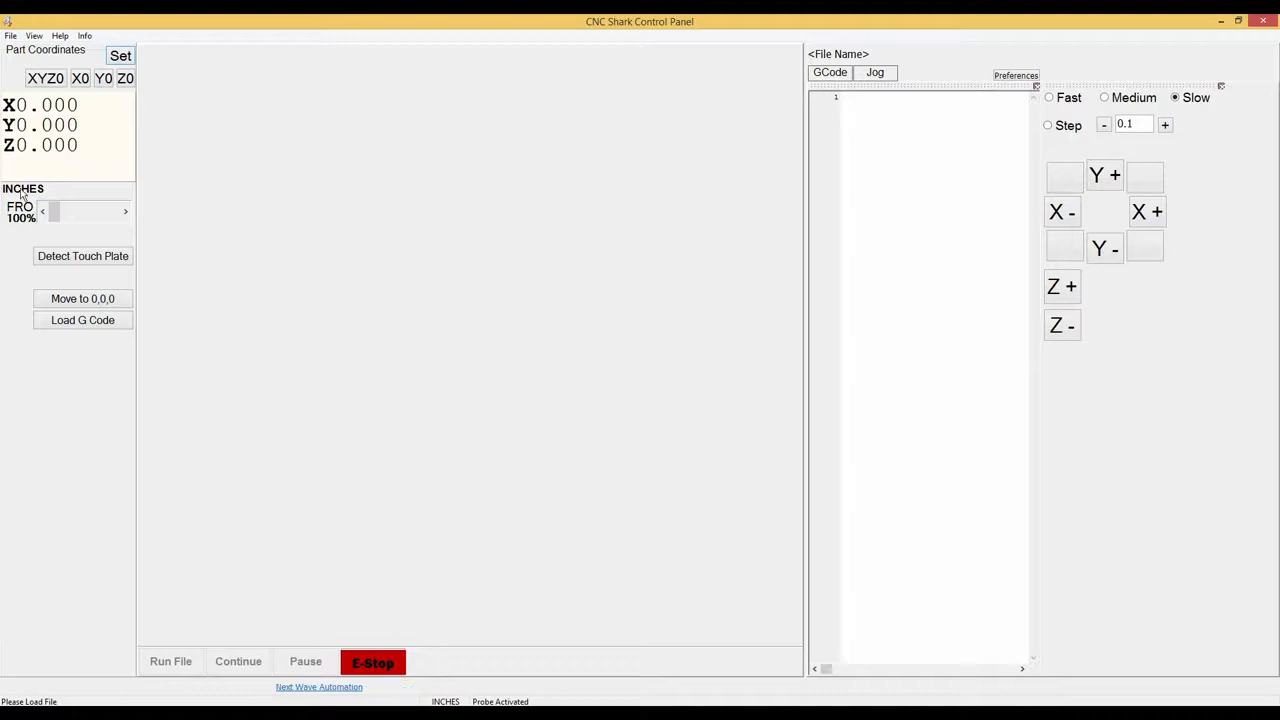
mouse_move(24, 200)
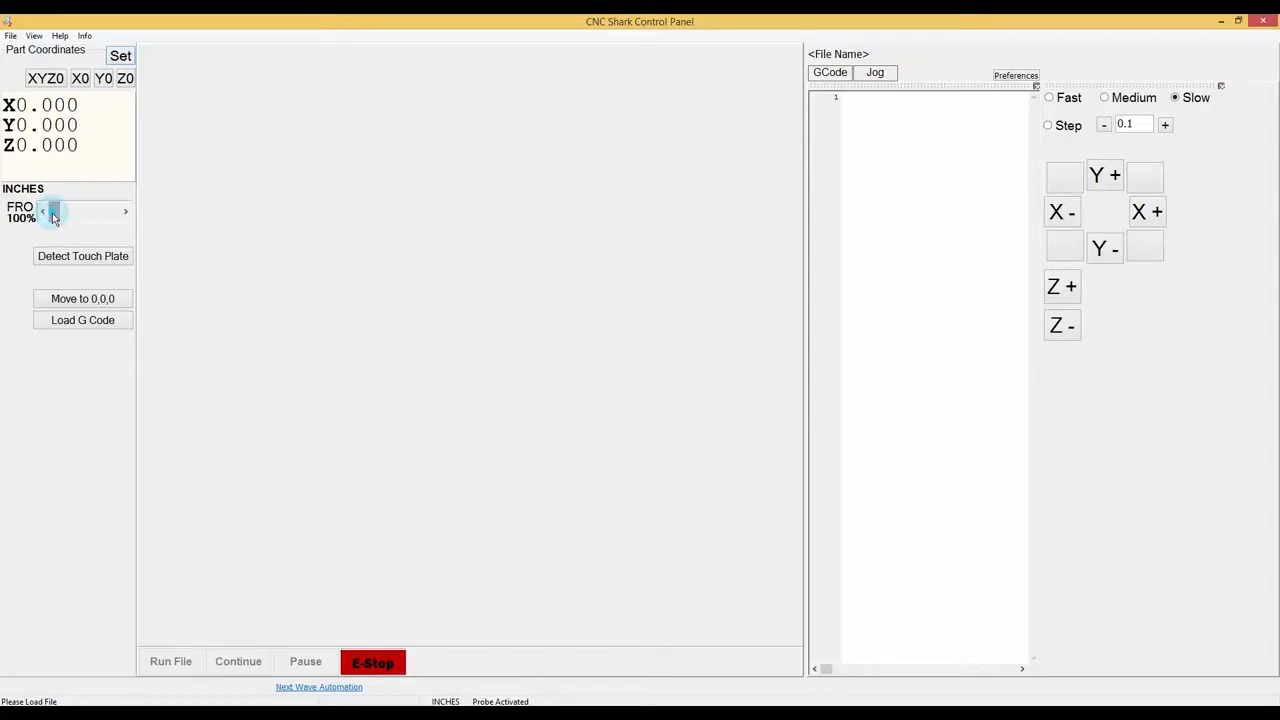
mouse_move(50, 212)
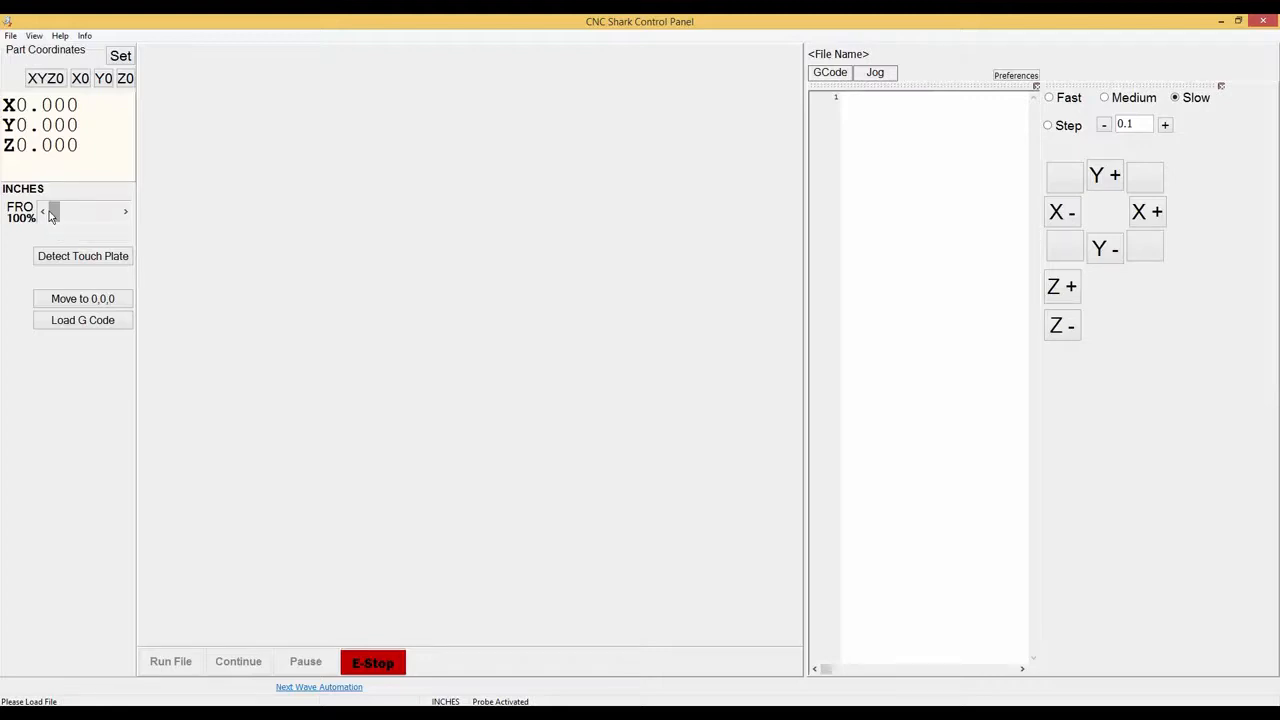
mouse_move(56, 218)
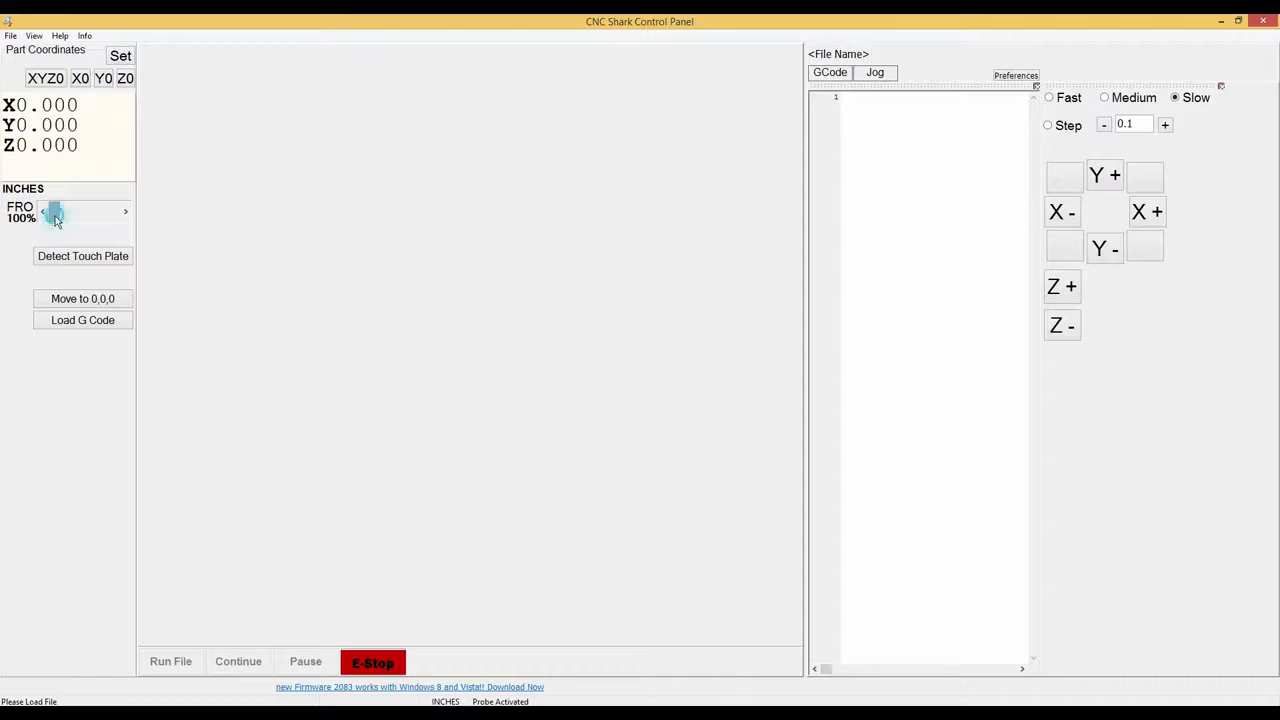
mouse_move(56, 212)
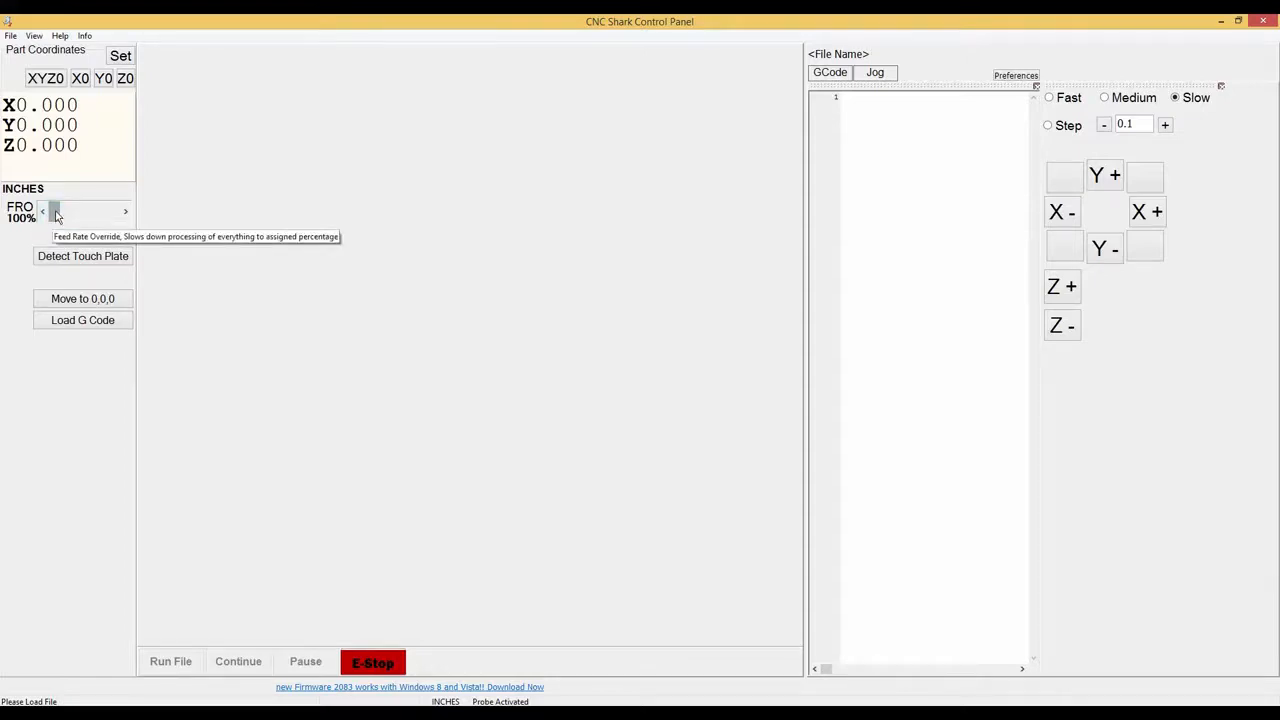
mouse_move(56, 218)
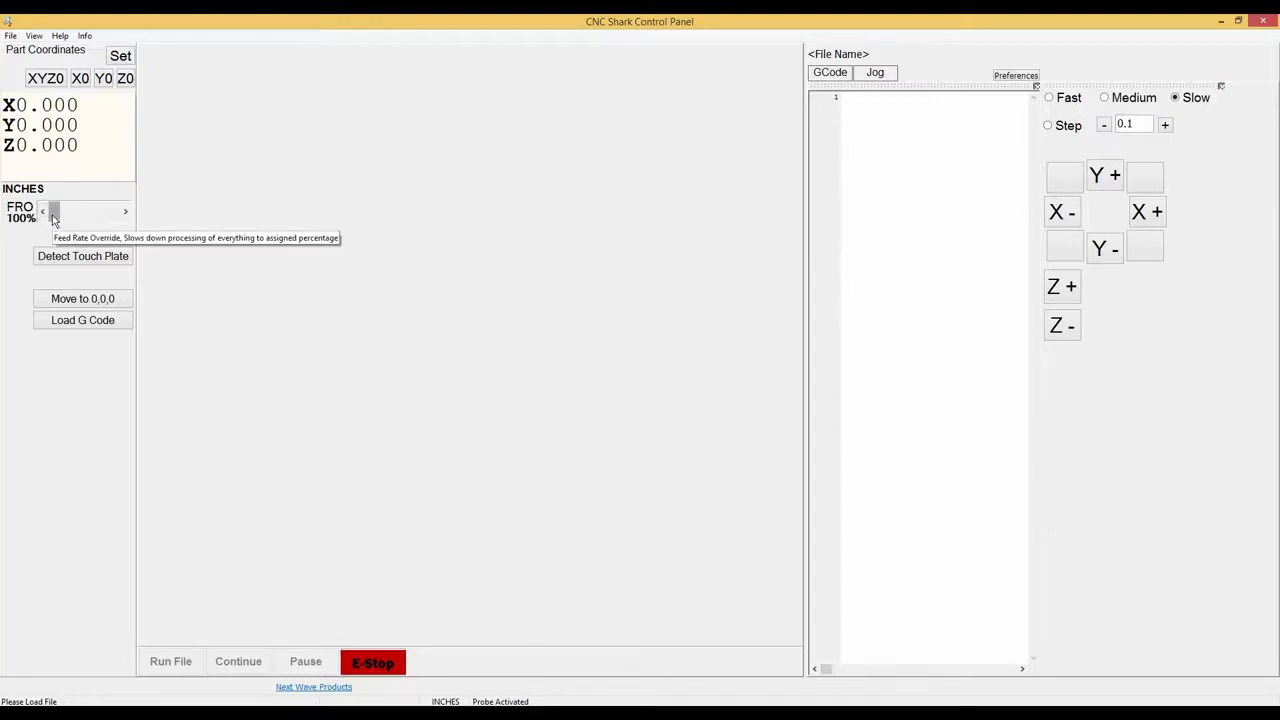
mouse_move(52, 212)
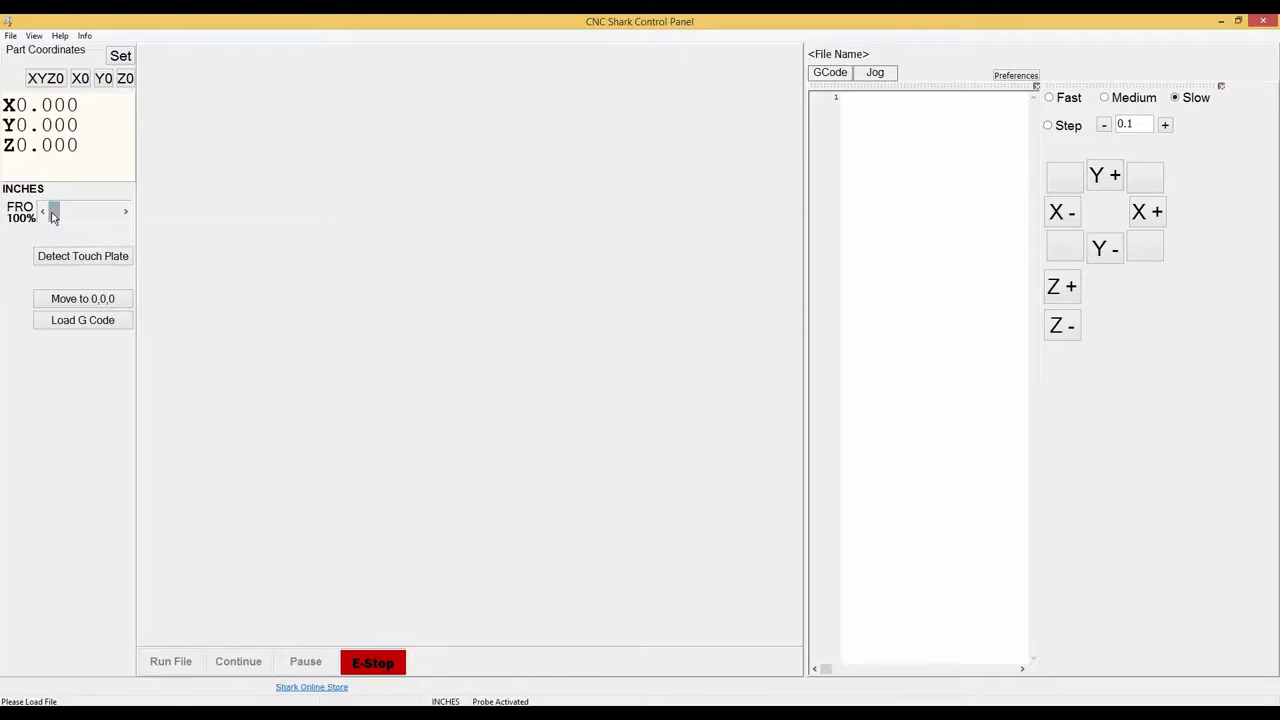
- Lower the feed rate override through 82% and 61% down to 50% with the FRO slider
left_click_drag(50, 212, 68, 212)
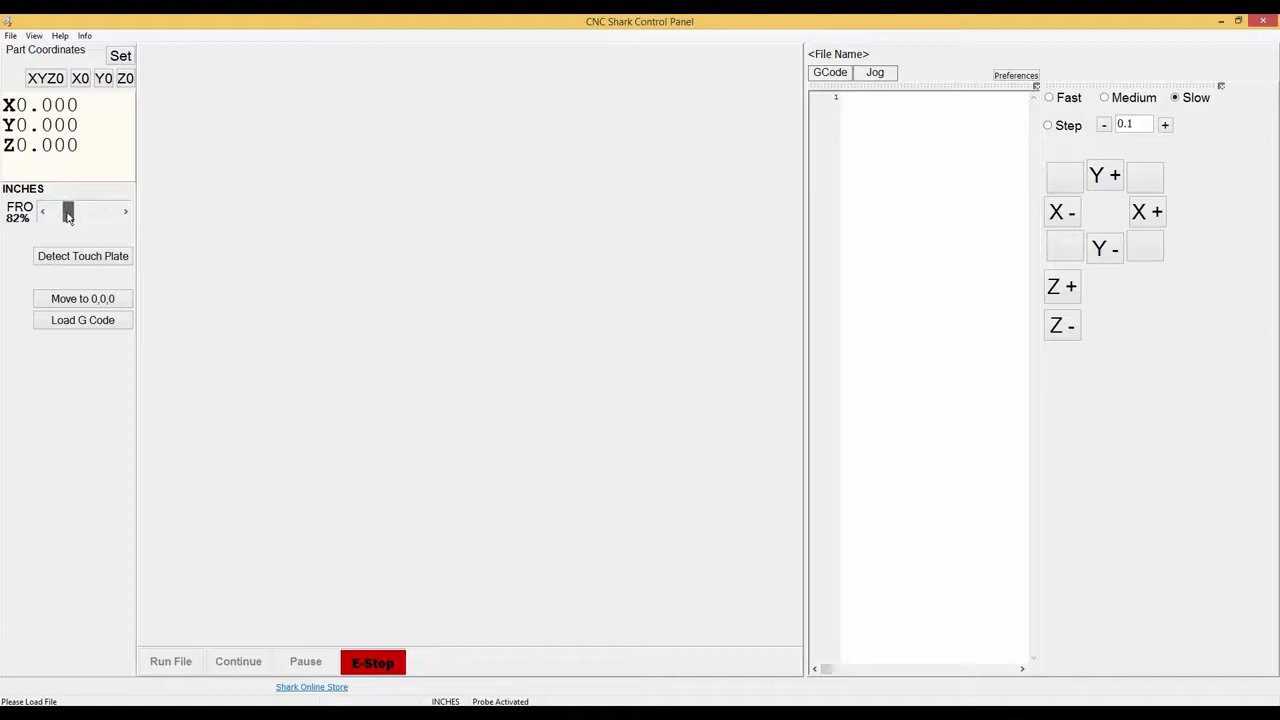
left_click_drag(68, 212, 84, 212)
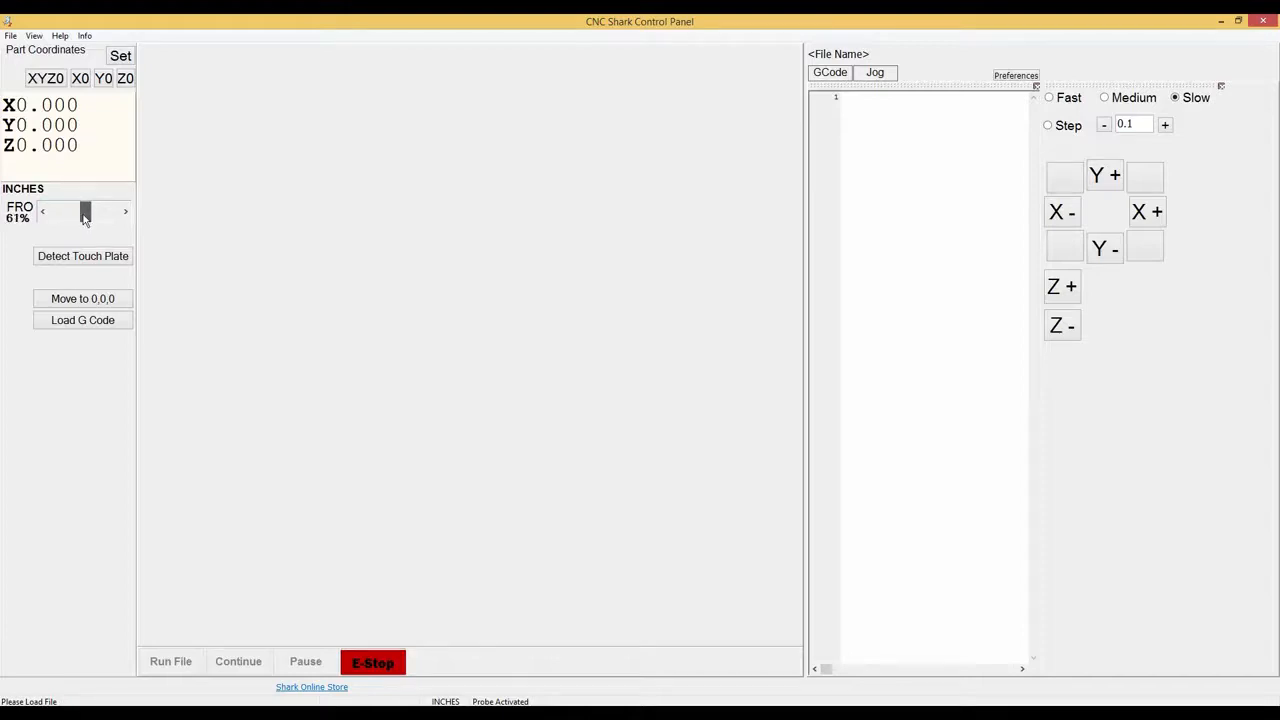
left_click(42, 212)
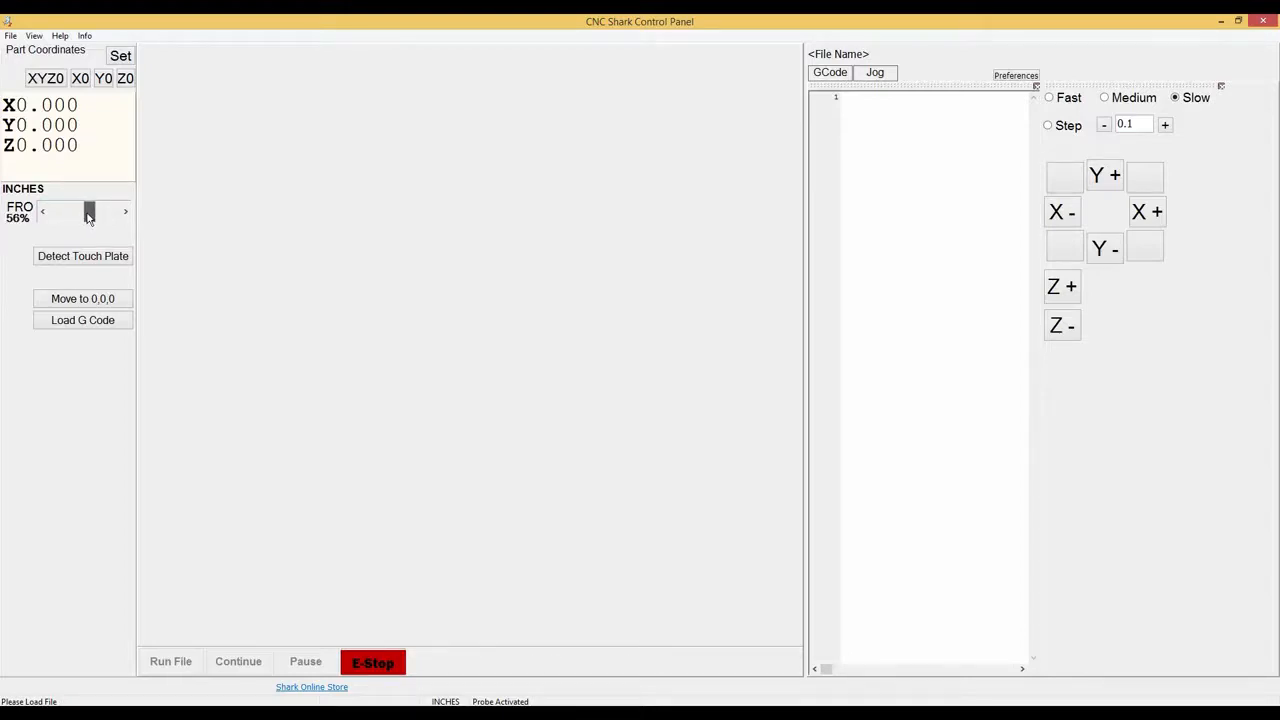
left_click(124, 212)
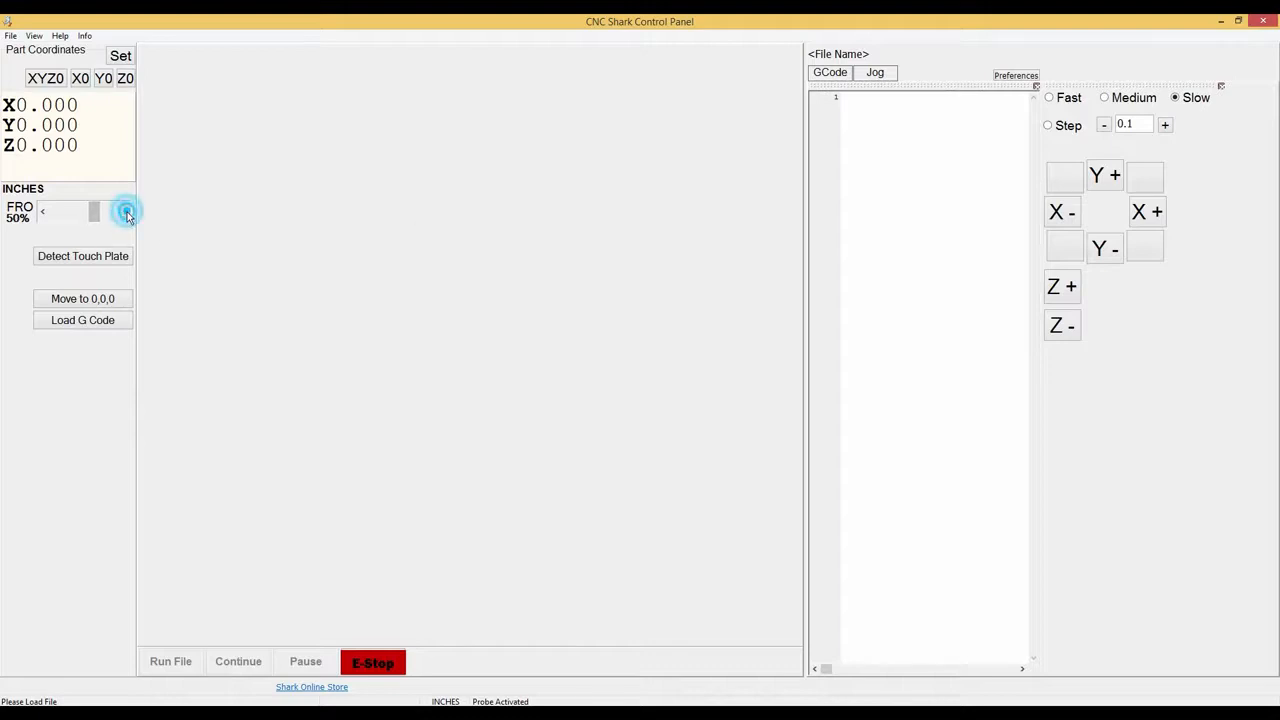
mouse_move(94, 212)
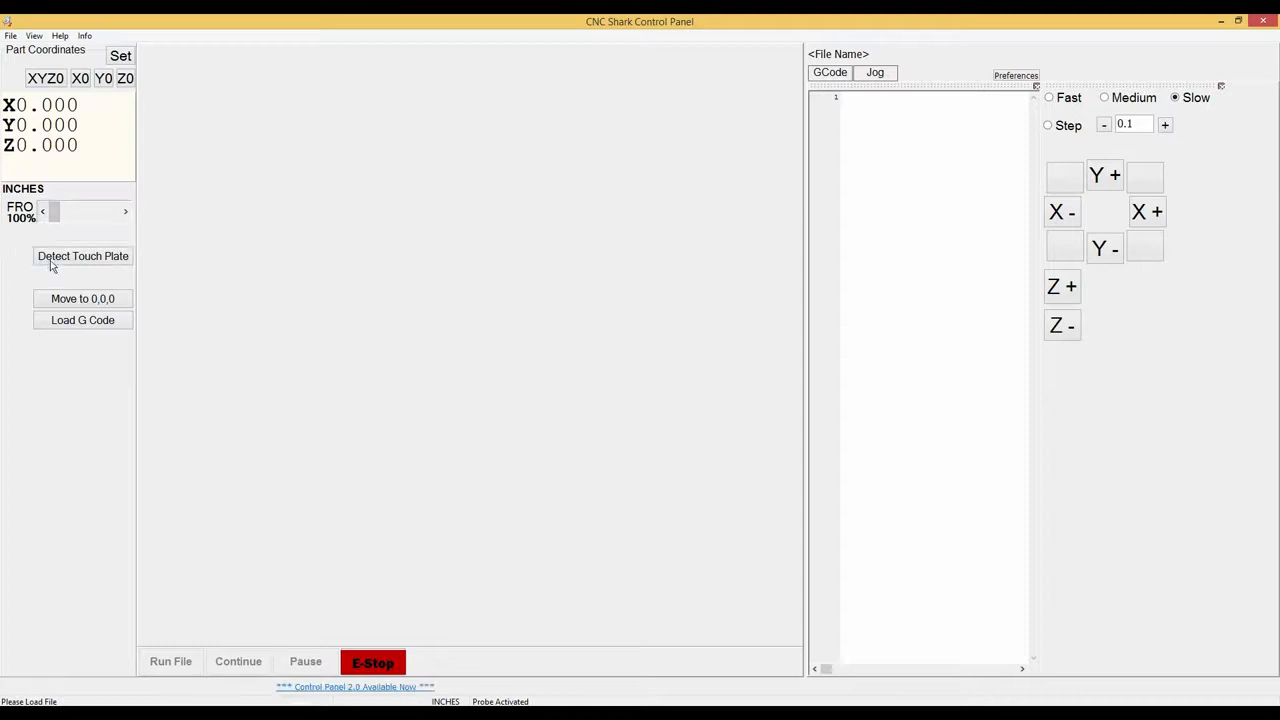
mouse_move(84, 256)
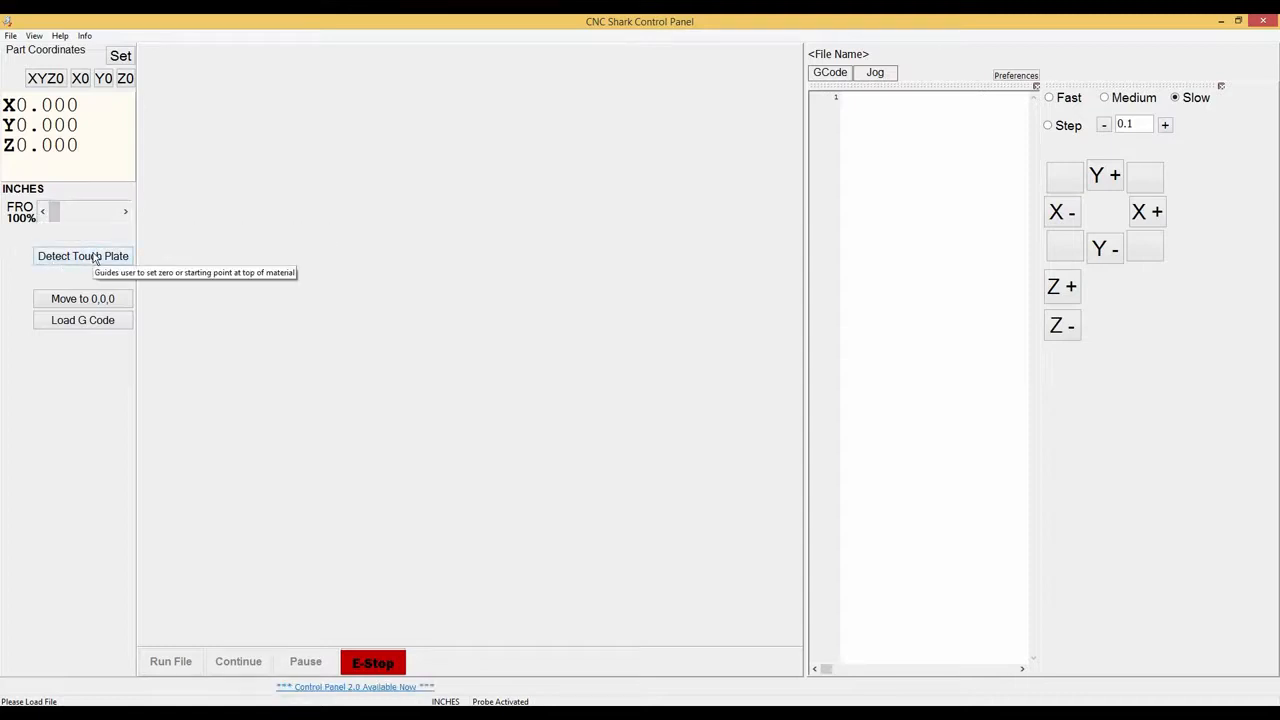
mouse_move(42, 256)
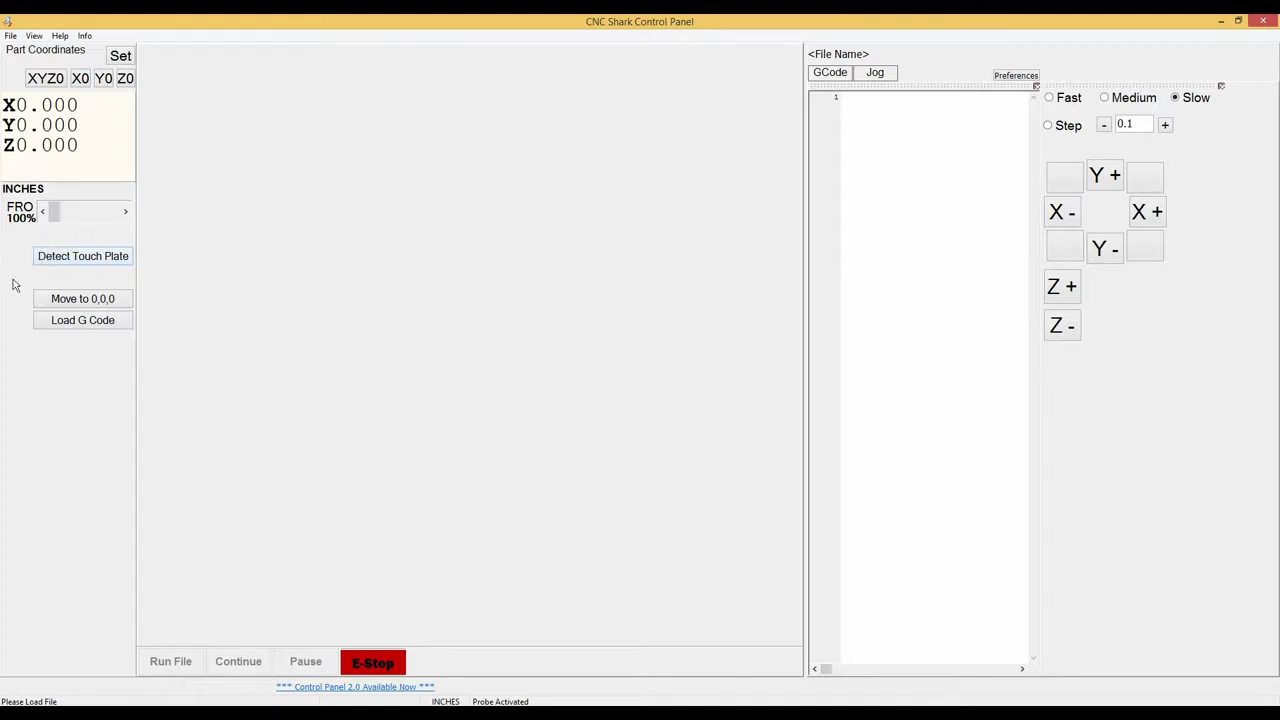
mouse_move(84, 298)
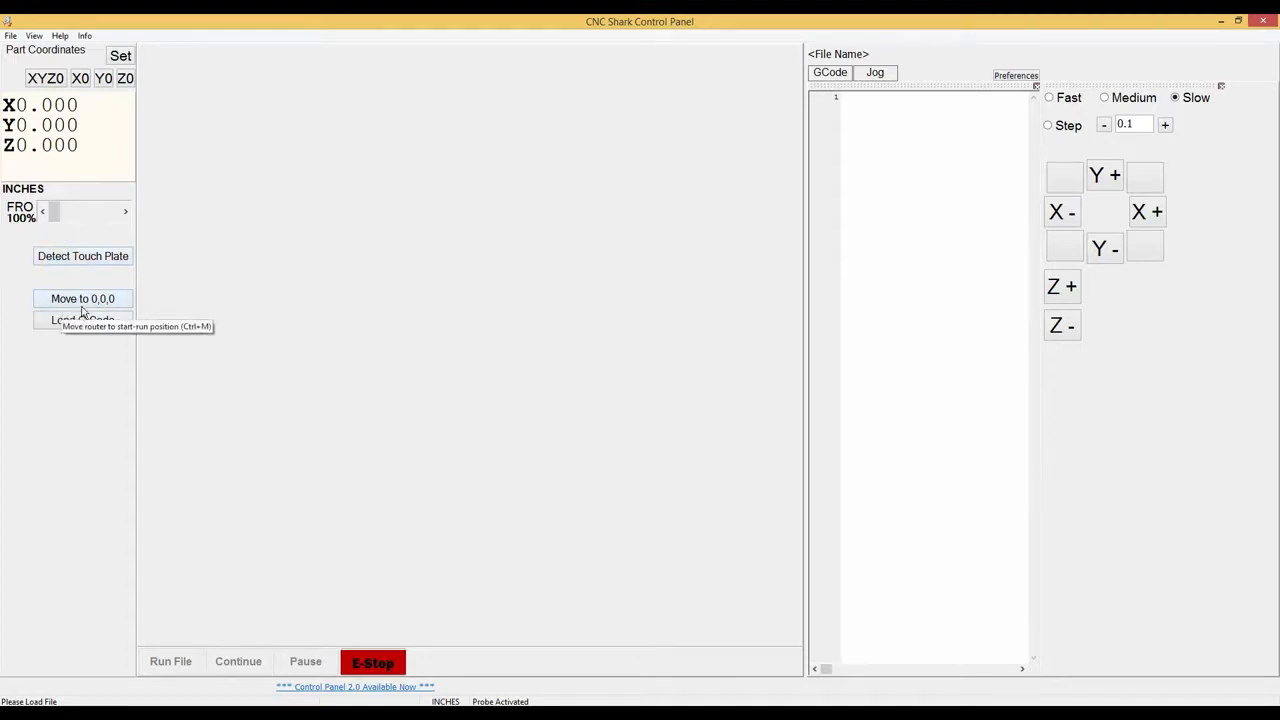
mouse_move(126, 312)
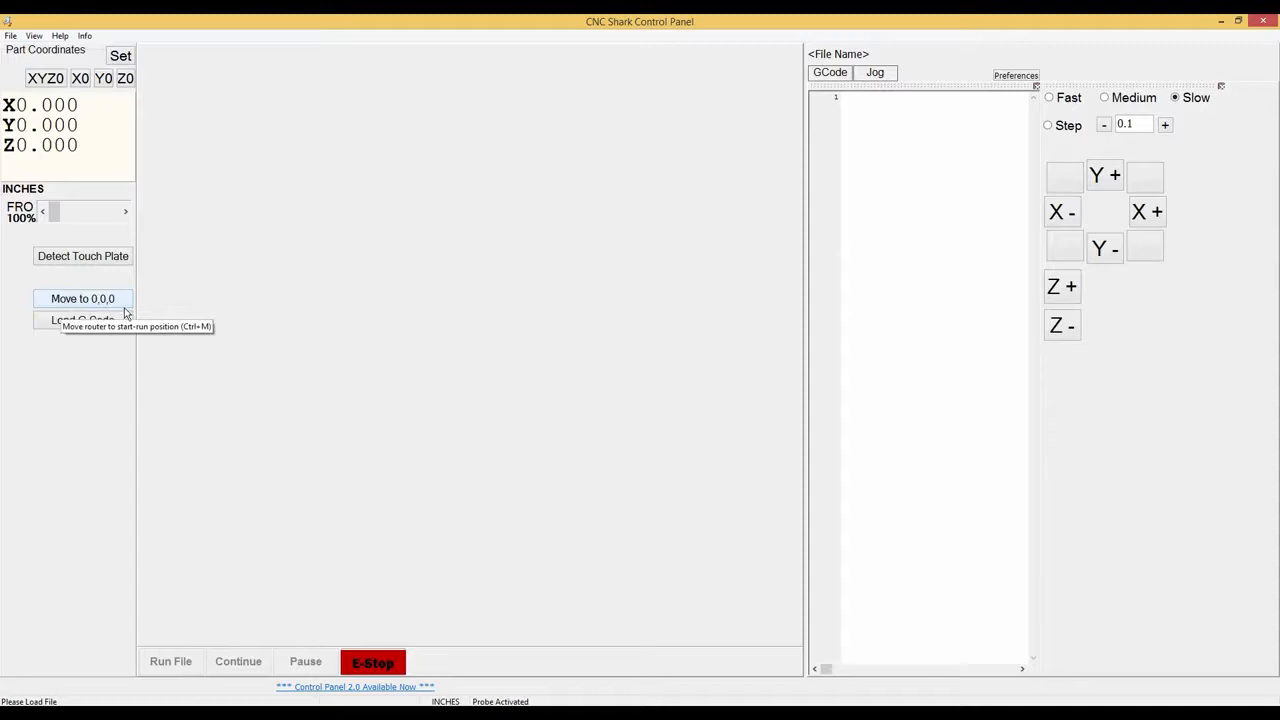
mouse_move(124, 102)
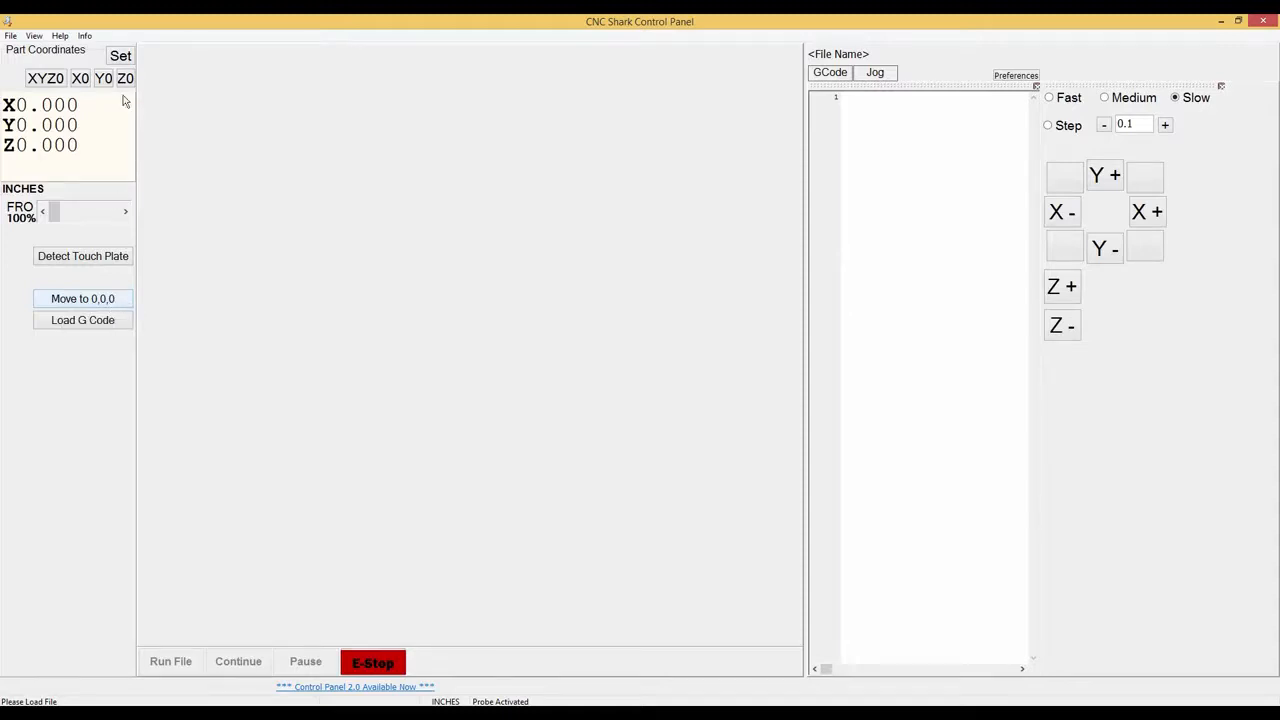
mouse_move(44, 78)
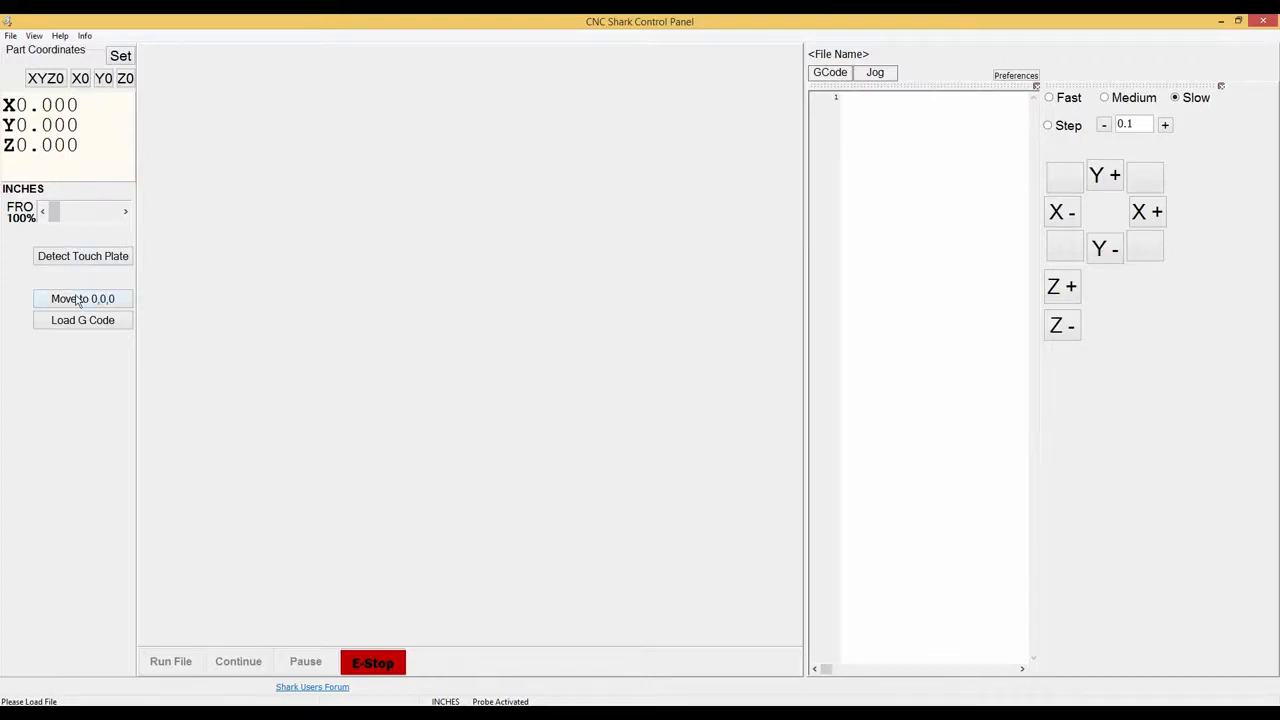
mouse_move(84, 298)
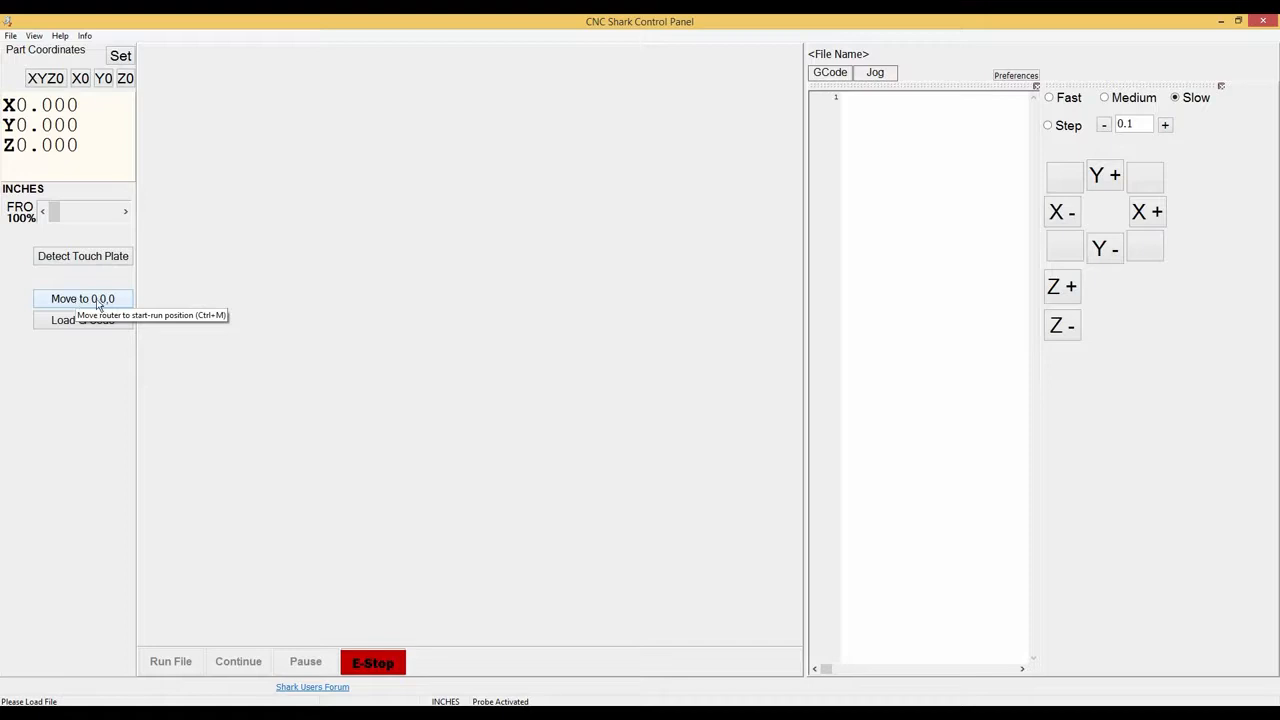
mouse_move(56, 146)
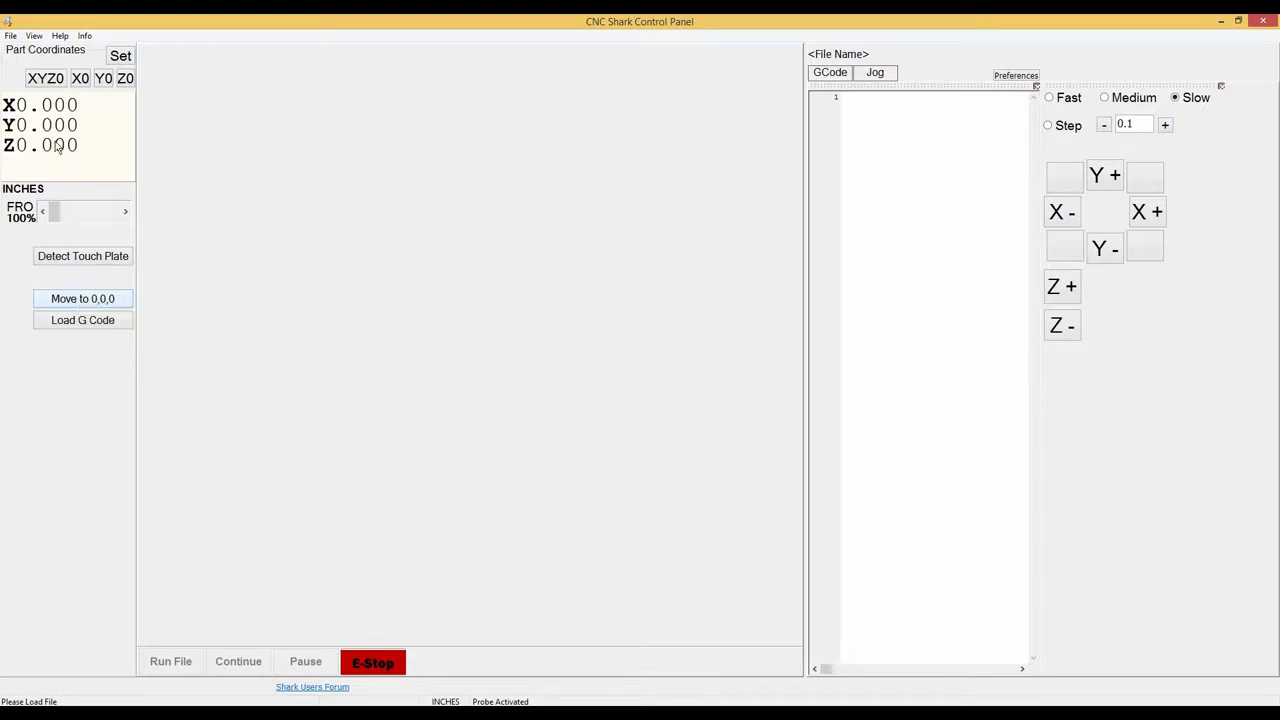
- Jog the router along X+ to 0.450, then Move to 0,0,0 leaving Z at 0.530
left_click(1148, 212)
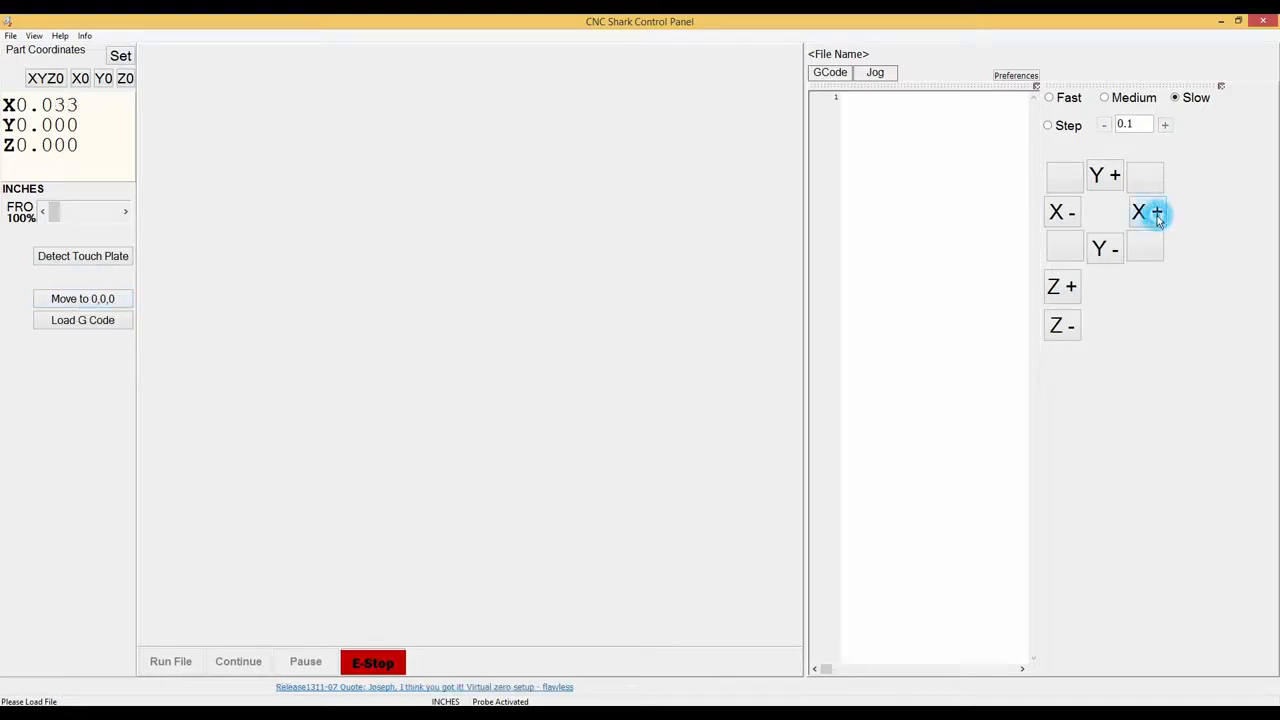
left_click(1148, 212)
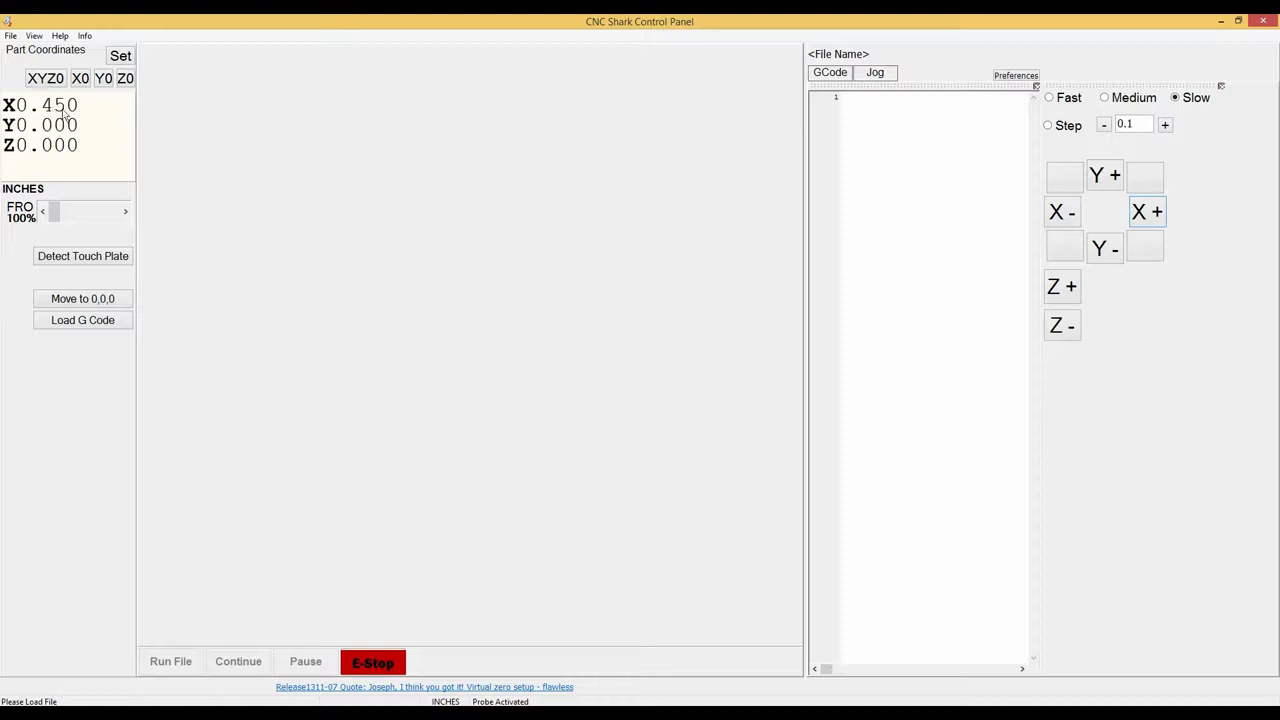
mouse_move(96, 286)
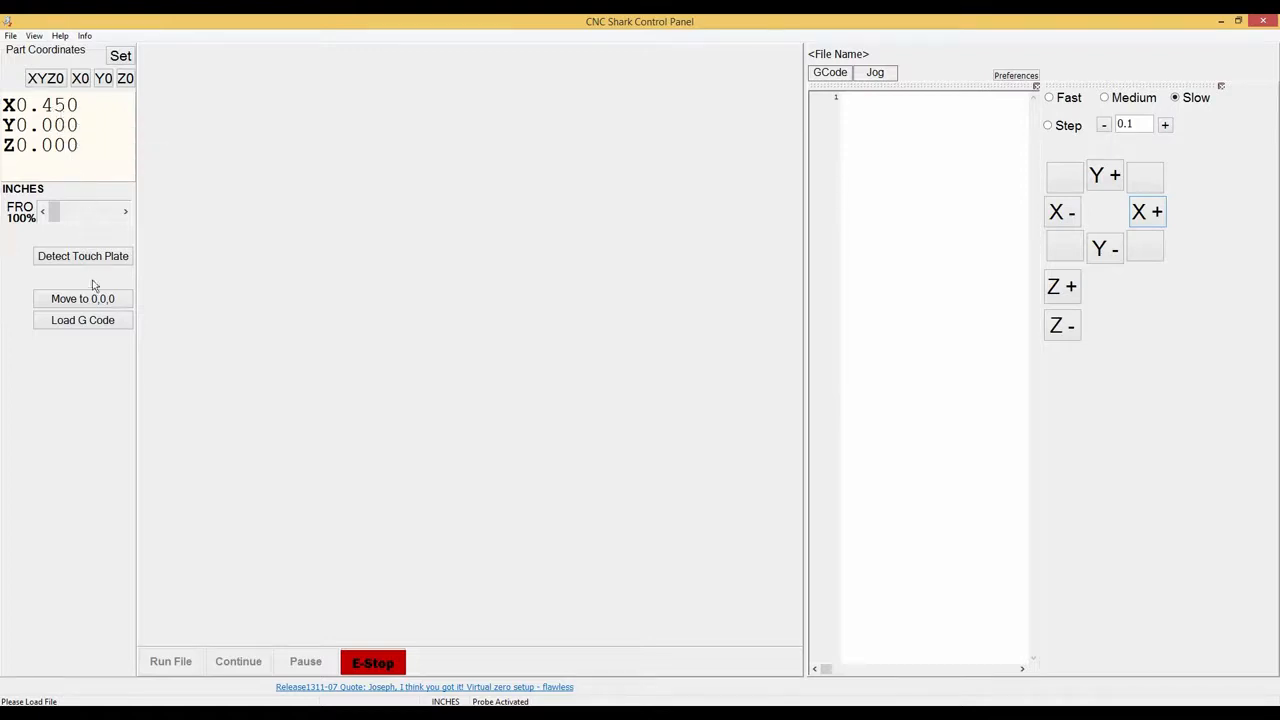
mouse_move(82, 298)
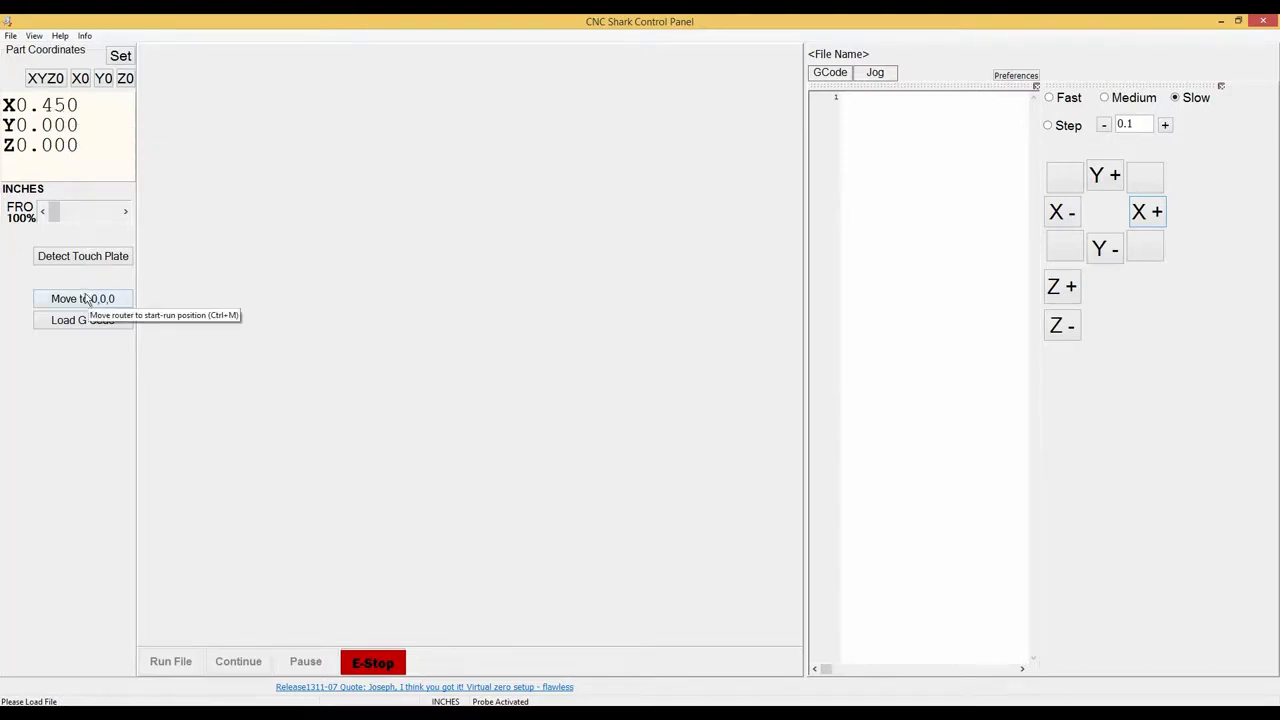
left_click(82, 298)
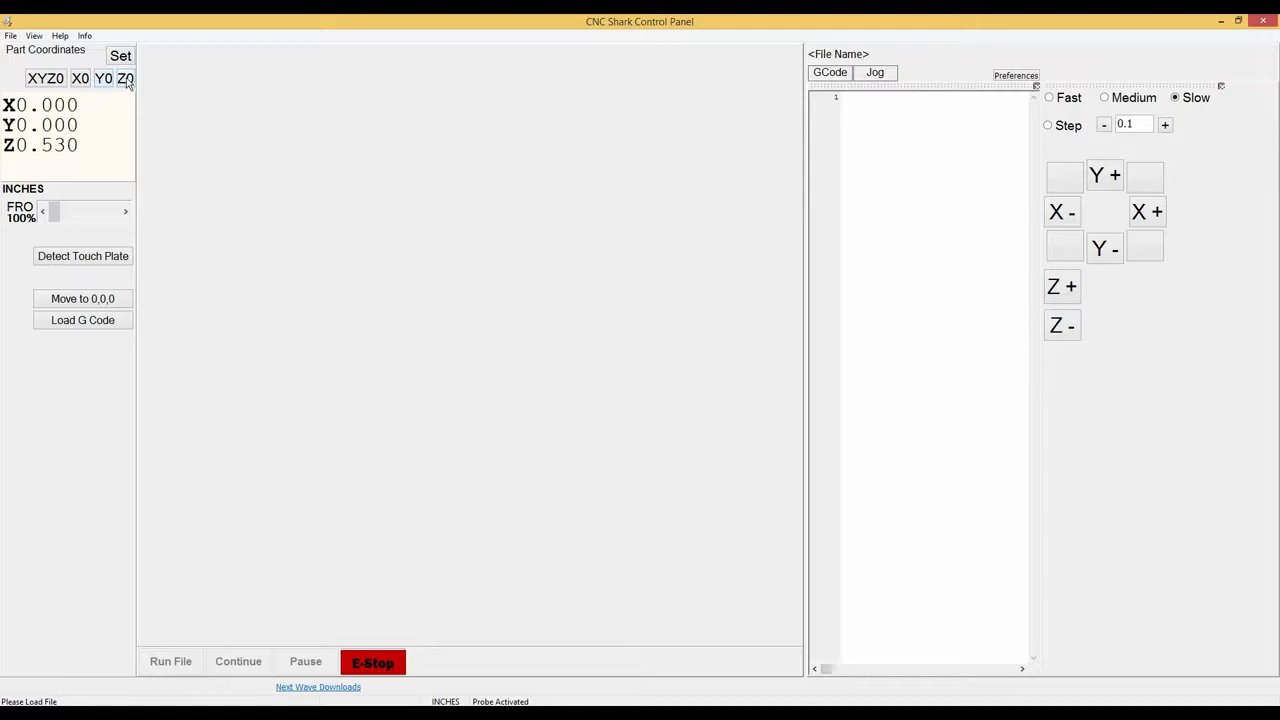
- Zero the Z axis so part coordinates read X0, Y0, Z0
left_click(124, 78)
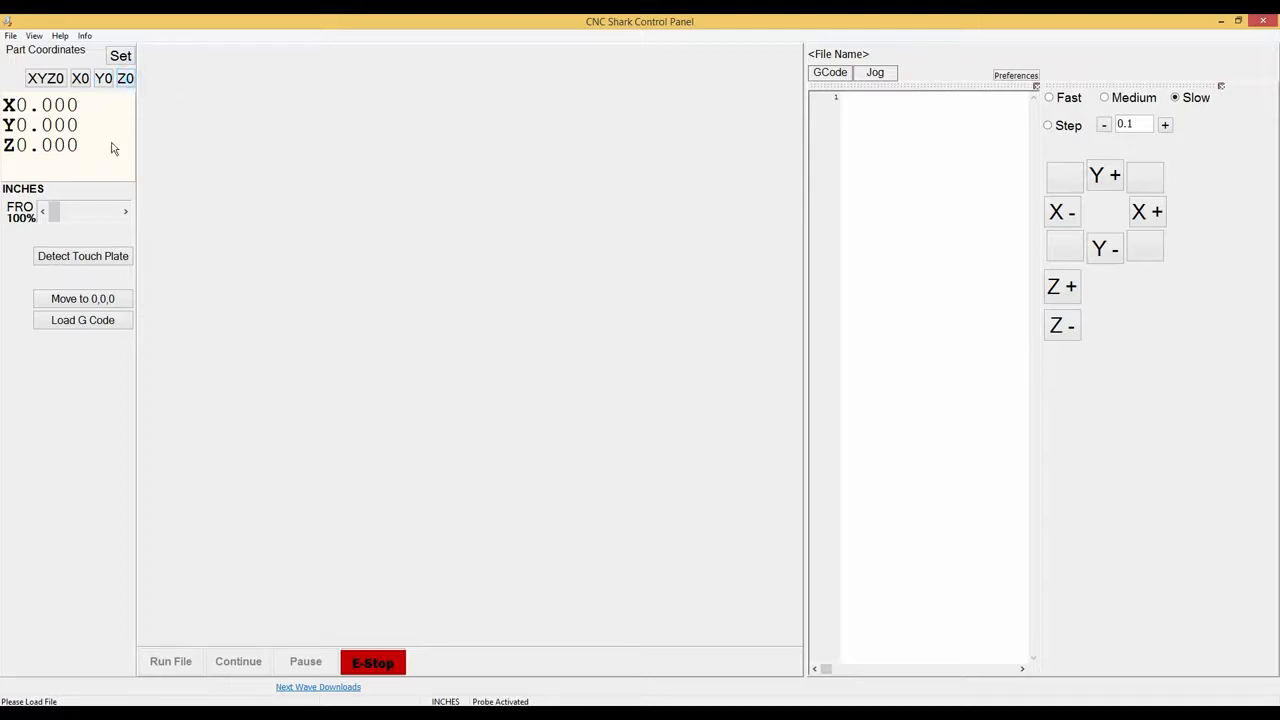
mouse_move(4, 172)
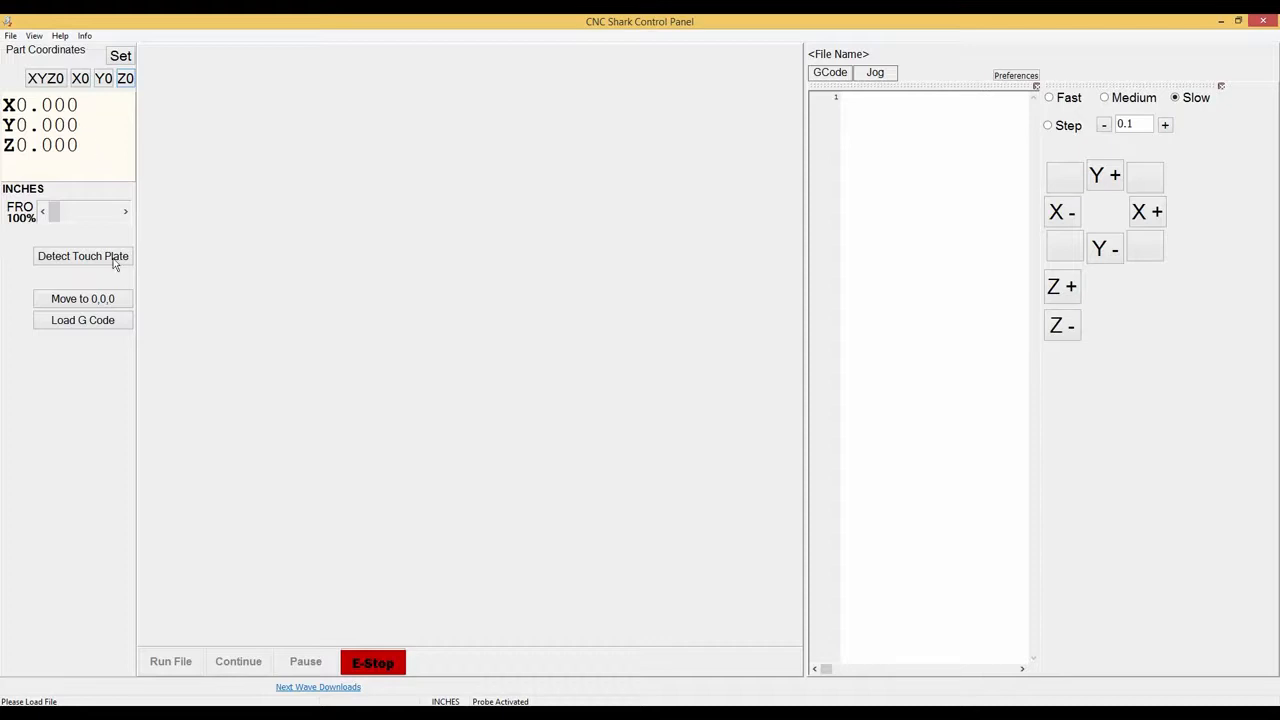
mouse_move(96, 300)
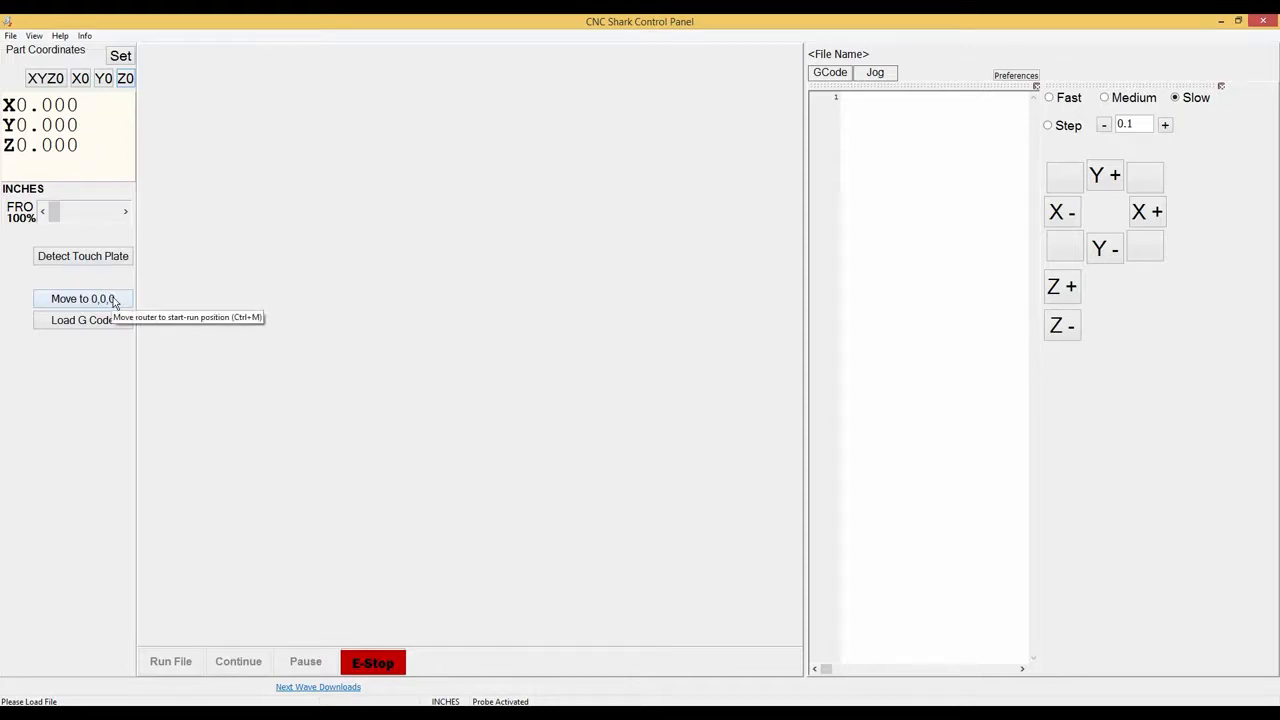
mouse_move(108, 322)
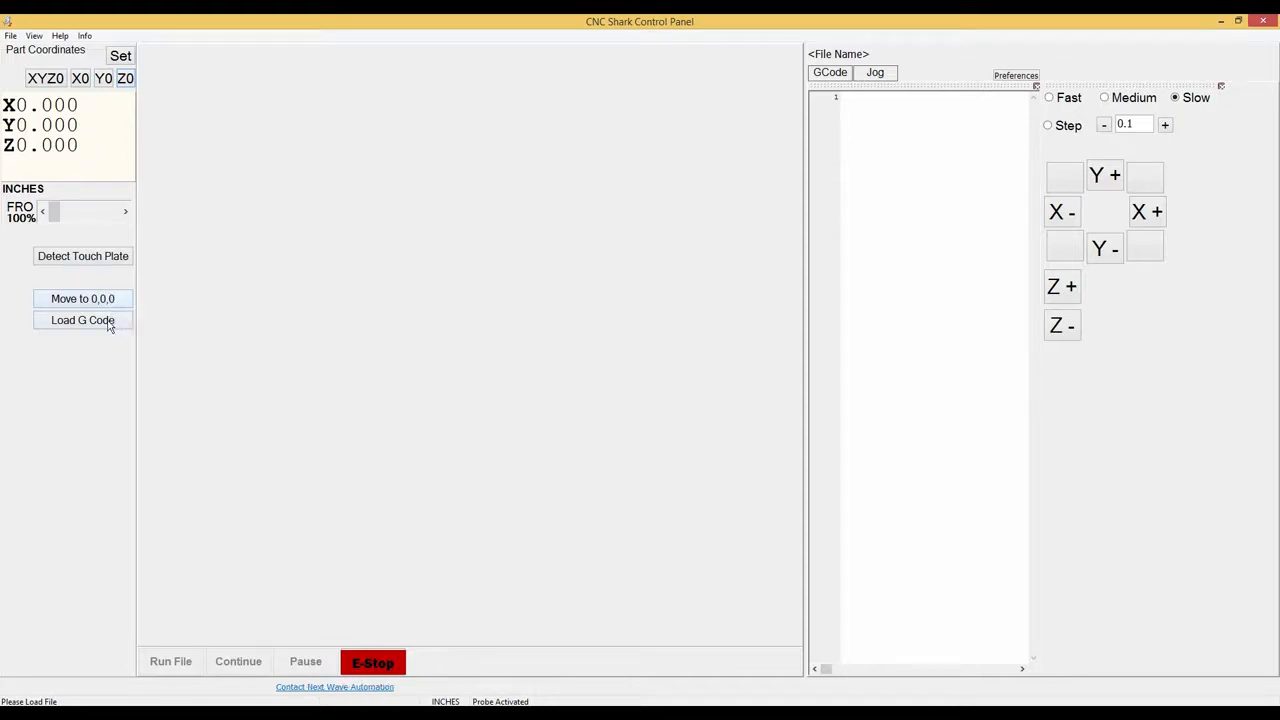
left_click(82, 320)
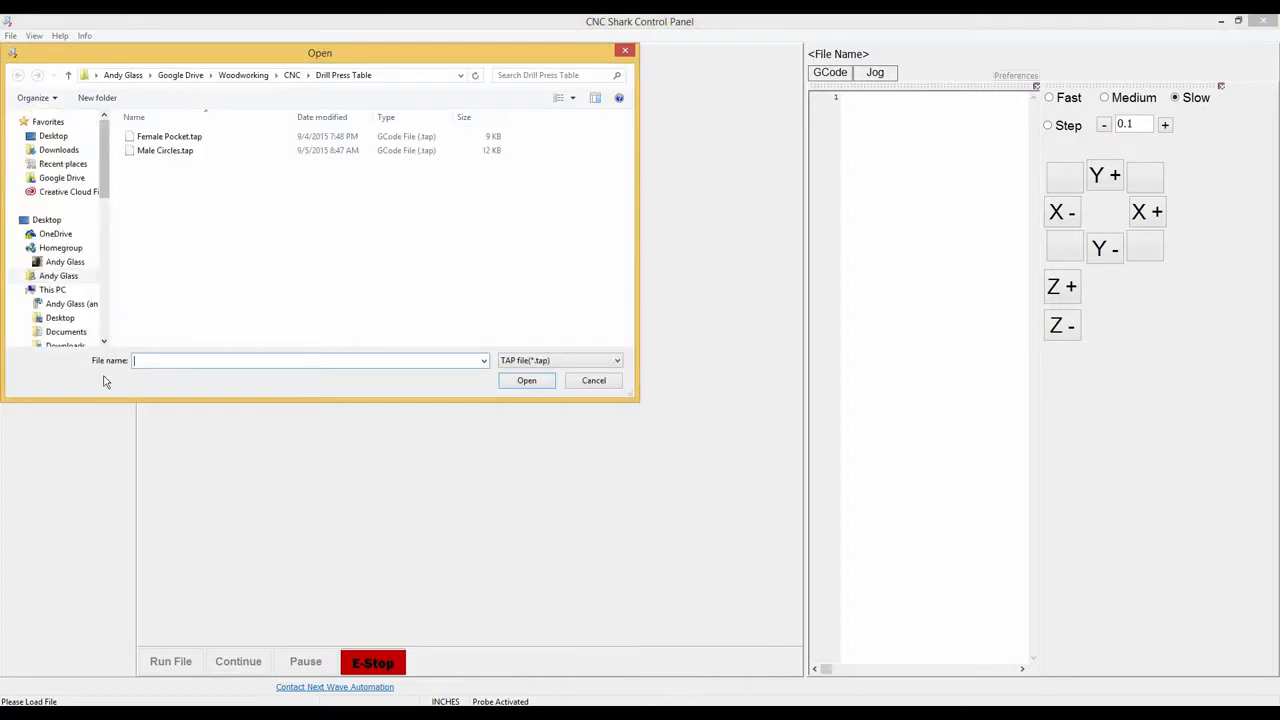
left_click(164, 150)
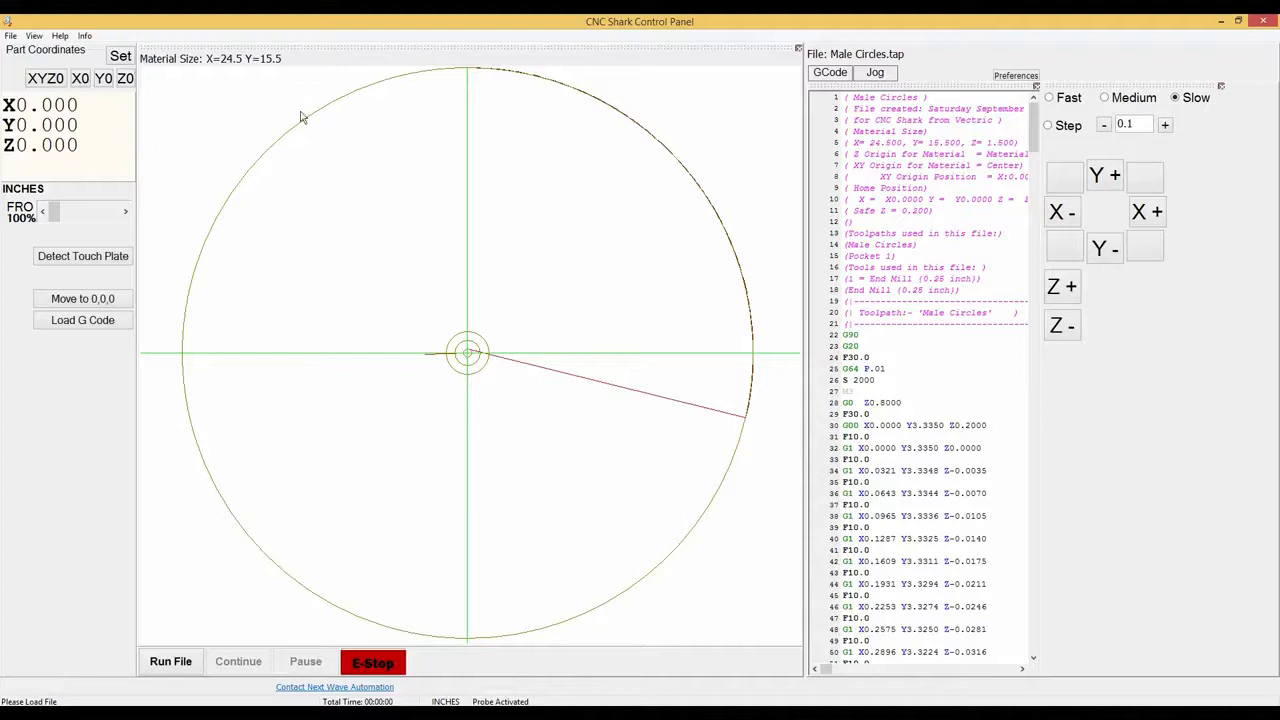
mouse_move(200, 320)
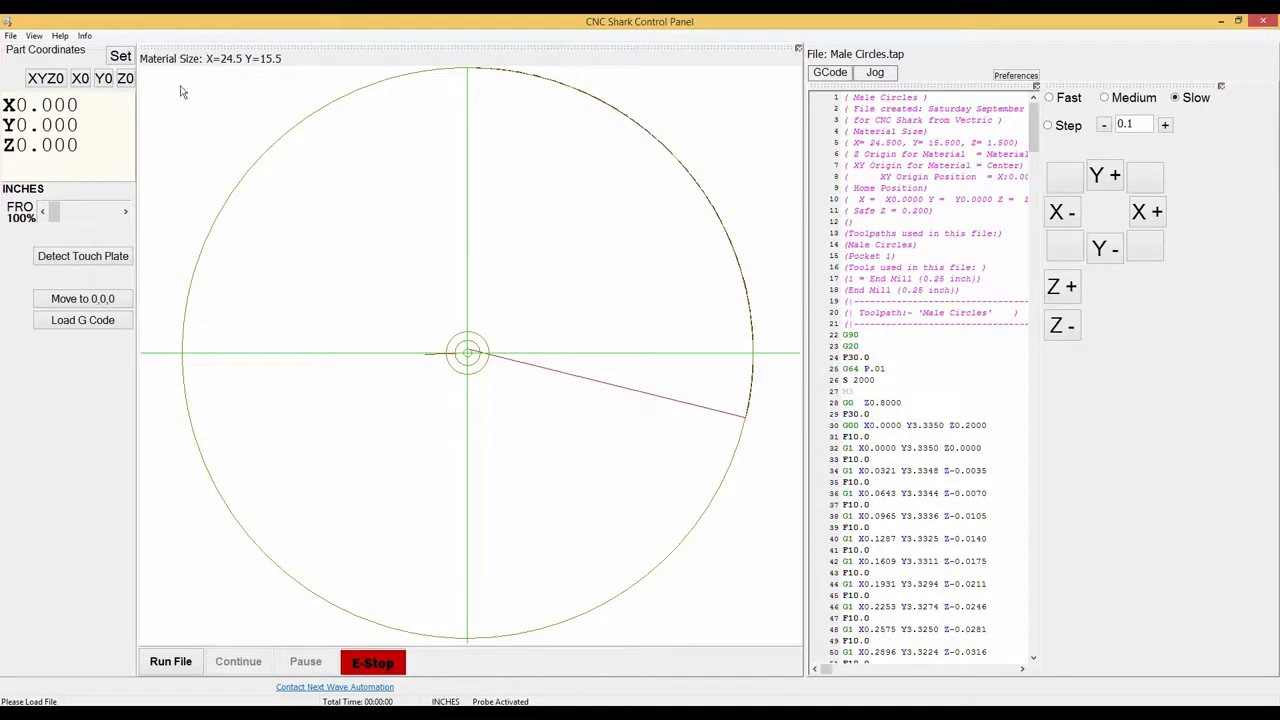
mouse_move(764, 100)
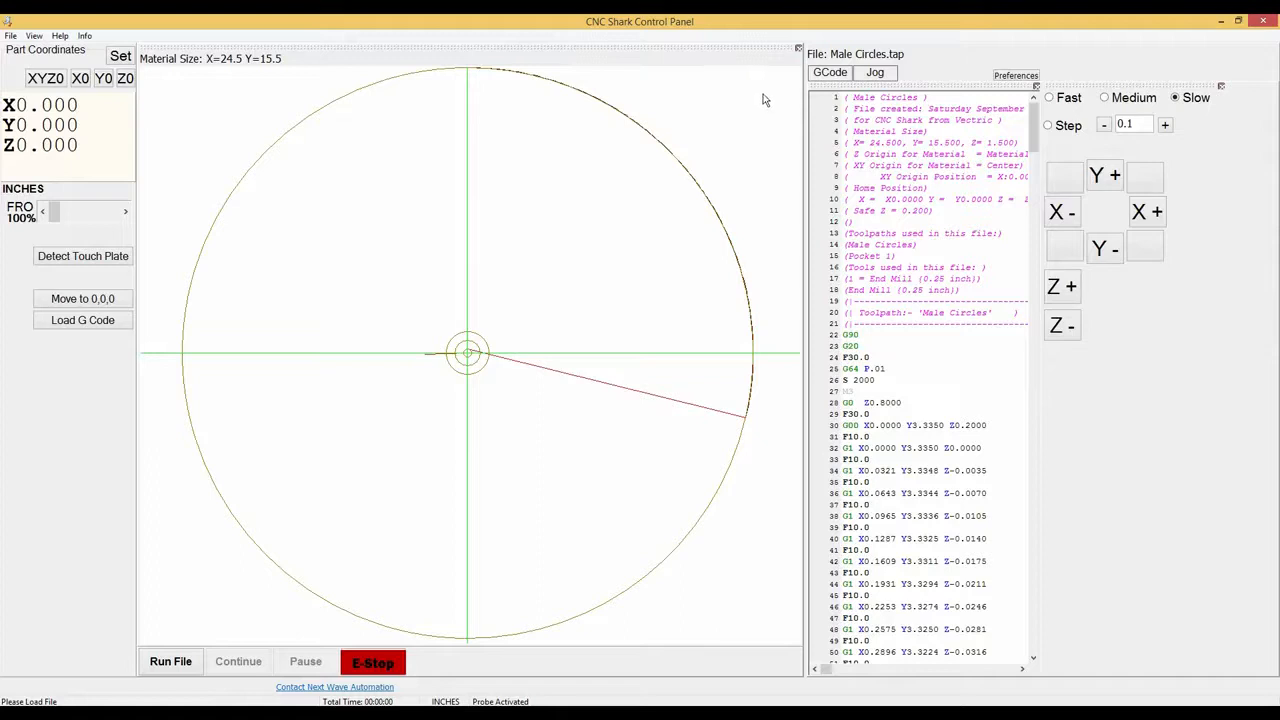
mouse_move(248, 344)
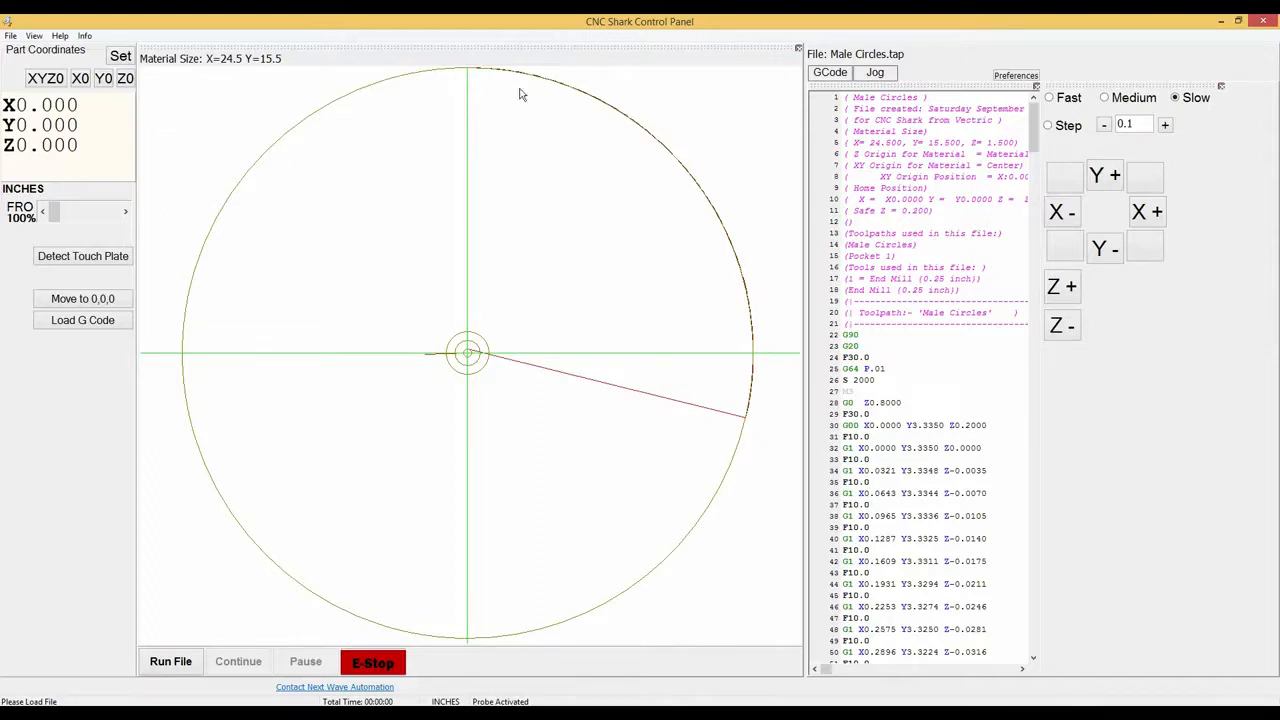
mouse_move(648, 308)
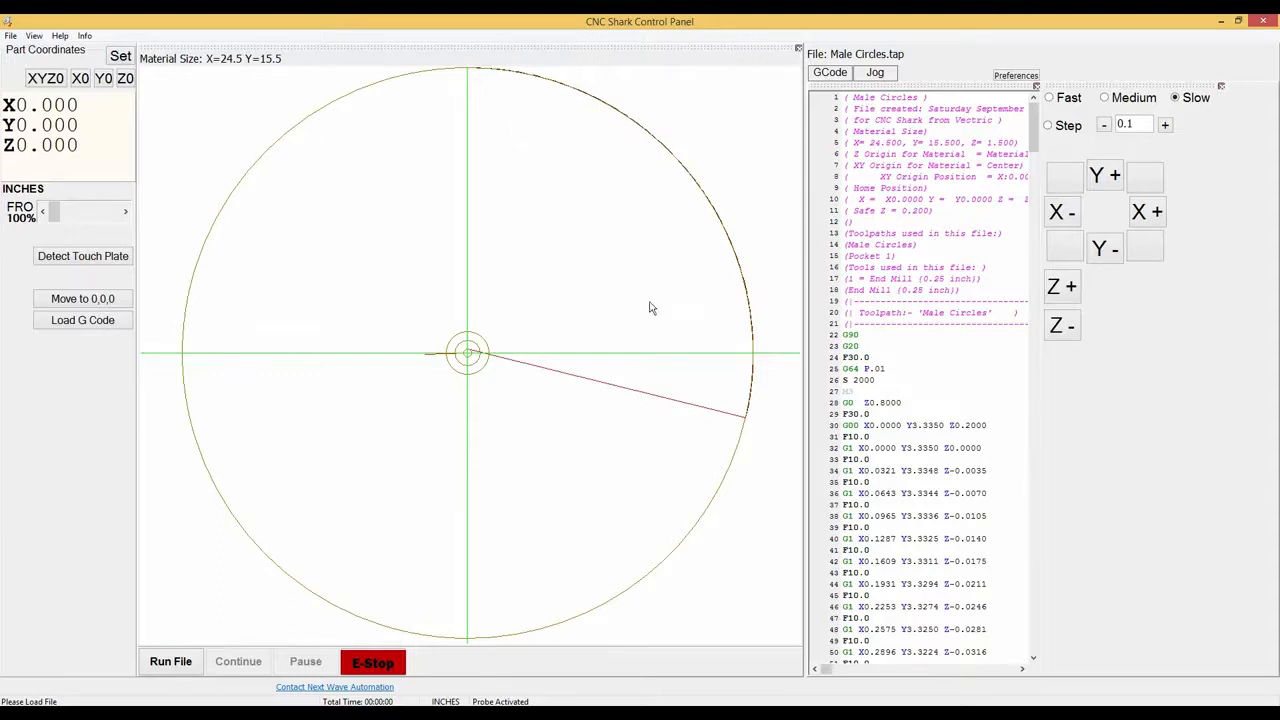
mouse_move(472, 376)
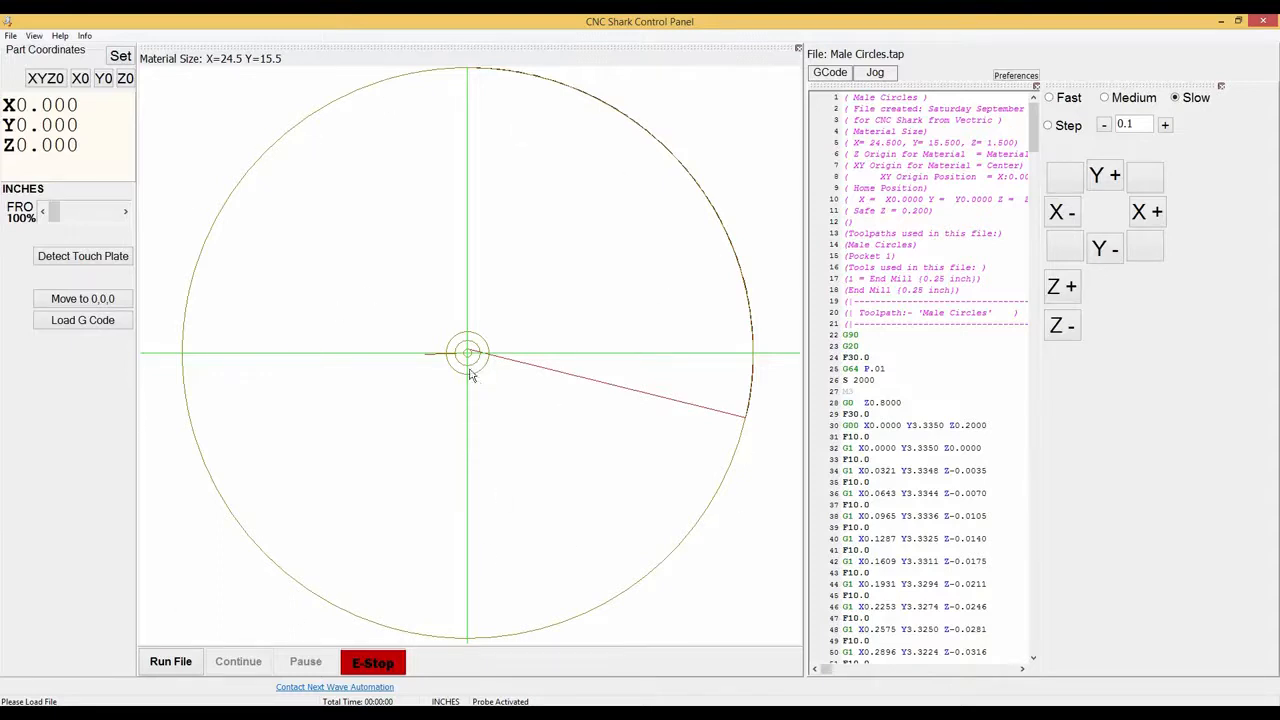
mouse_move(210, 50)
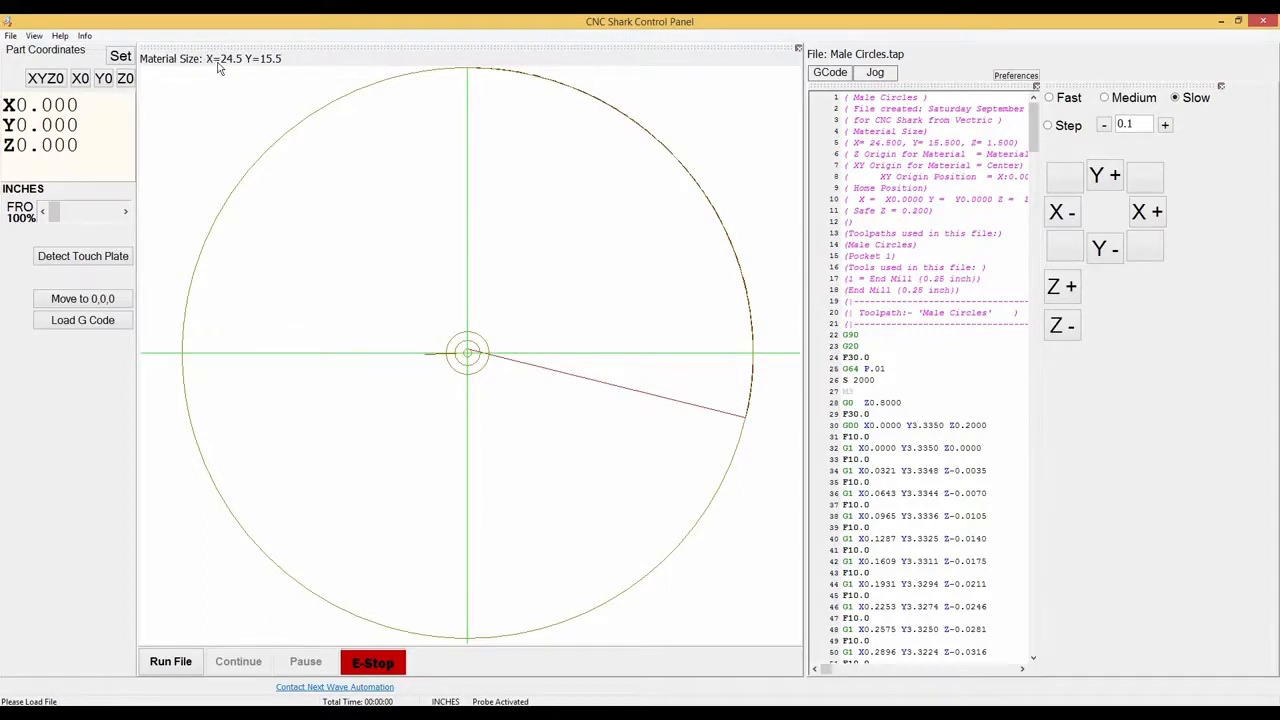
mouse_move(276, 84)
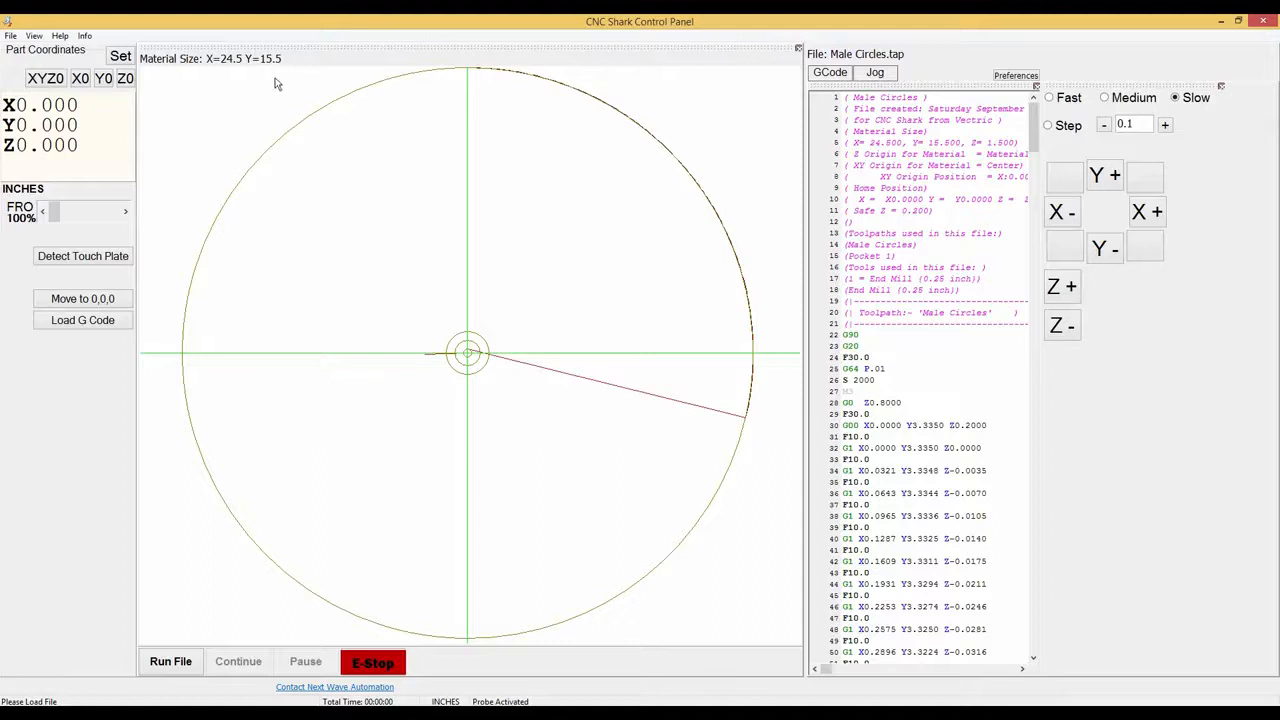
mouse_move(268, 76)
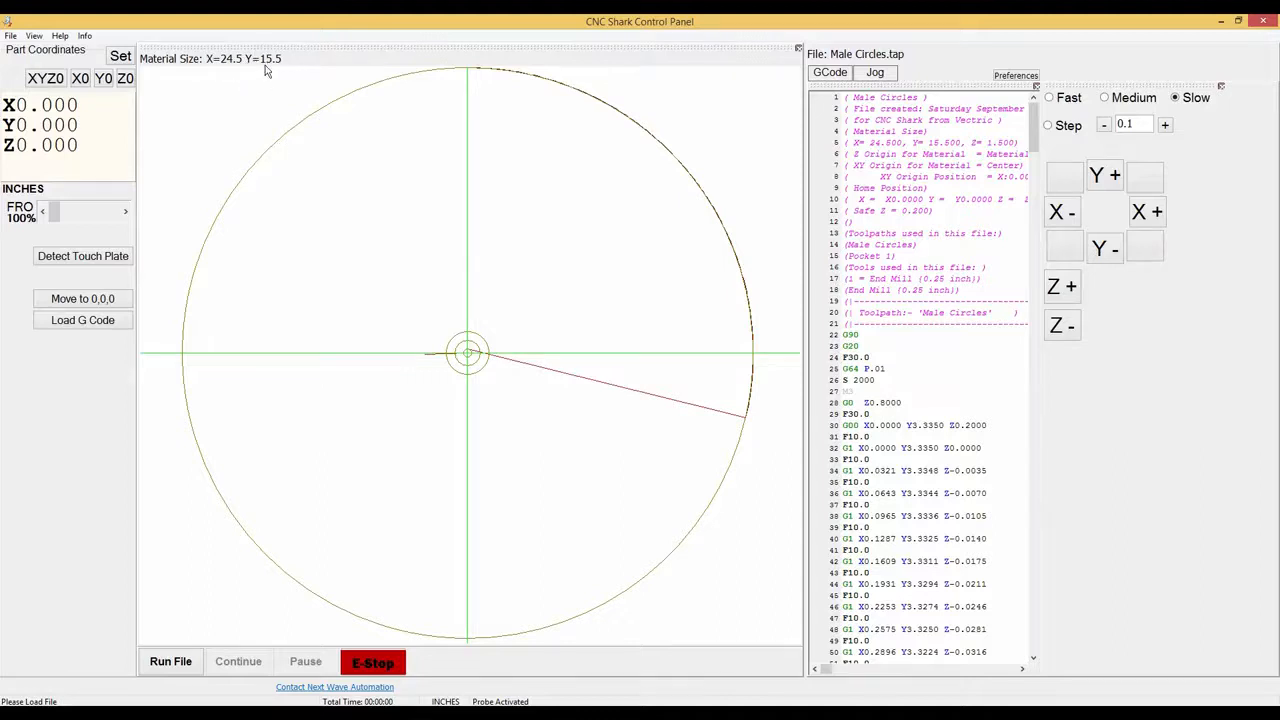
mouse_move(324, 162)
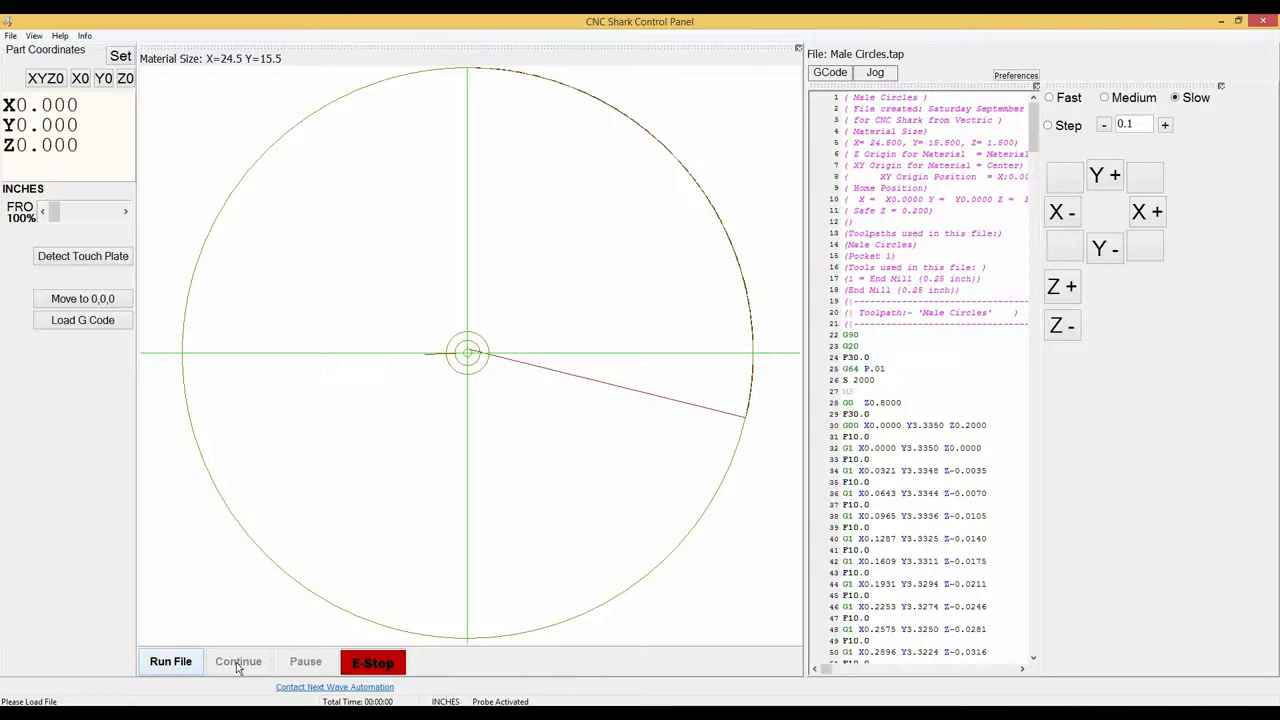
- Run the Male Circles file and answer No to the touch plate test
left_click(372, 662)
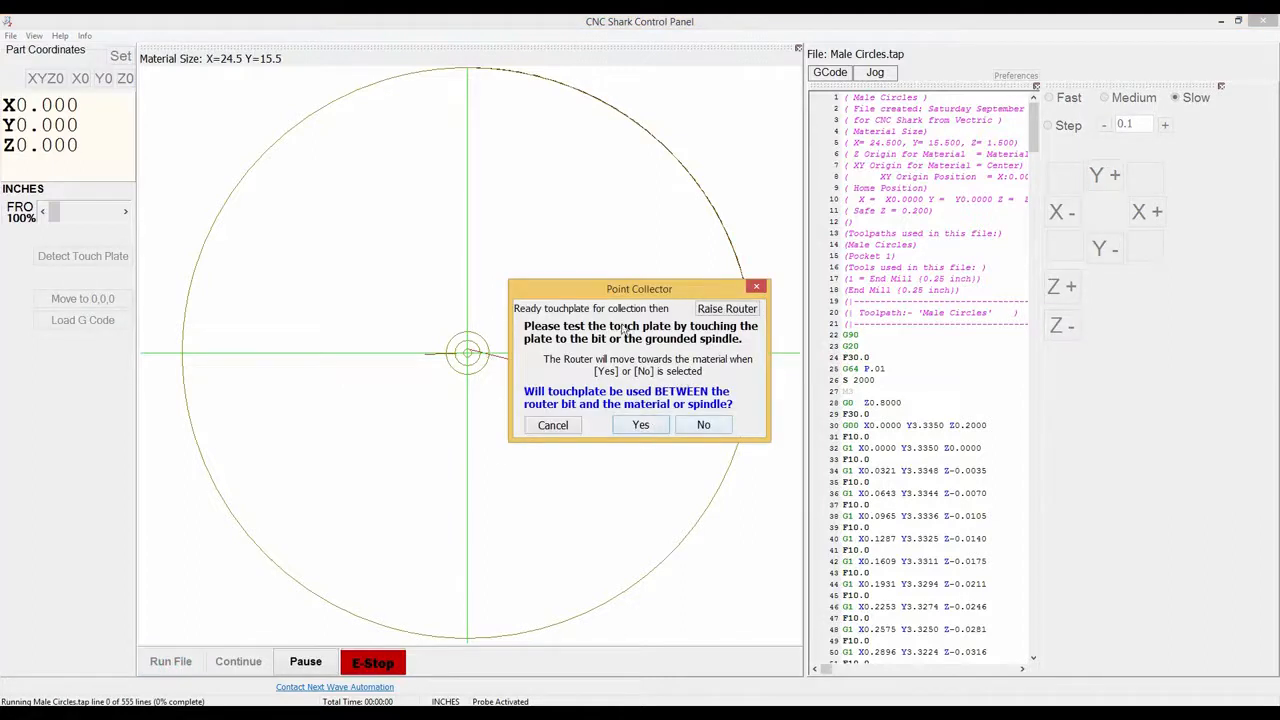
mouse_move(584, 386)
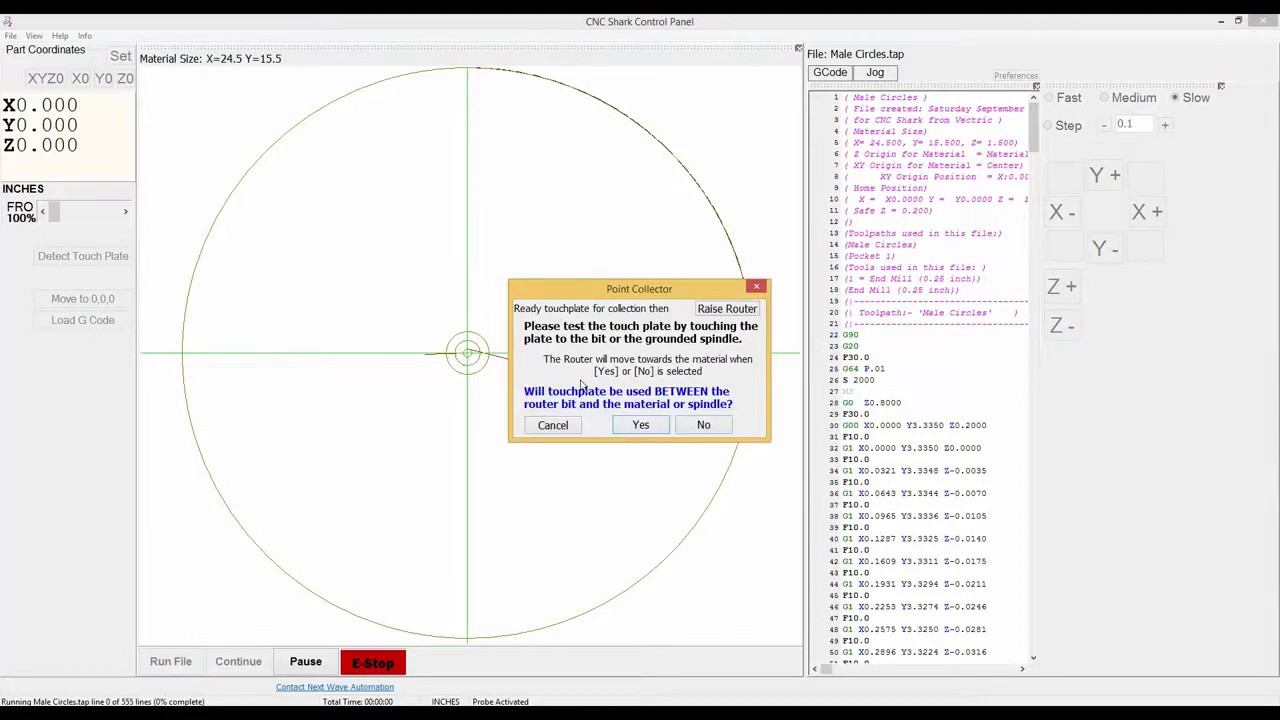
mouse_move(618, 368)
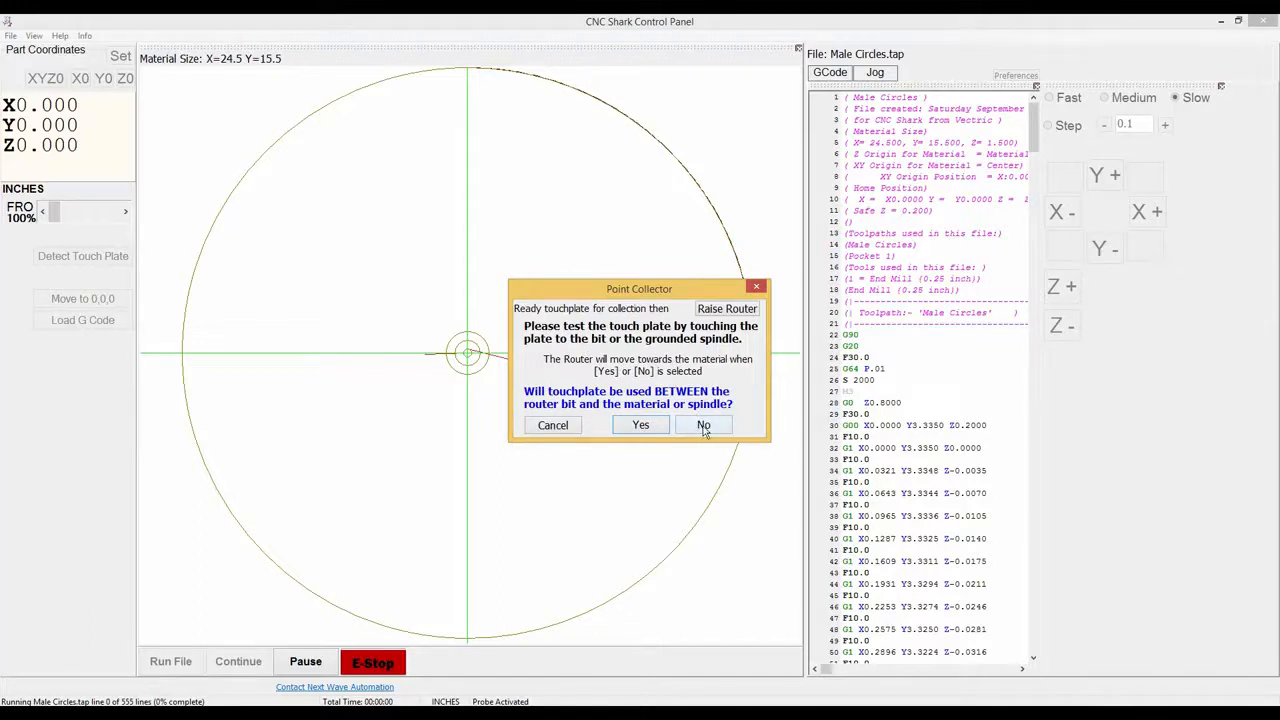
left_click(704, 424)
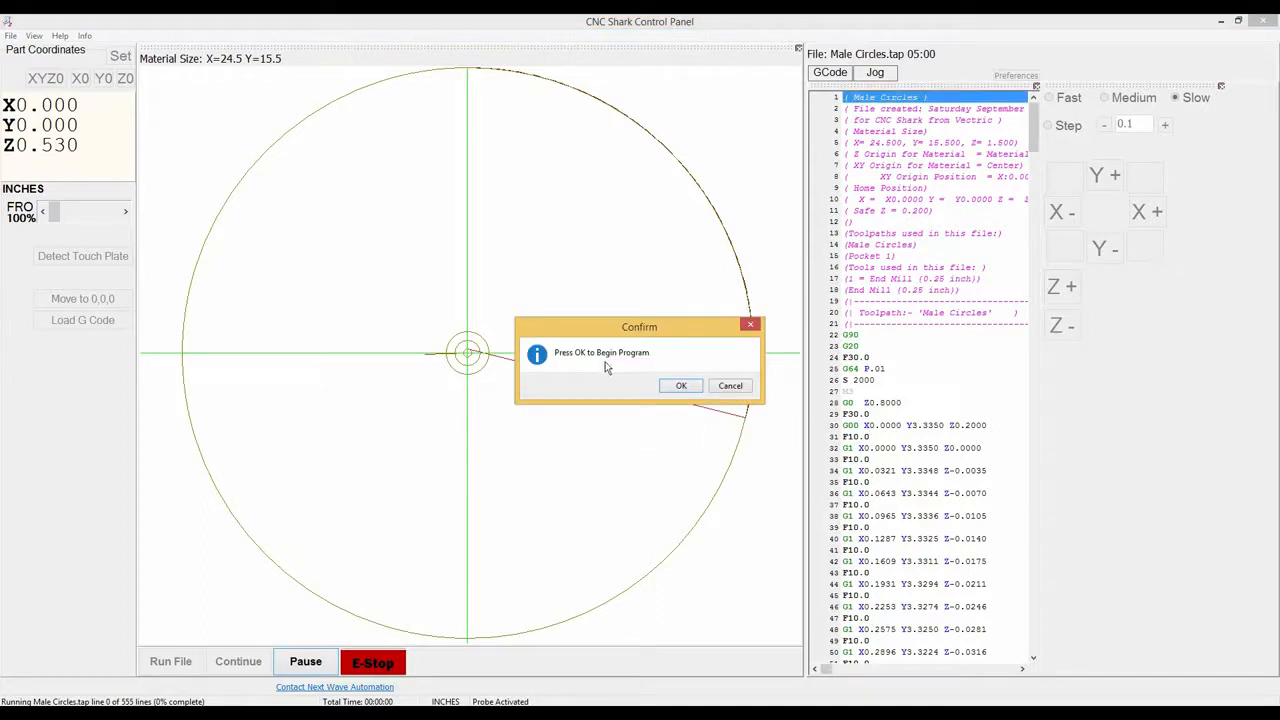
mouse_move(592, 388)
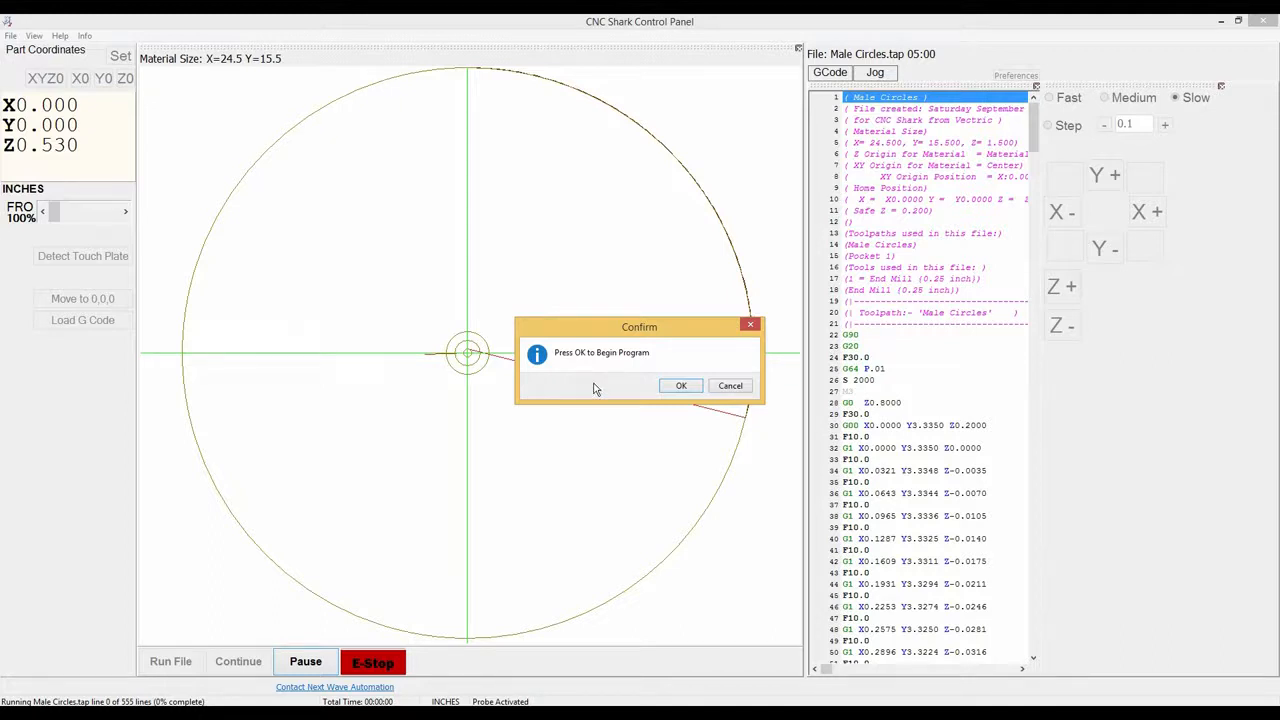
- Confirm beginning the program, pause the cut partway, then continue it
left_click(680, 386)
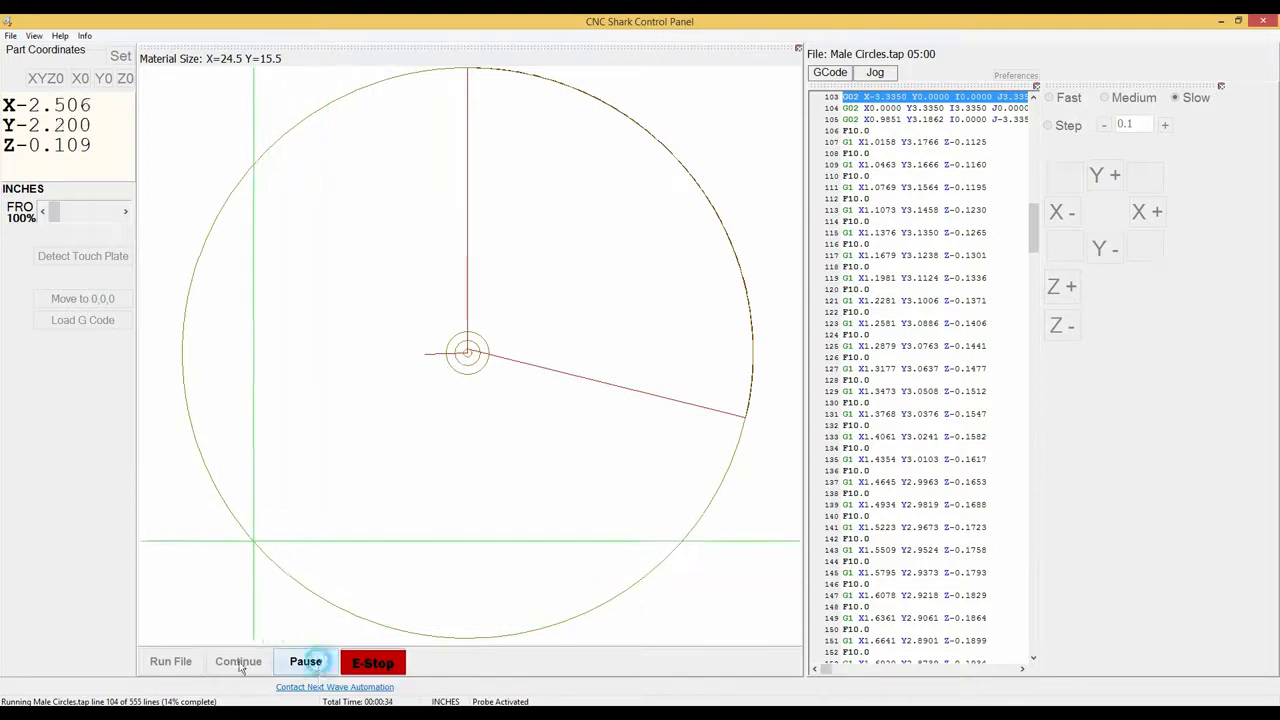
left_click(304, 662)
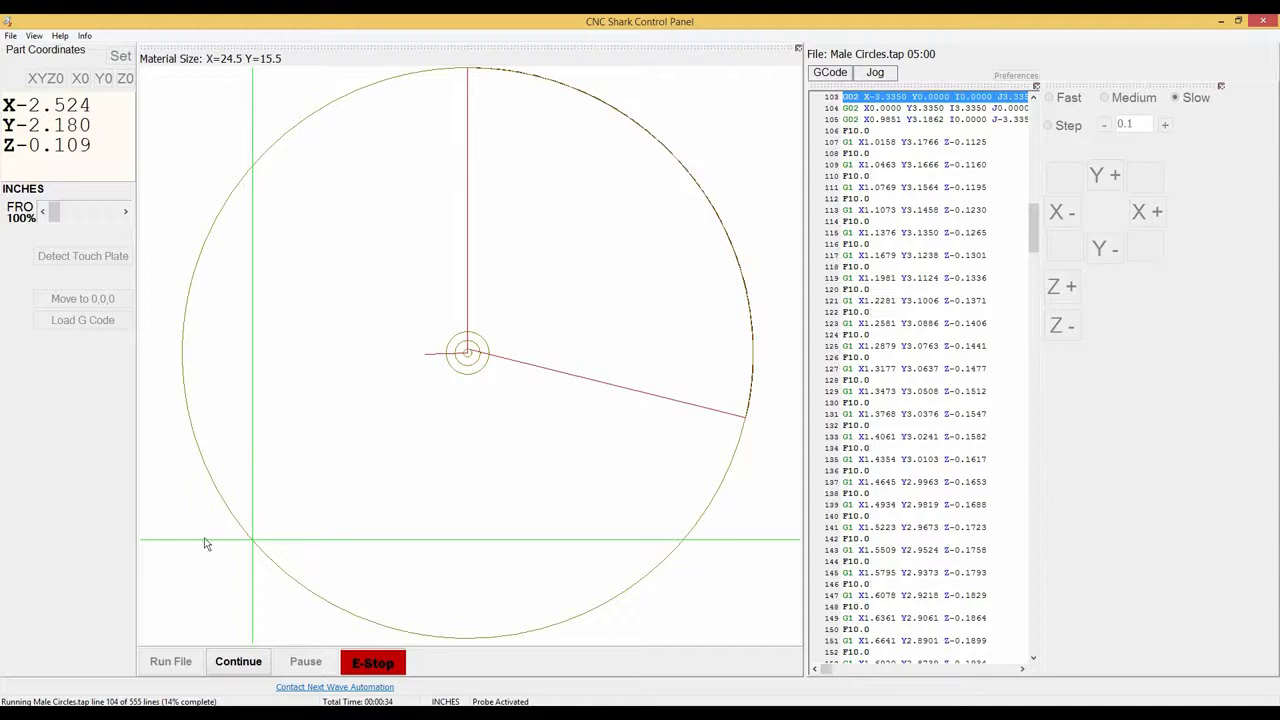
mouse_move(664, 220)
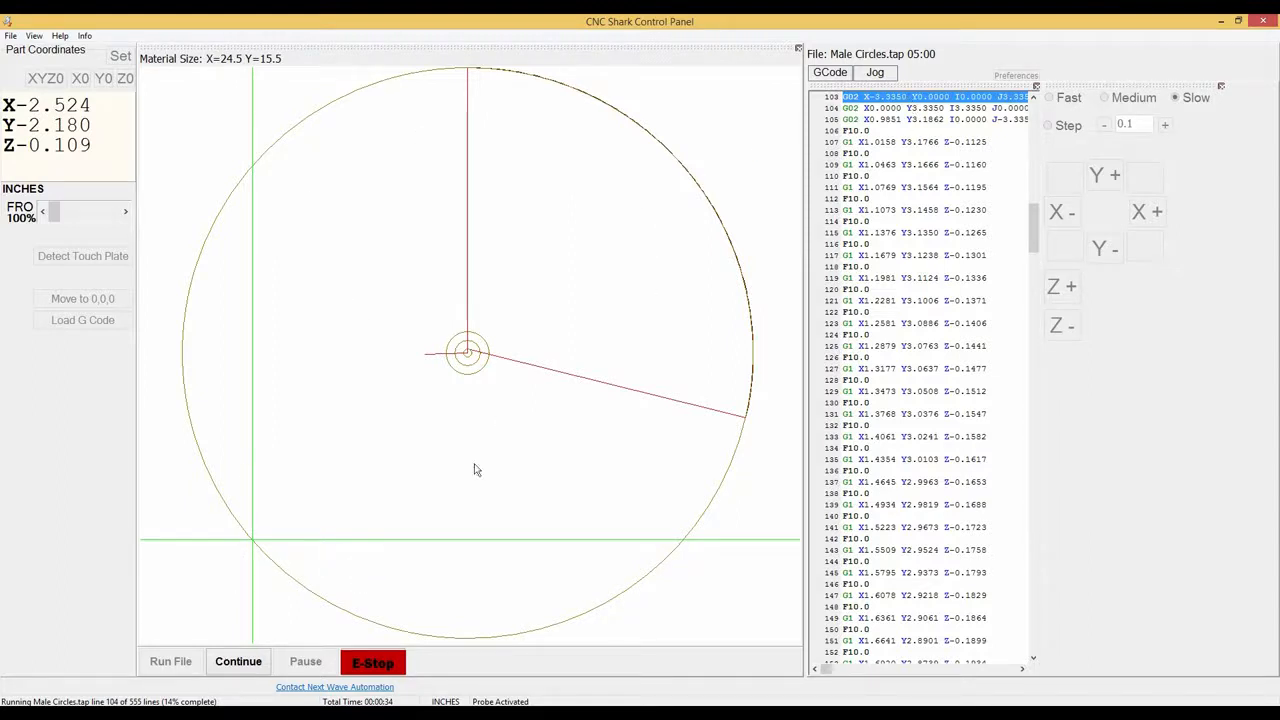
mouse_move(400, 552)
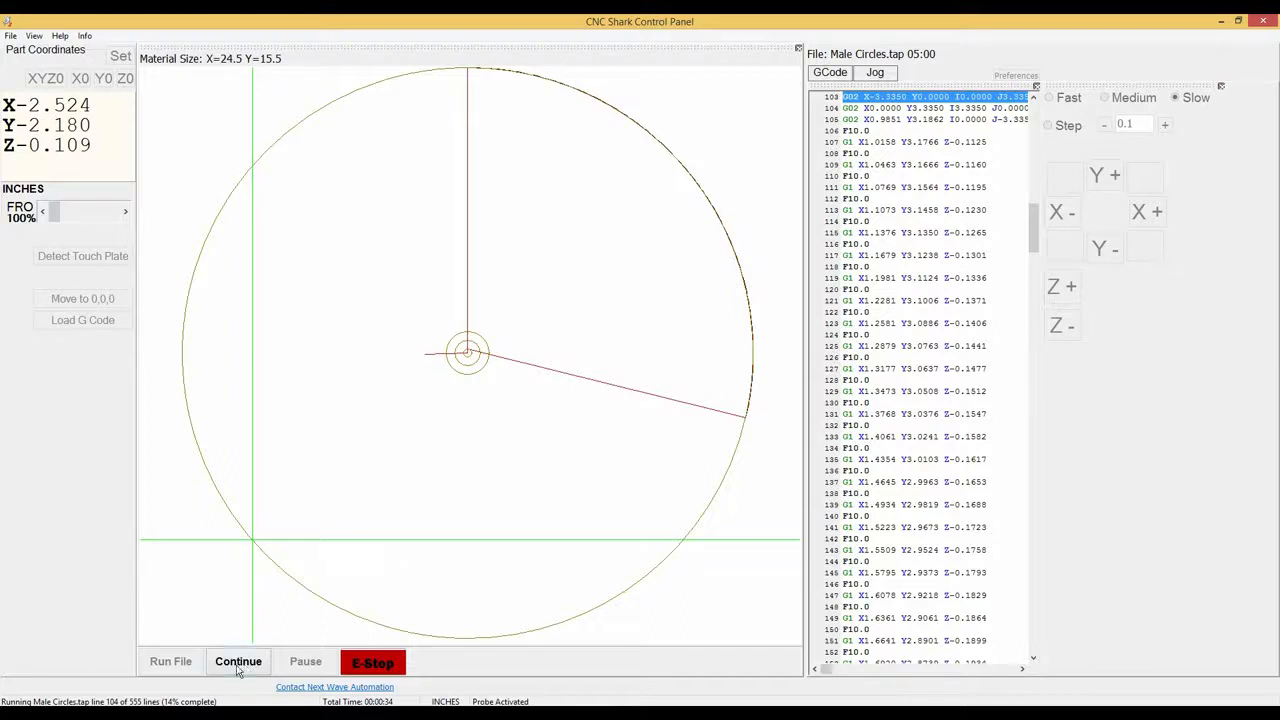
left_click(238, 660)
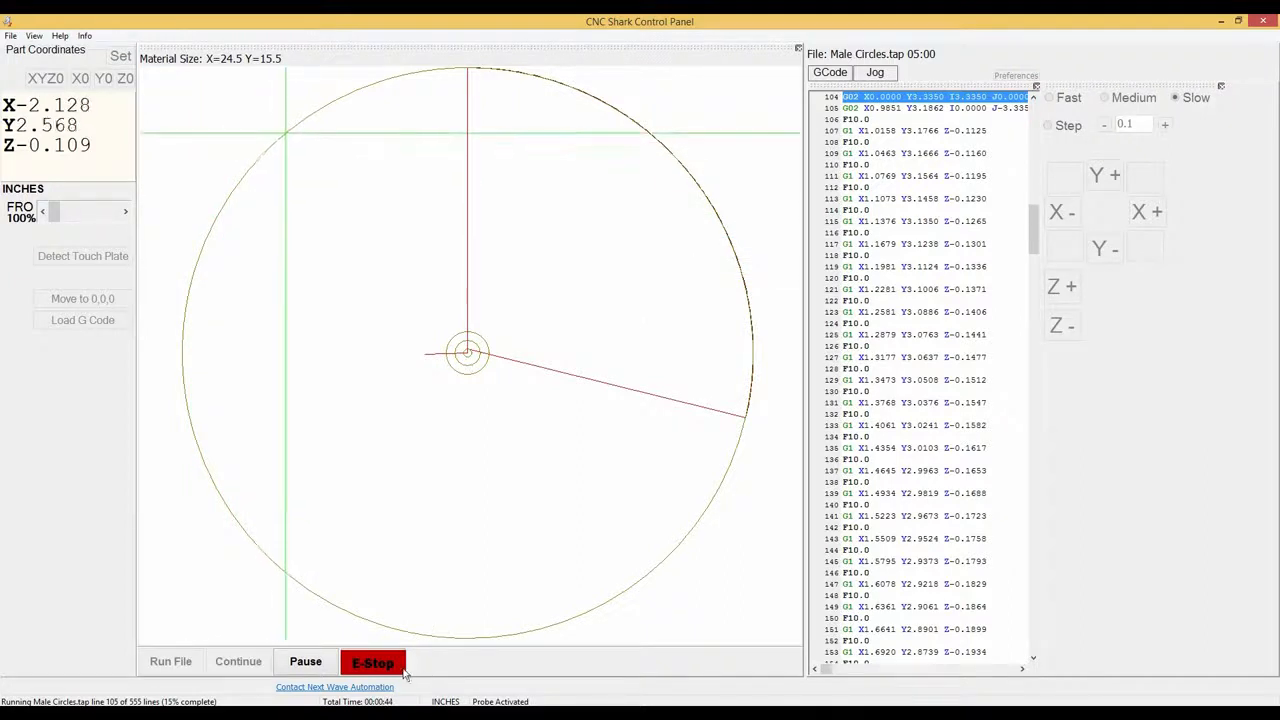
mouse_move(372, 662)
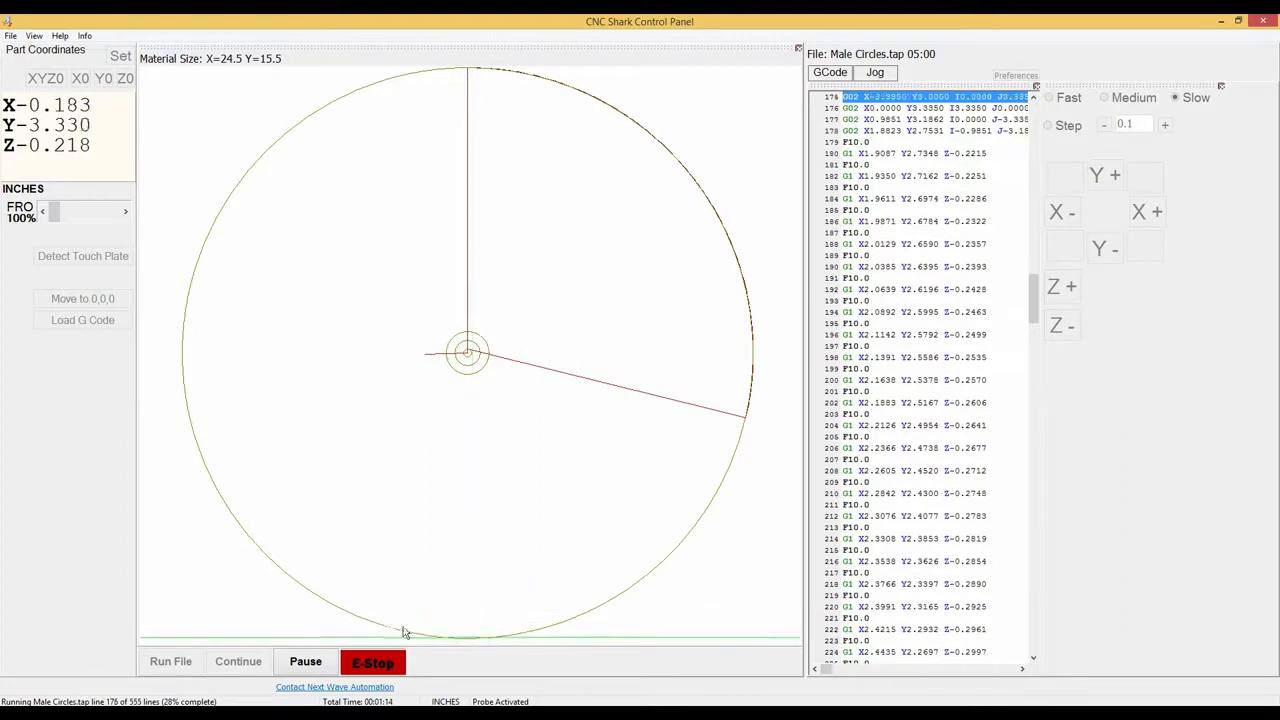
- E-Stop the Male Circles job about 20% through and acknowledge the stop
left_click(372, 662)
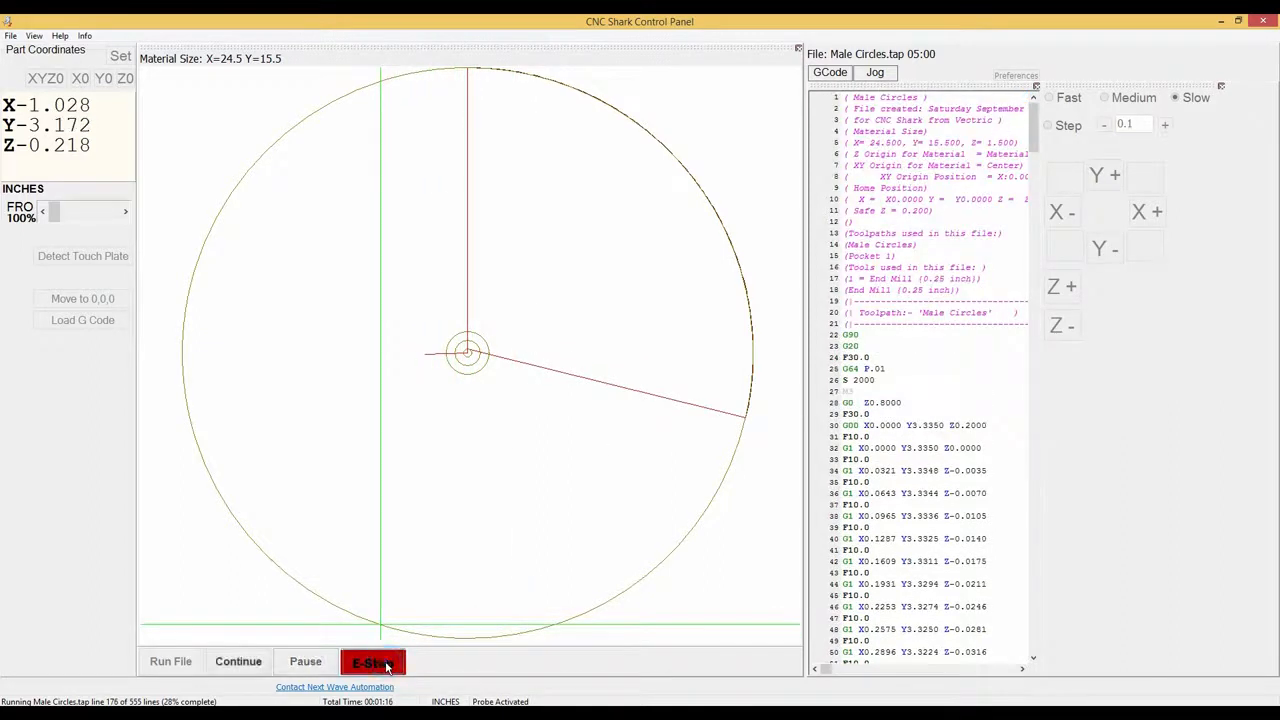
left_click(372, 662)
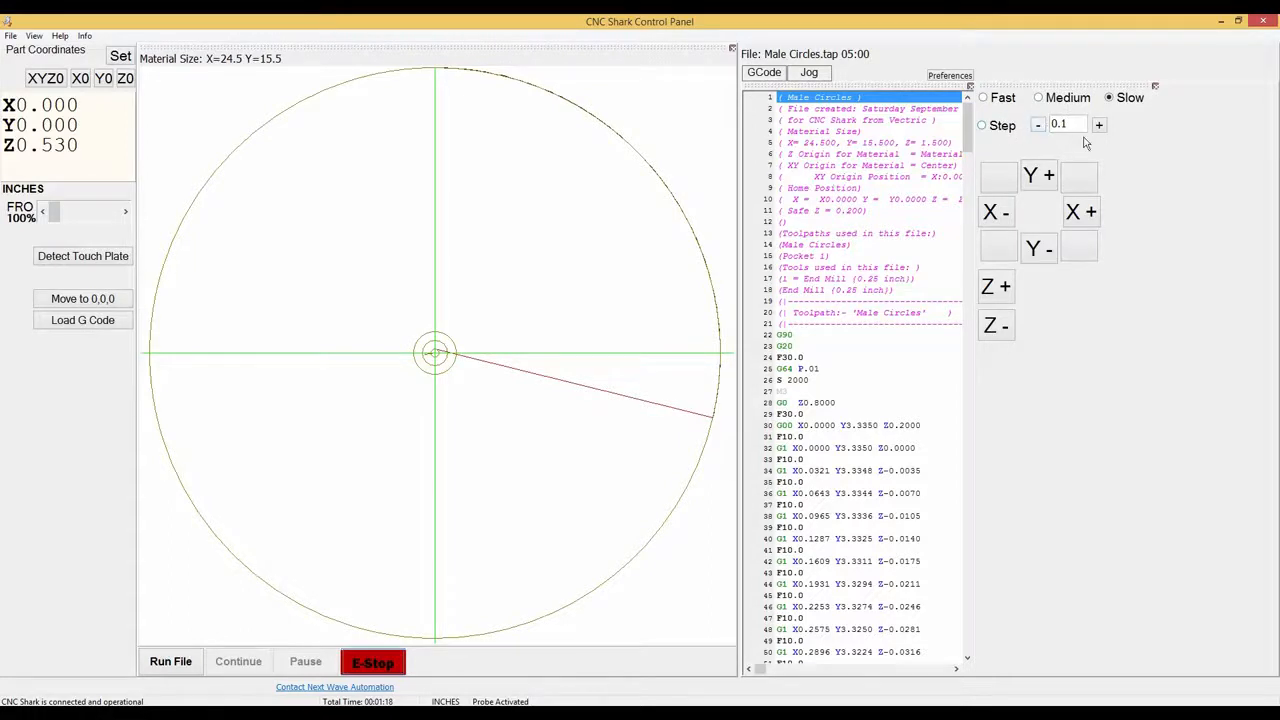
- Switch jogging to Step mode with 0.1-inch increments
triple_click(1068, 124)
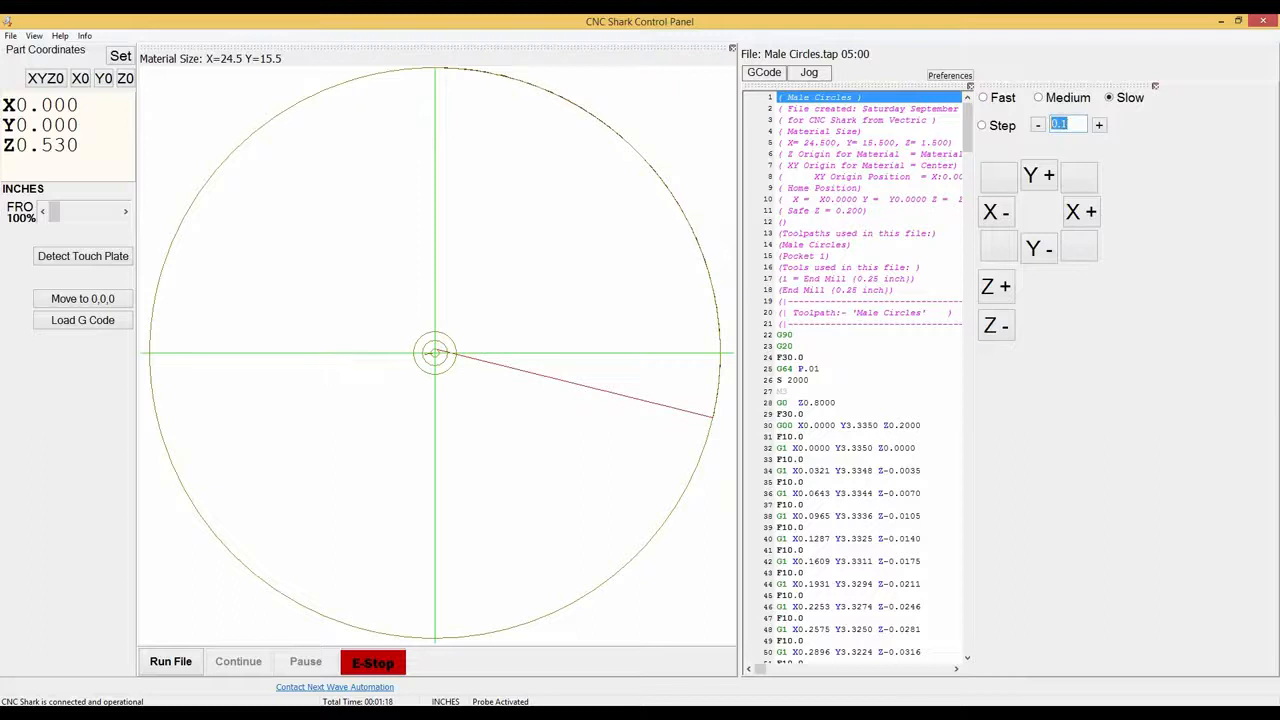
left_click(980, 124)
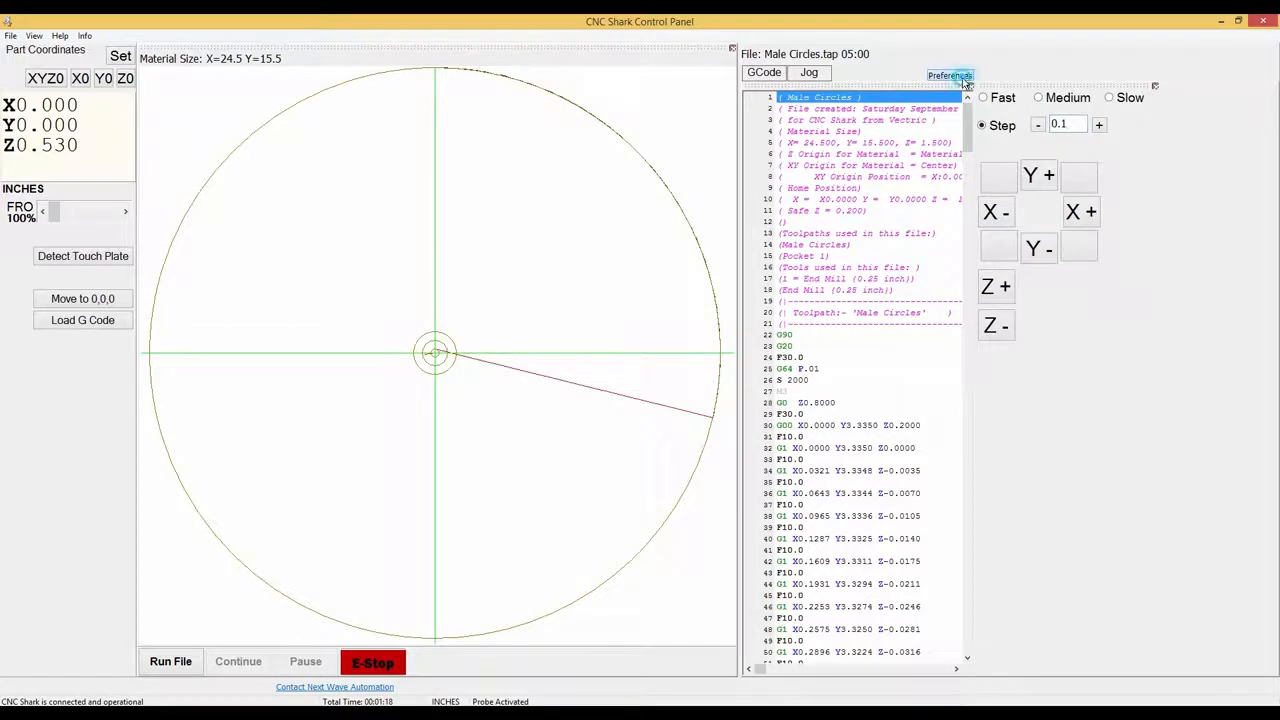
left_click(948, 76)
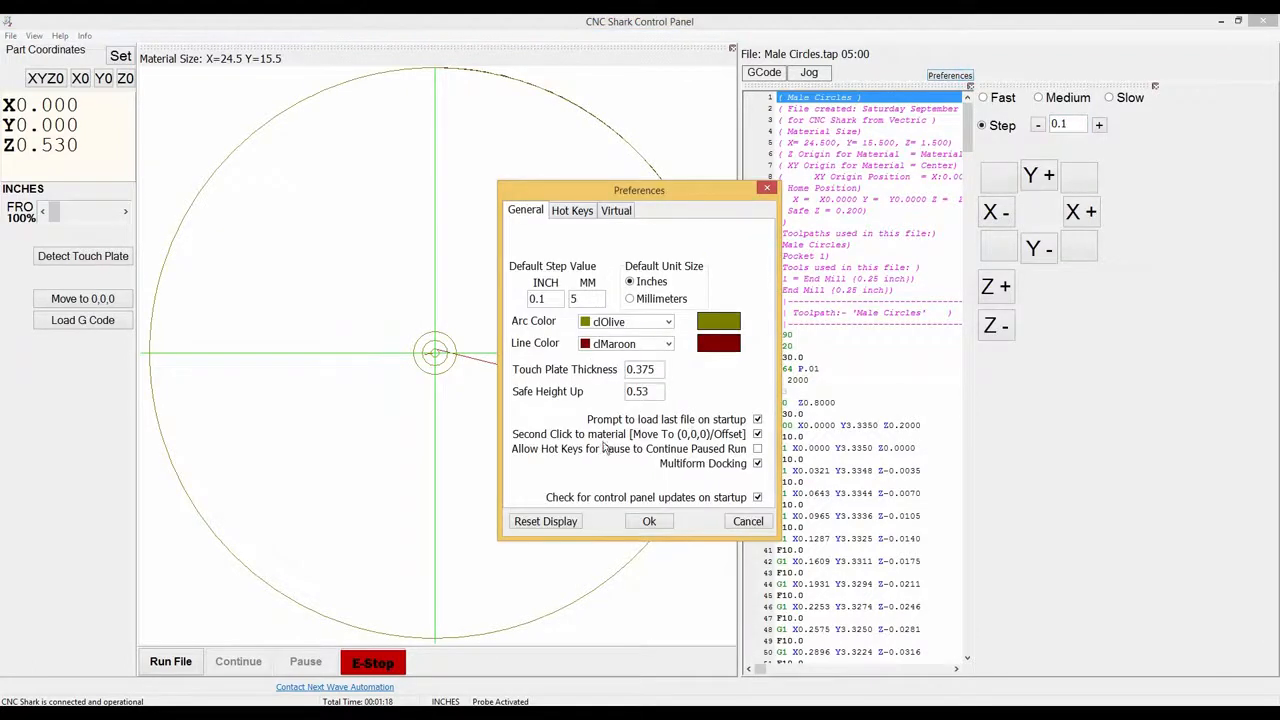
left_click(648, 520)
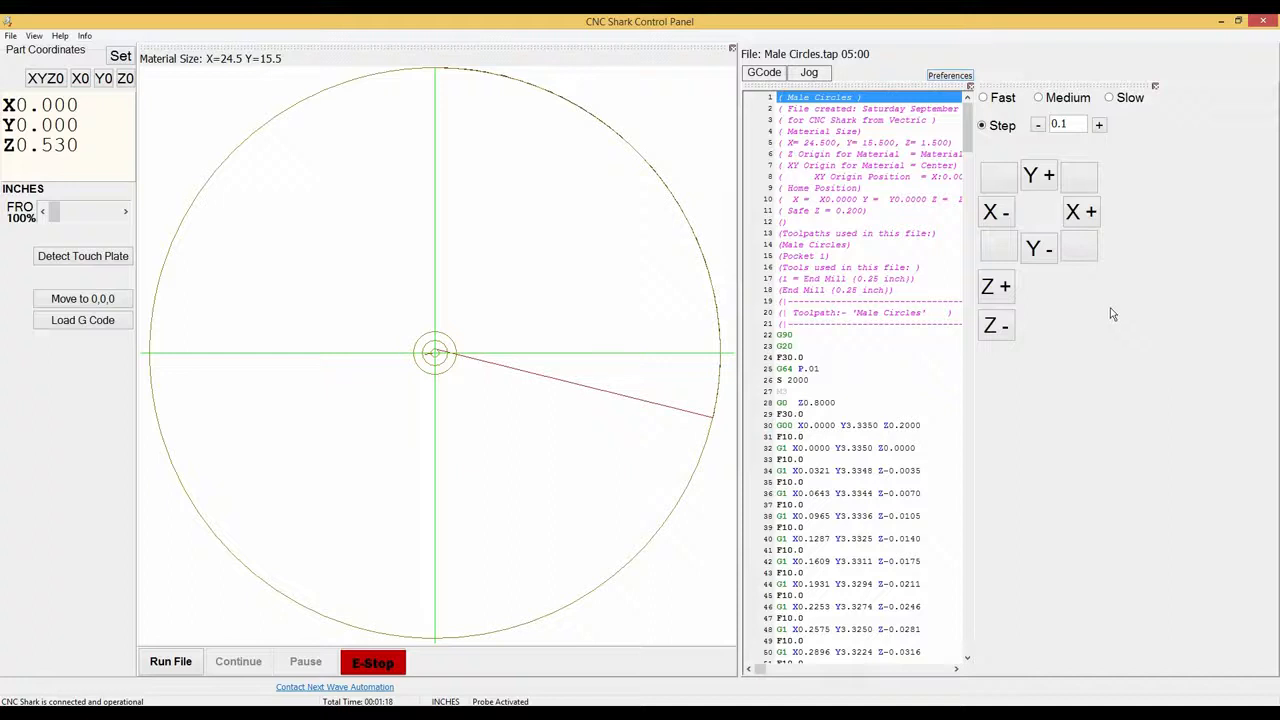